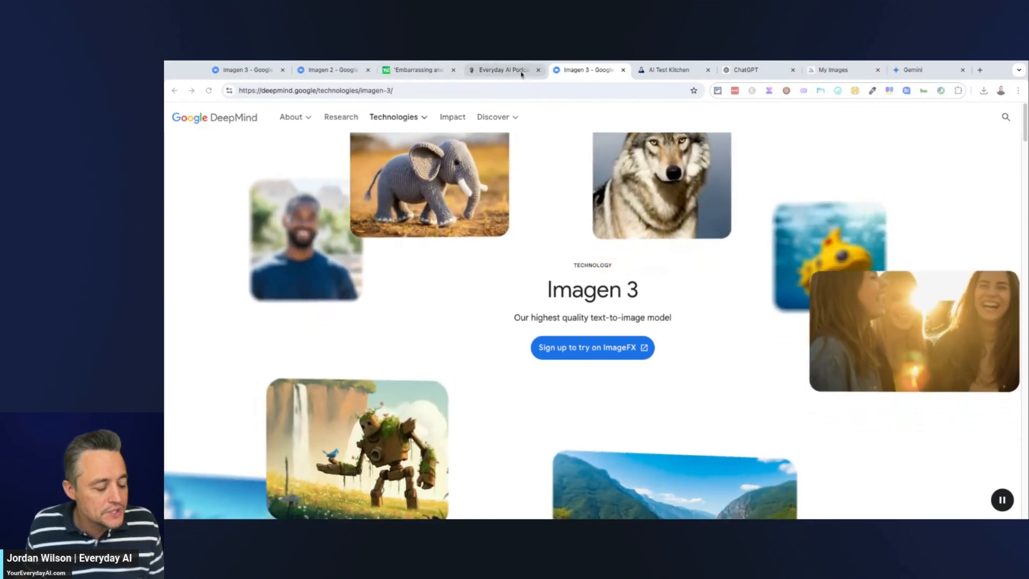
Revisit the Everyday AI website, then select the Imagen 3 page address.
click(501, 70)
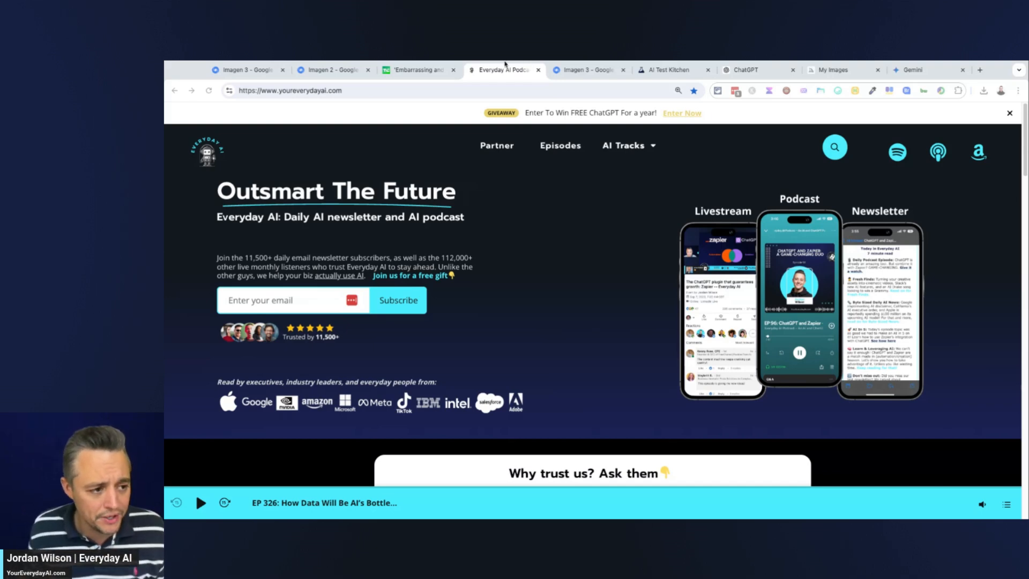
click(246, 70)
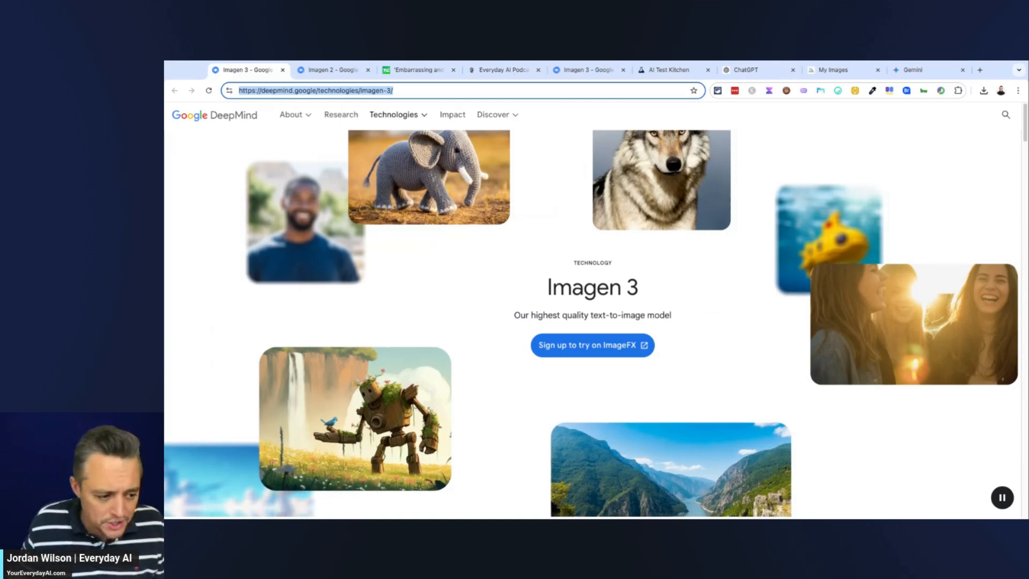
double_click(591, 288)
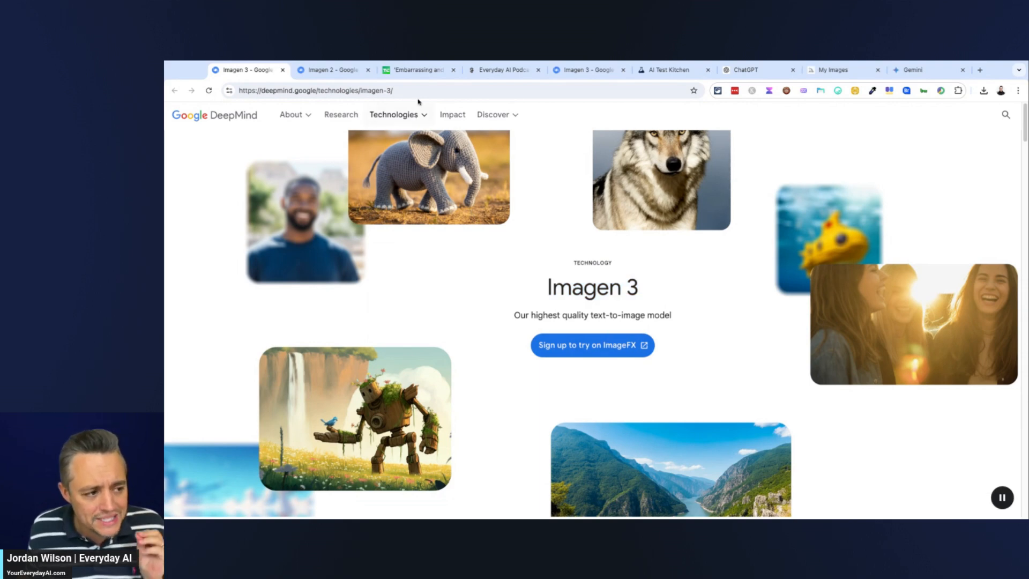
Scroll through the Imagen 3 page, then switch to the AI Test Kitchen tab.
scroll(down, 3)
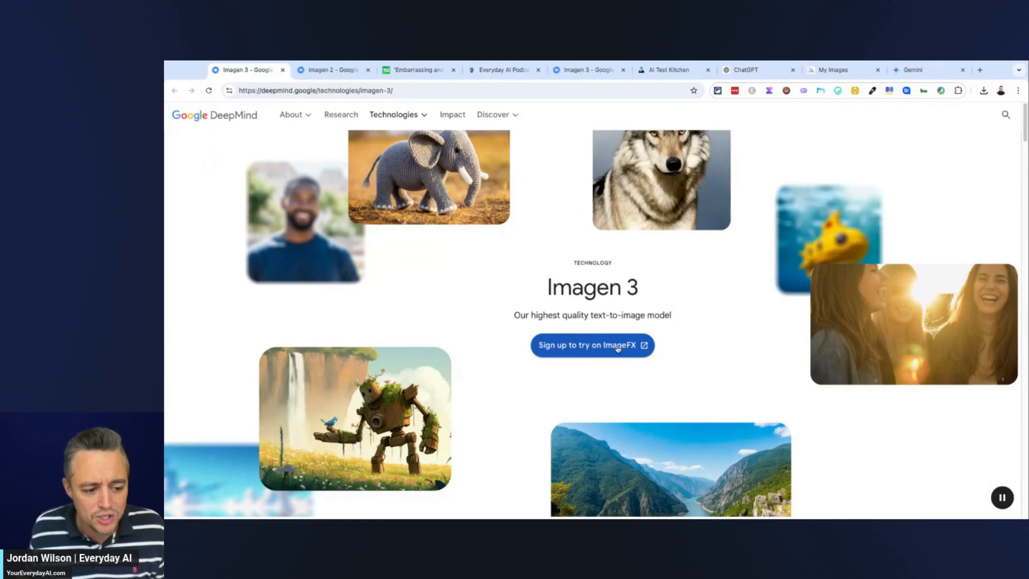
mouse_move(649, 347)
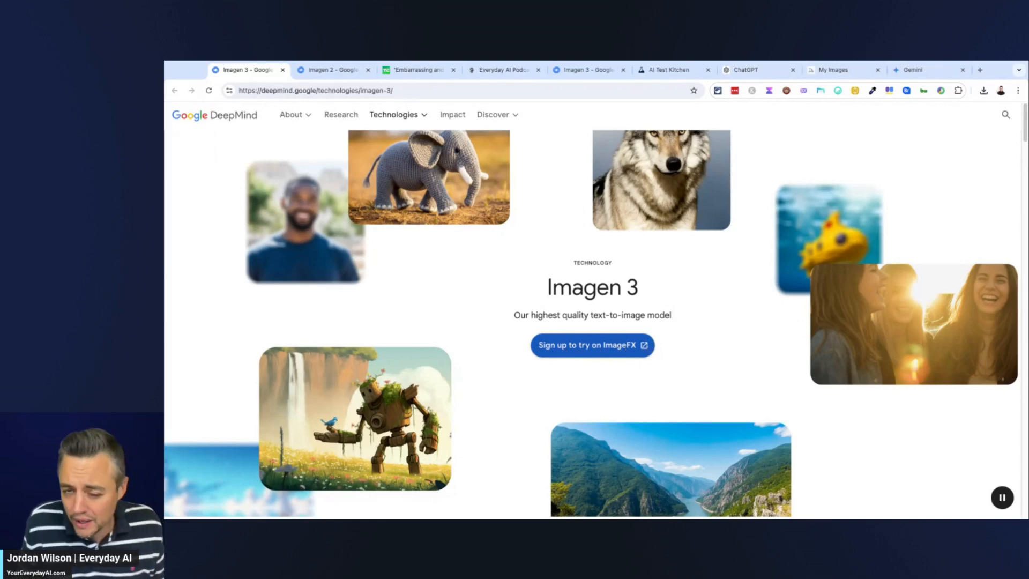
scroll(down, 3)
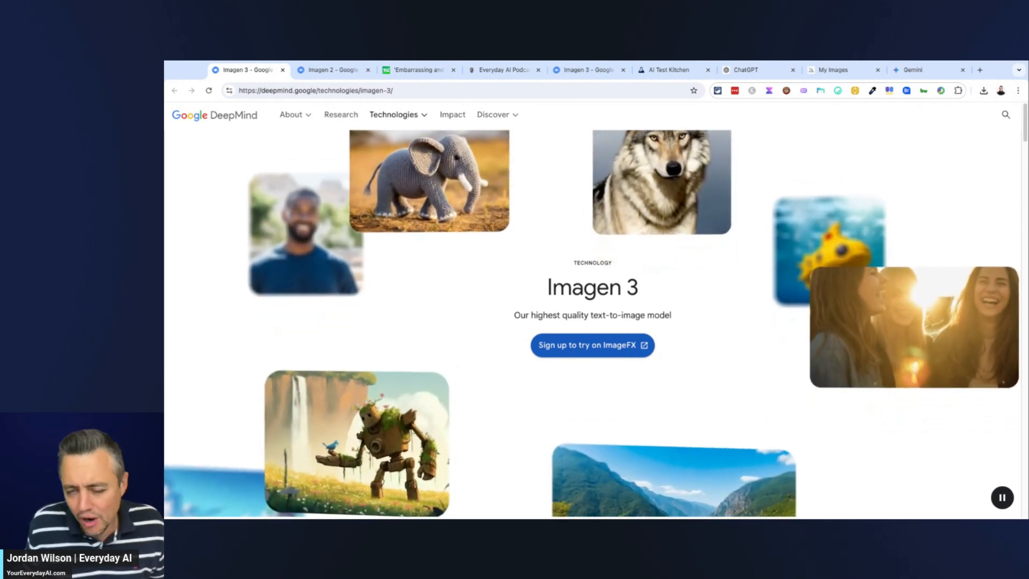
scroll(down, 3)
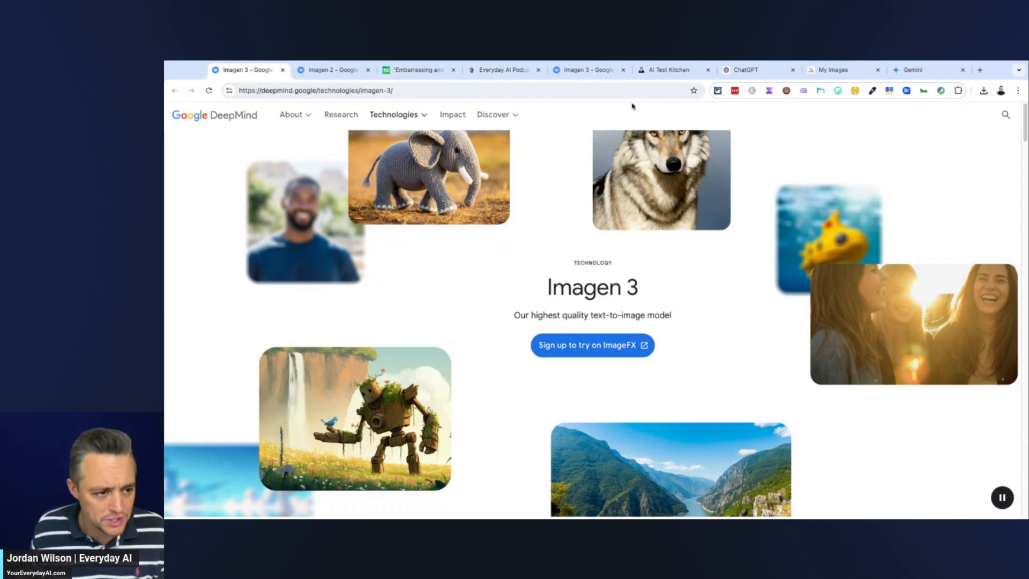
click(667, 70)
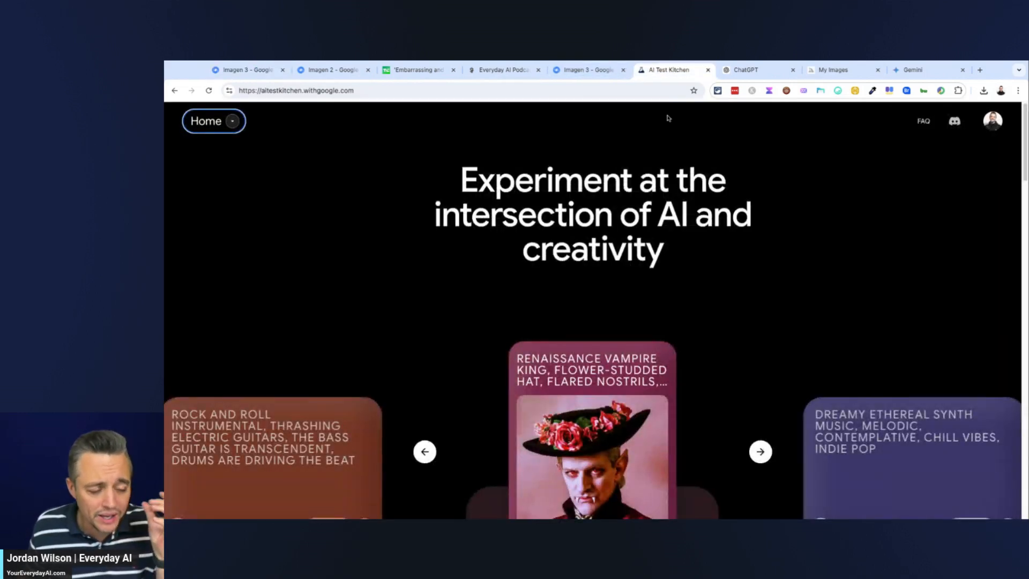
mouse_move(449, 241)
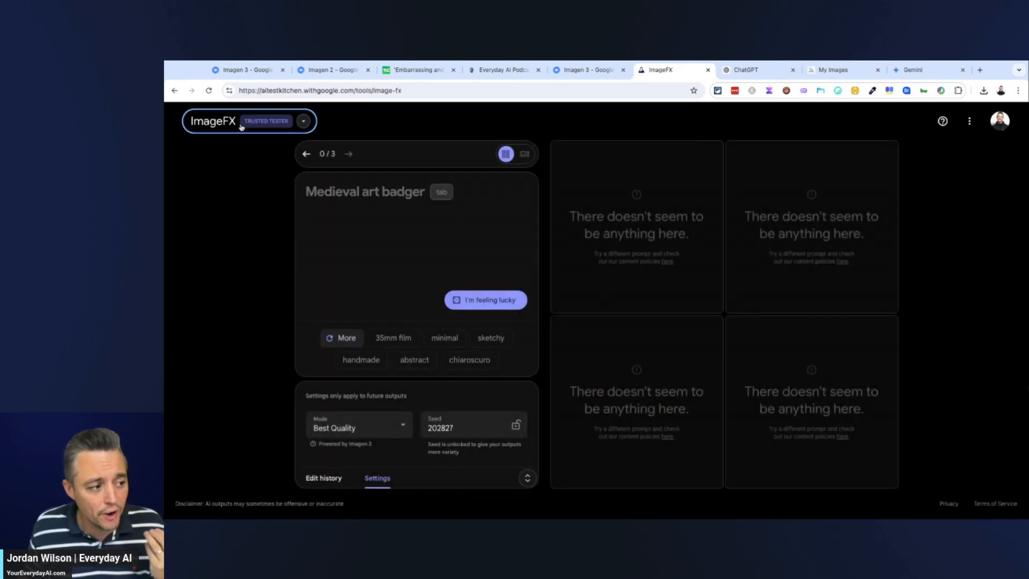
mouse_move(167, 217)
text(Realistic photo of the Chicago skyline, cinematic, bright and vivid colors at sunset)
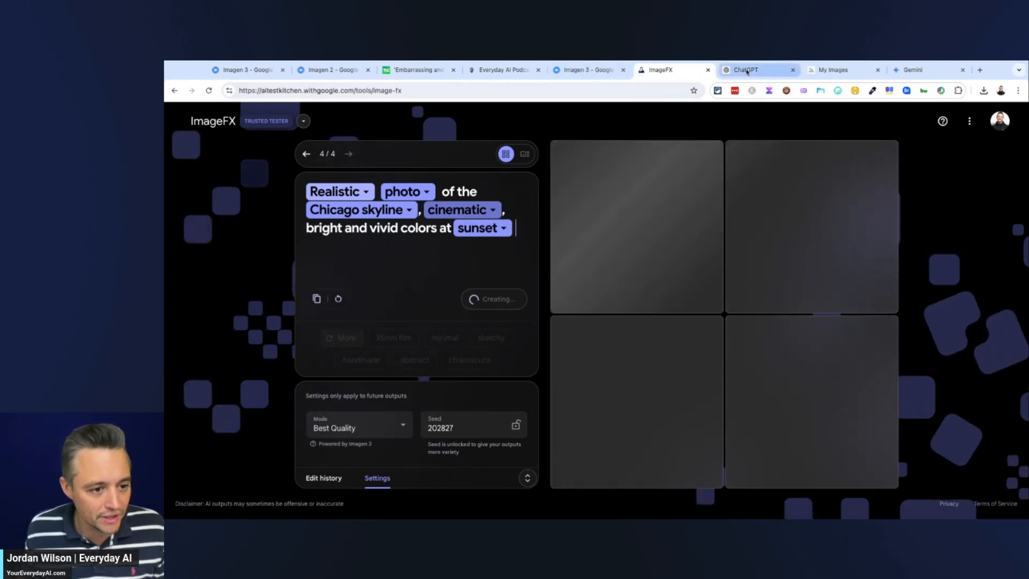
Check ChatGPT and Midjourney progress, then return to ImageFX's four skyline results.
click(745, 69)
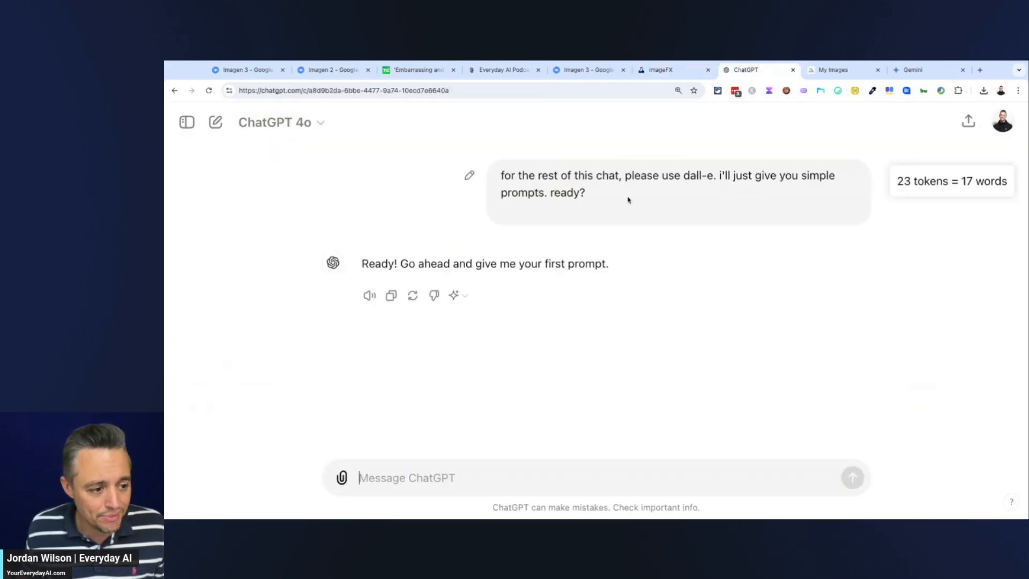
mouse_move(509, 473)
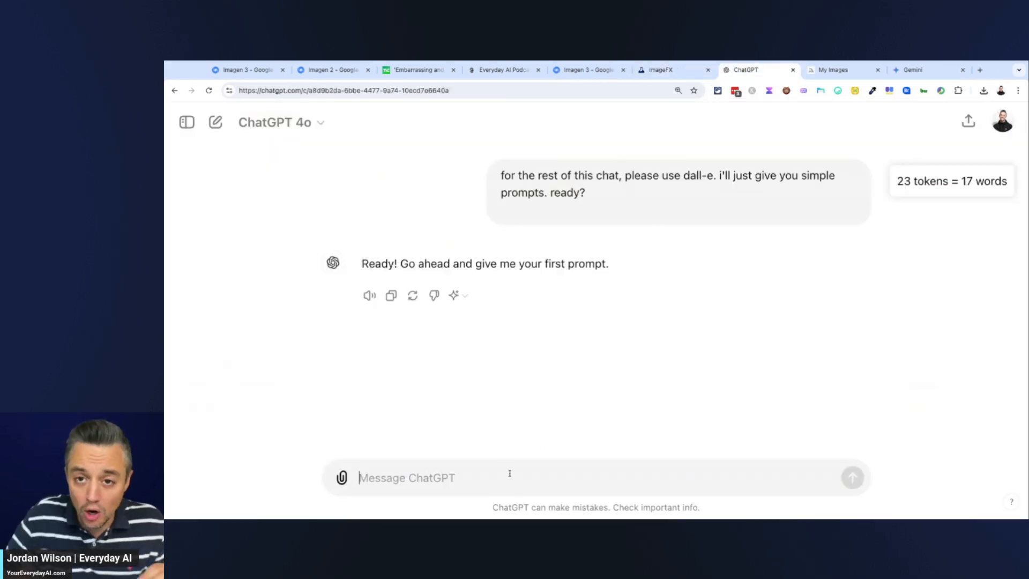
click(852, 477)
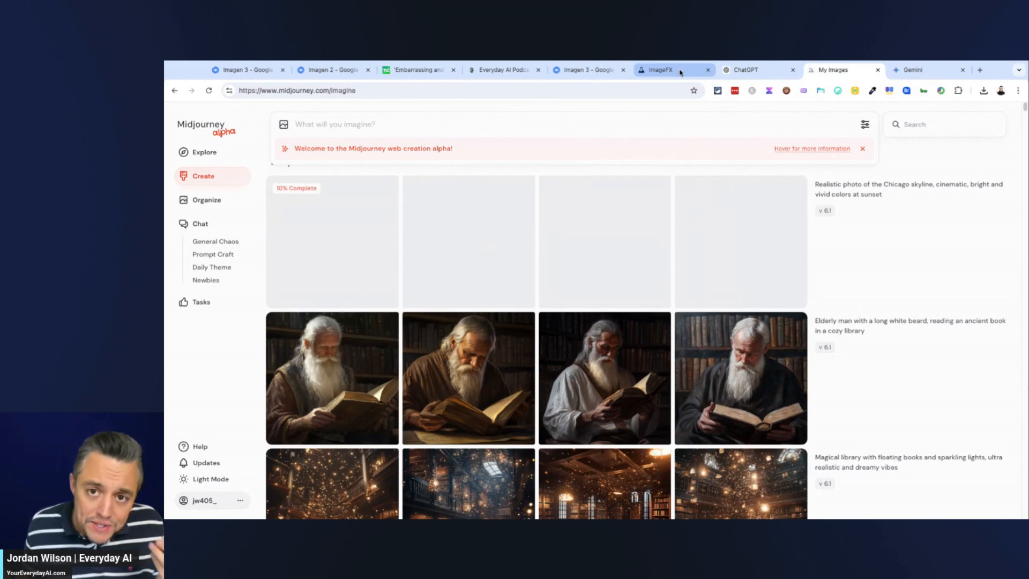
click(660, 70)
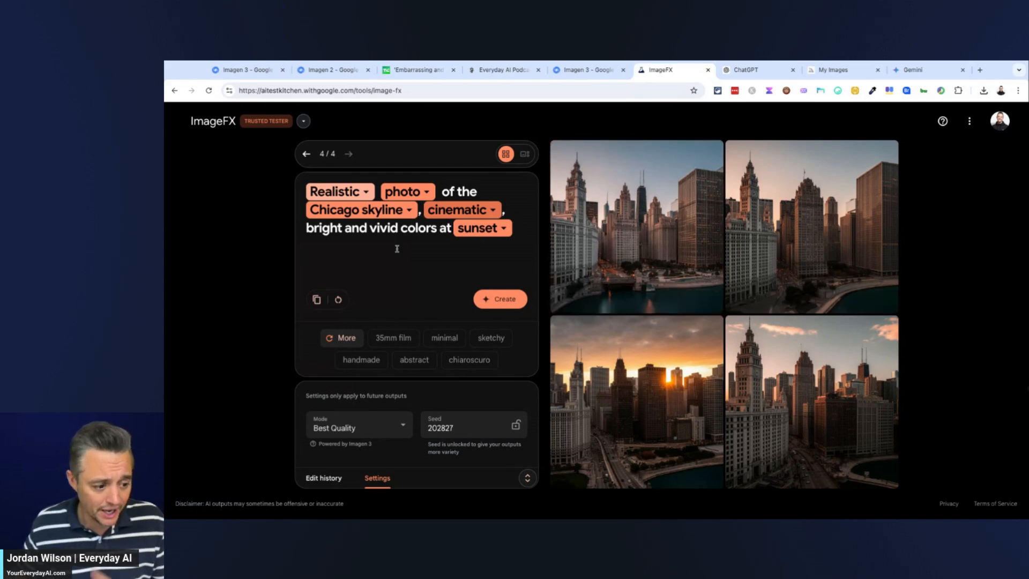
Keep Best Quality (Imagen 3) mode and enlarge the first Chicago skyline image.
click(359, 425)
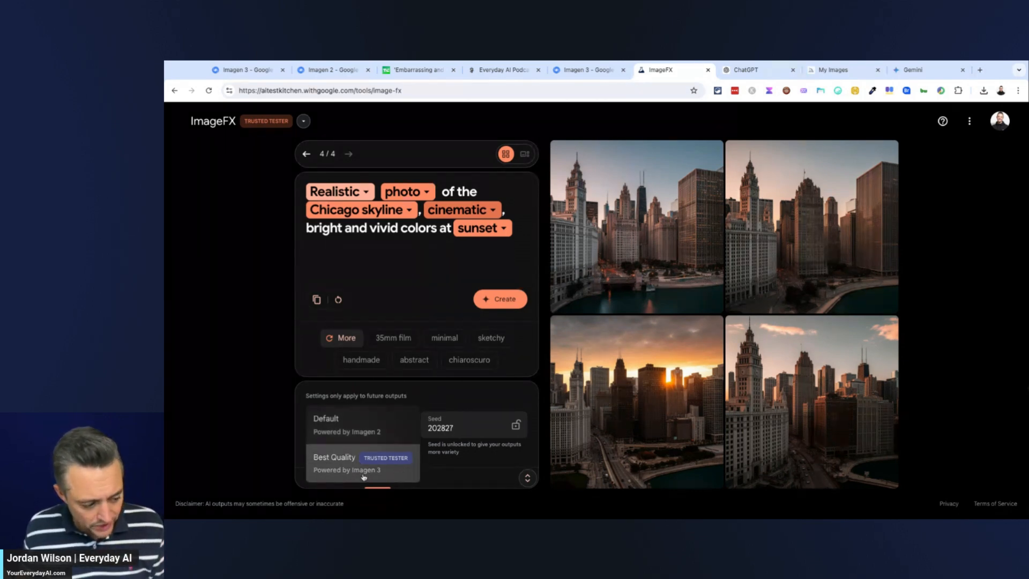
click(334, 456)
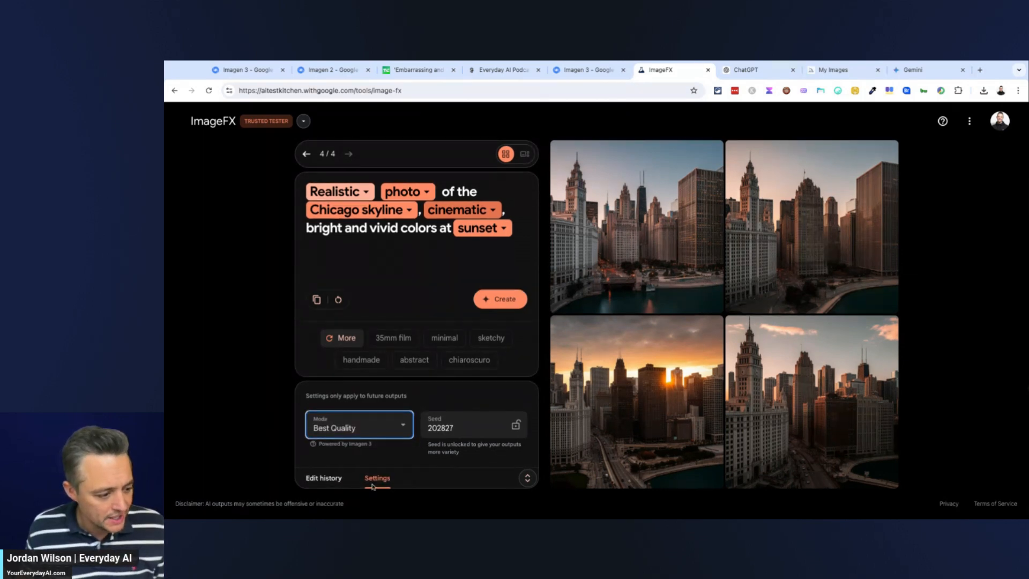
click(527, 477)
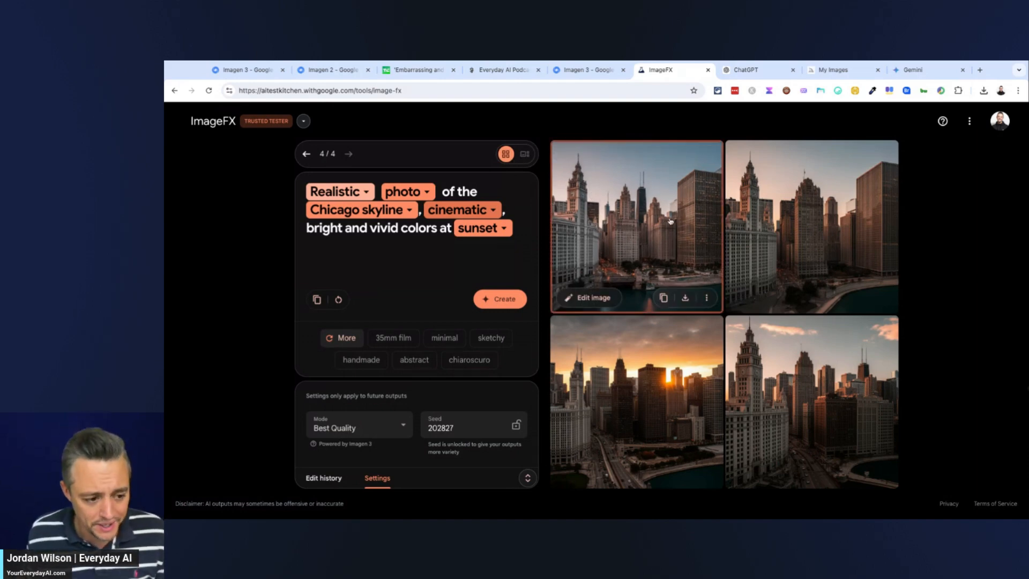
mouse_move(819, 302)
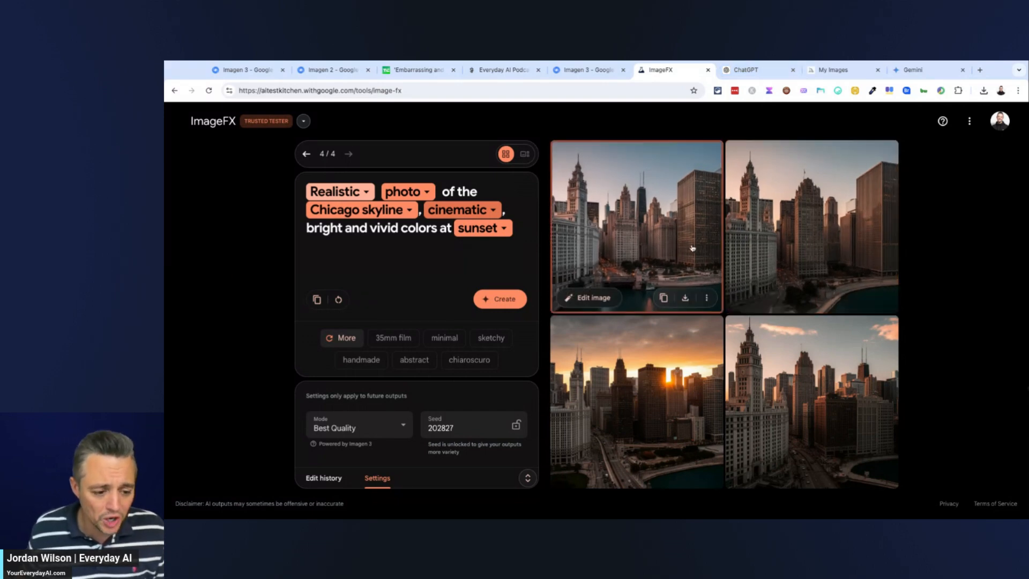
mouse_move(685, 248)
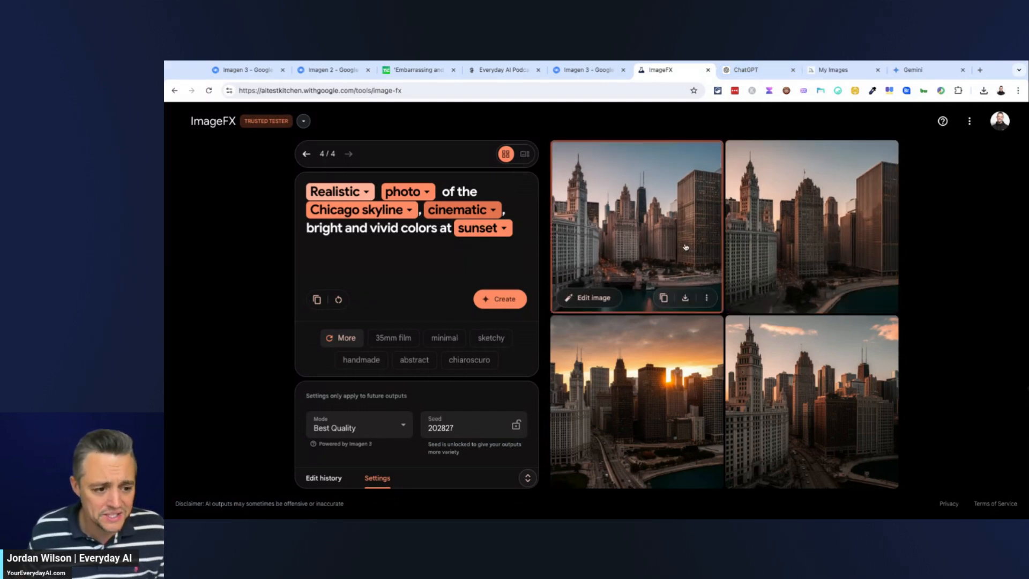
click(523, 153)
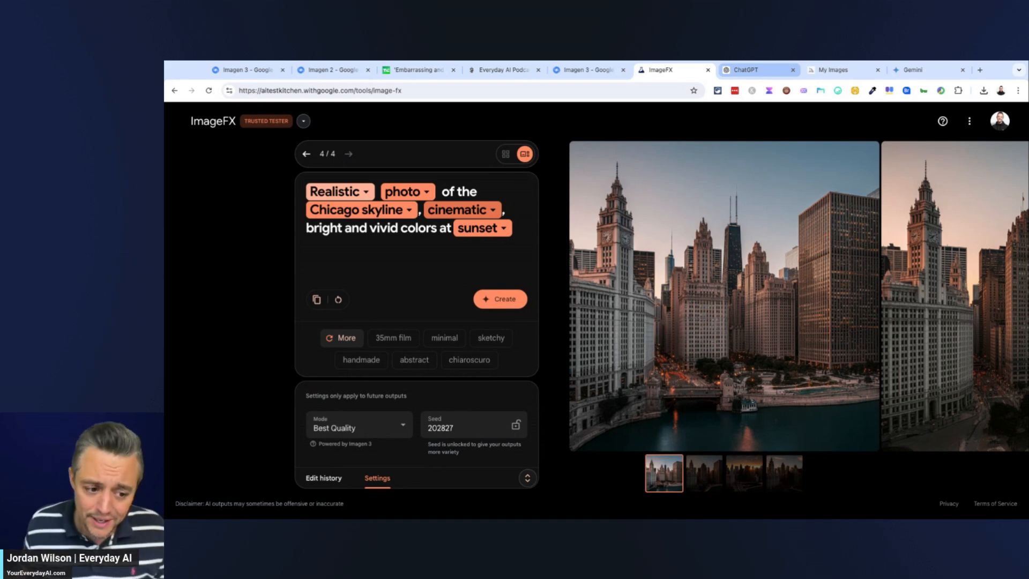
Open ChatGPT's Chicago skyline sunset image full size.
click(745, 69)
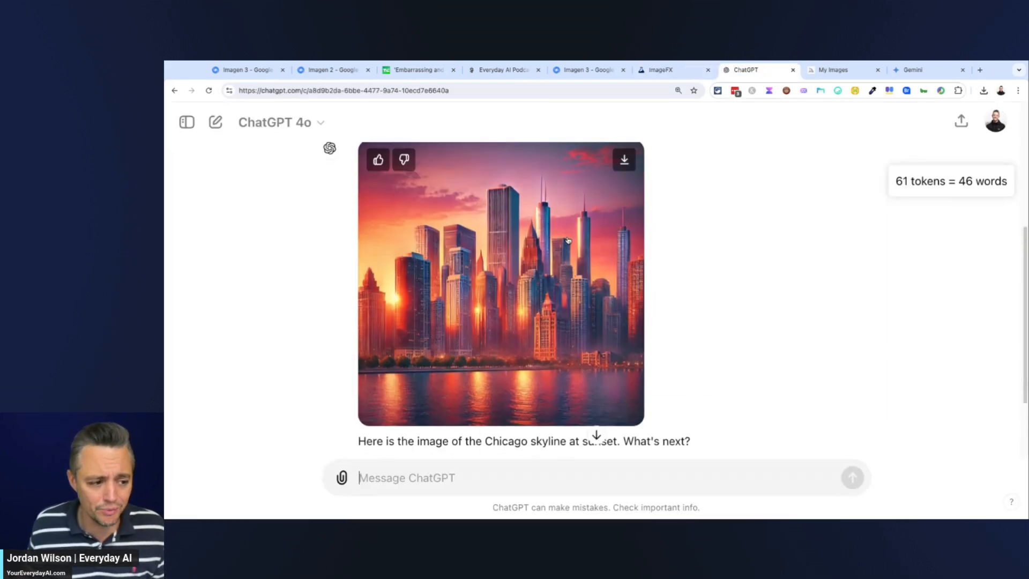
click(501, 285)
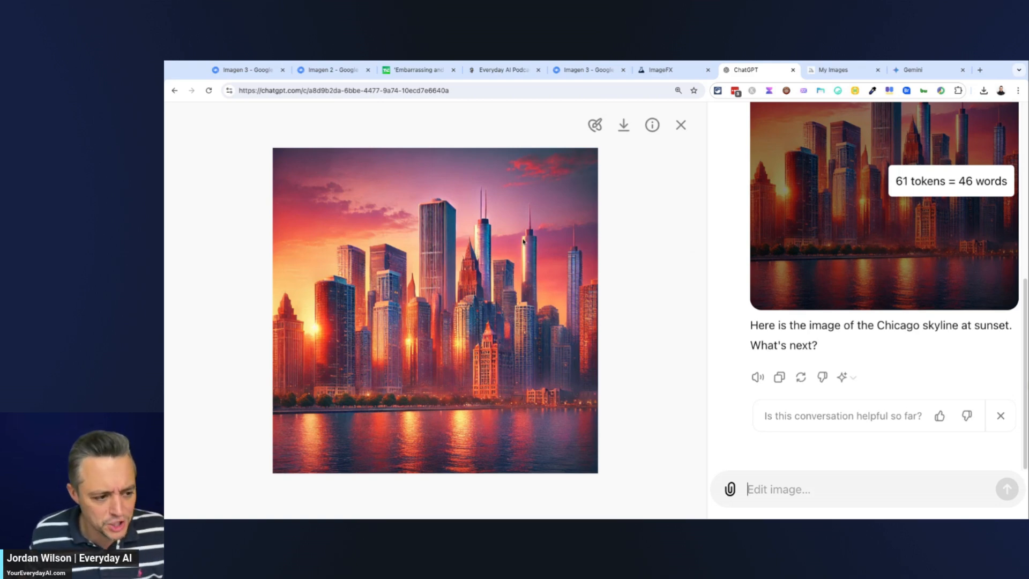
mouse_move(623, 240)
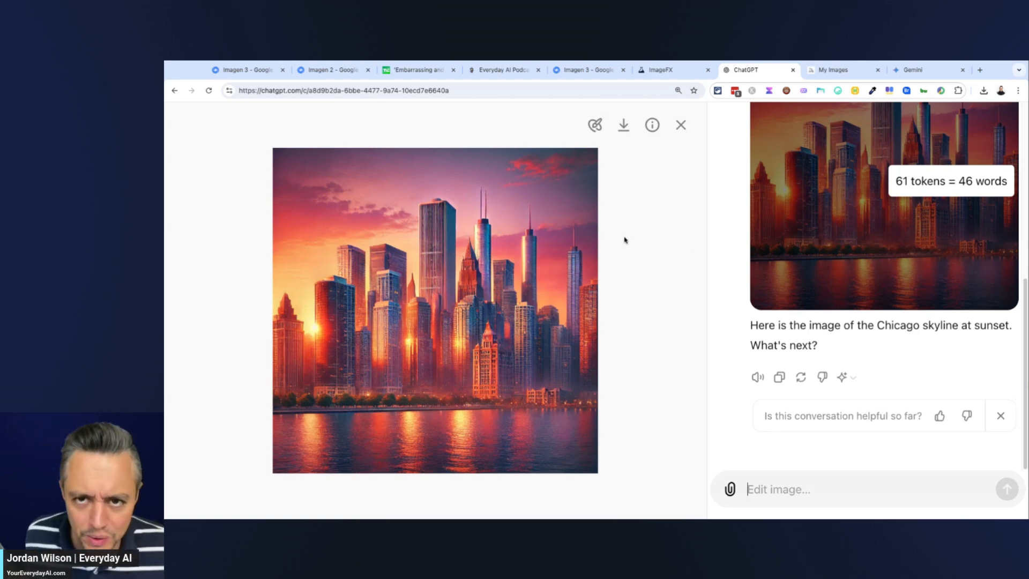
mouse_move(624, 240)
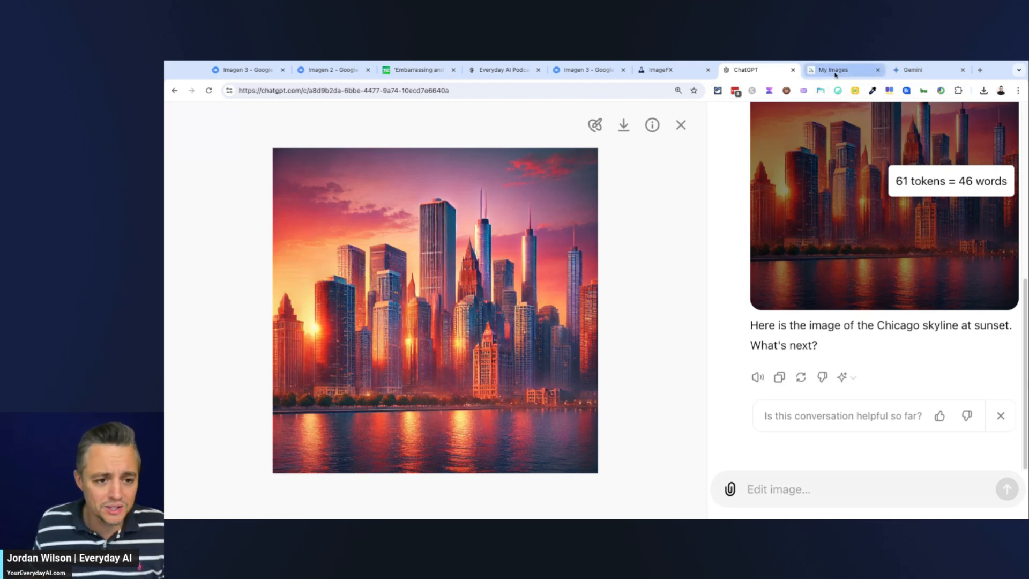
Compare Midjourney's and ChatGPT's skyline renders, then return to ImageFX's enlarged result.
click(843, 70)
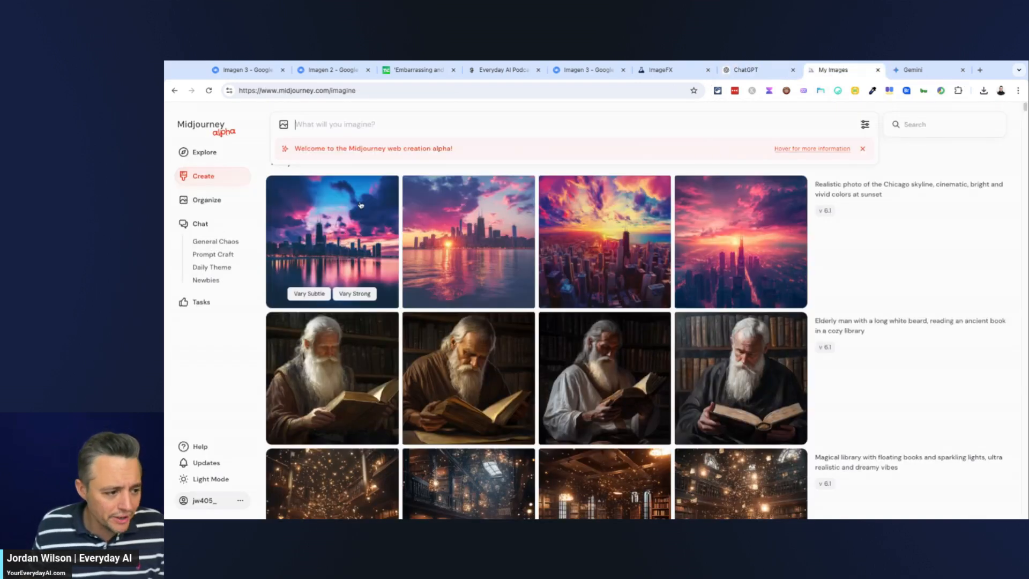
mouse_move(720, 249)
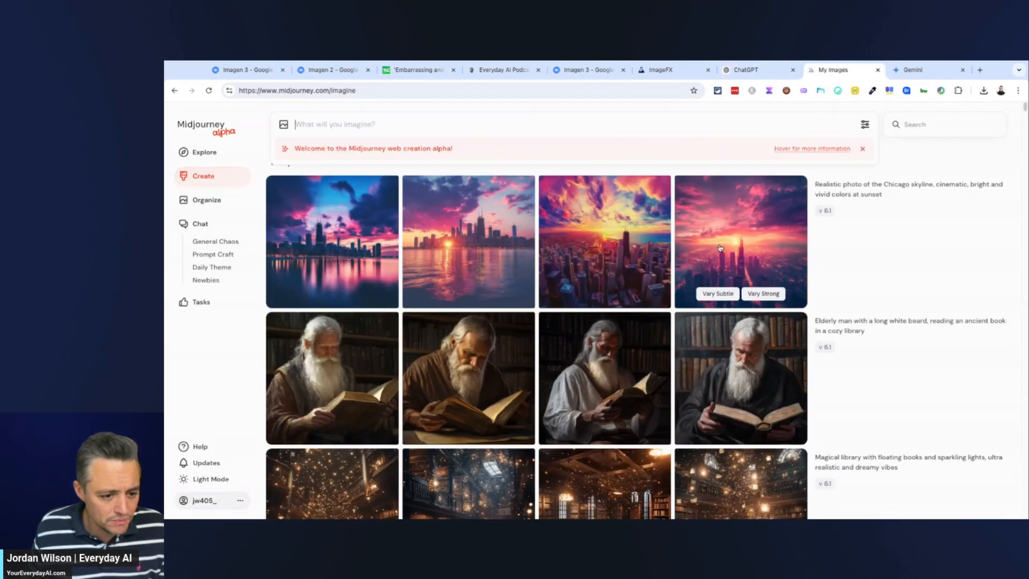
mouse_move(383, 263)
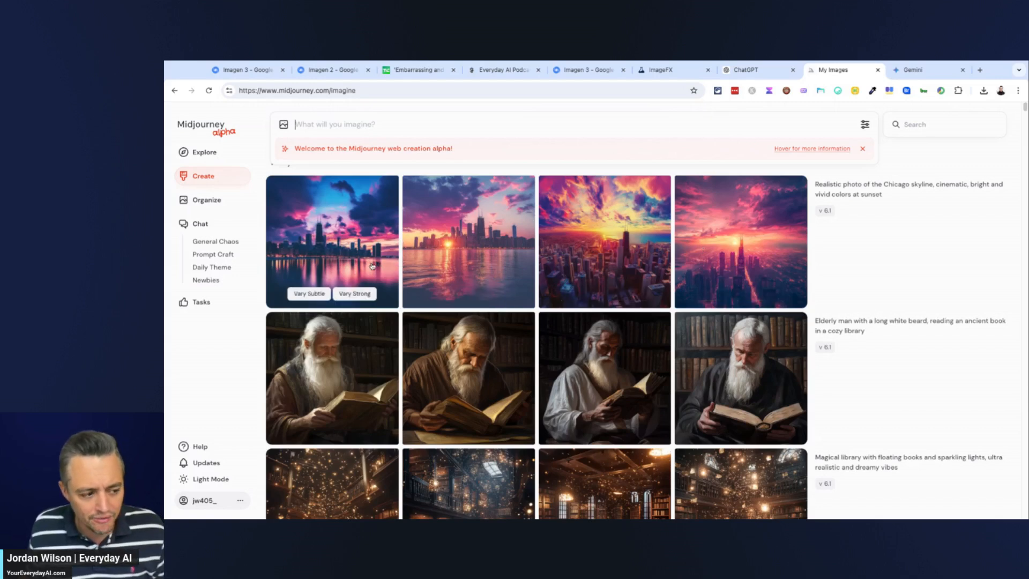
click(331, 240)
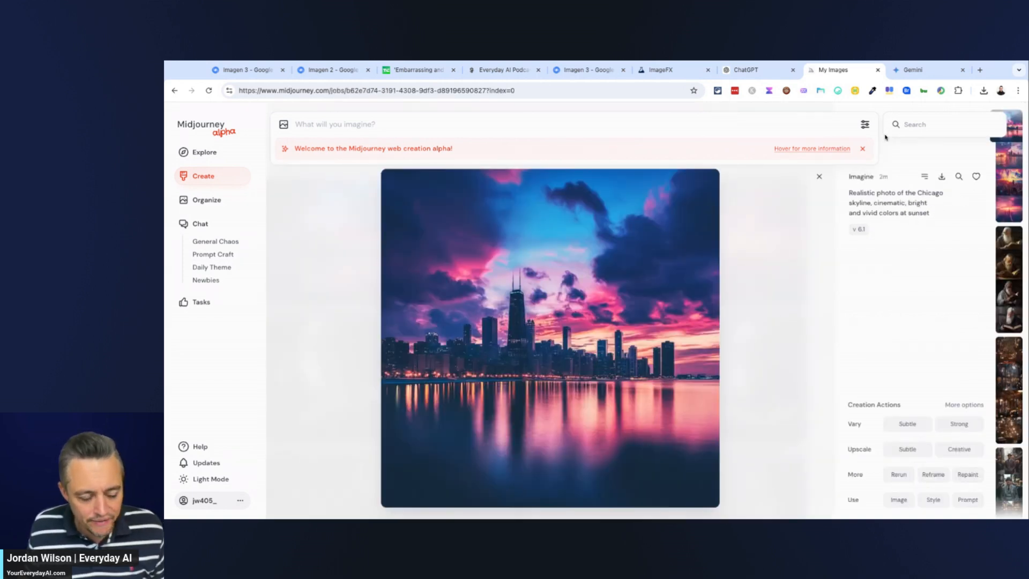
click(744, 70)
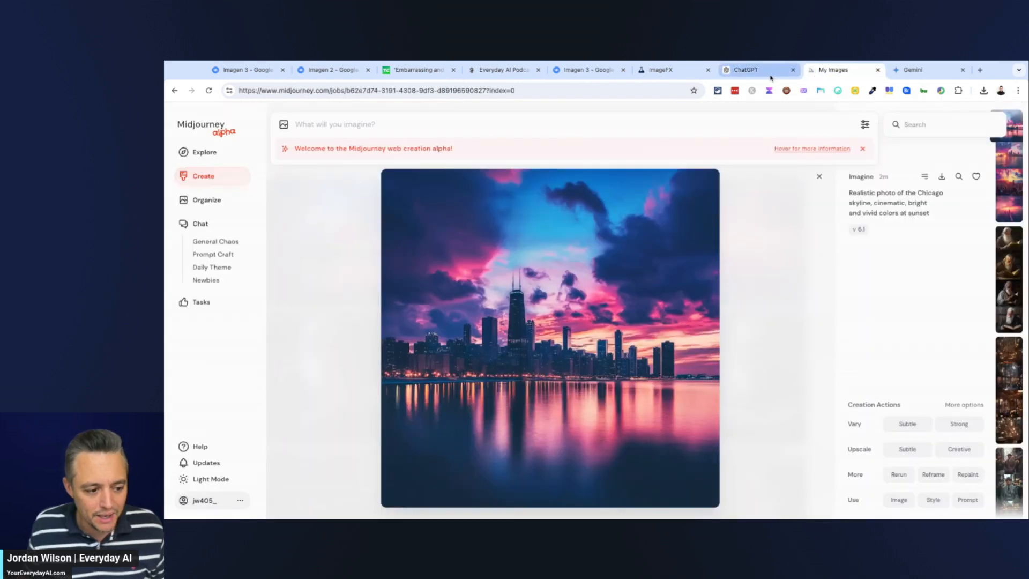
click(745, 70)
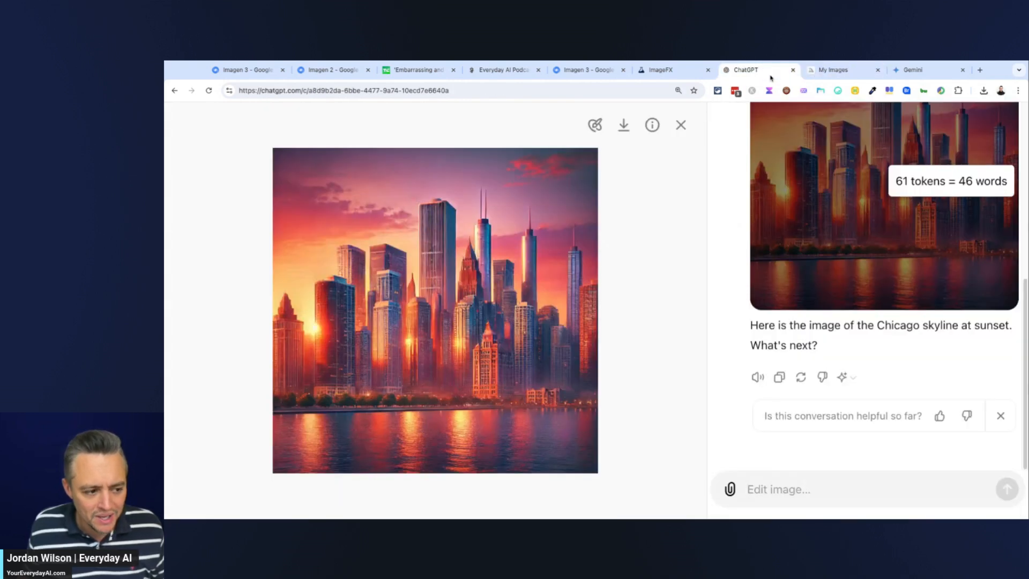
click(838, 70)
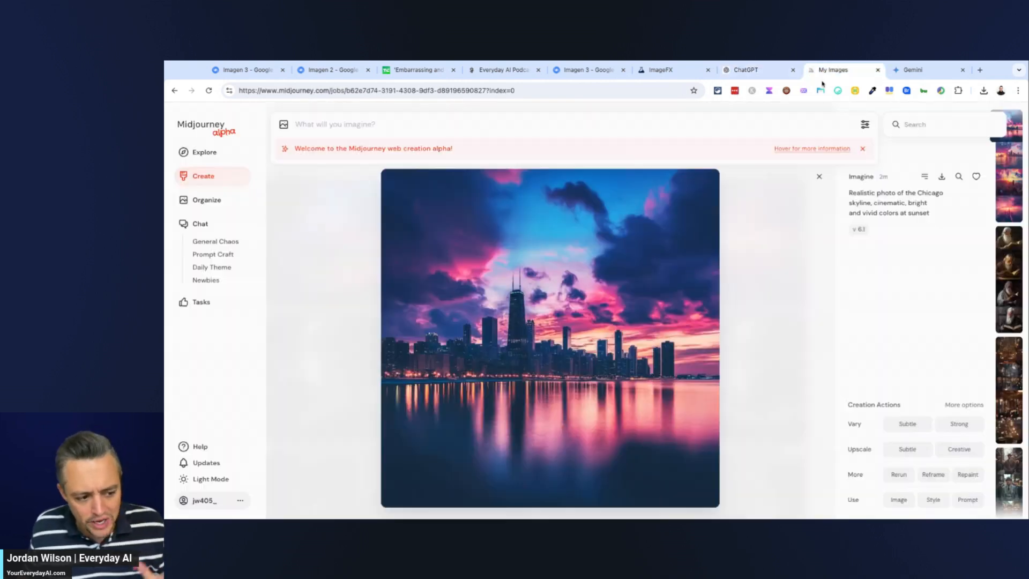
mouse_move(534, 307)
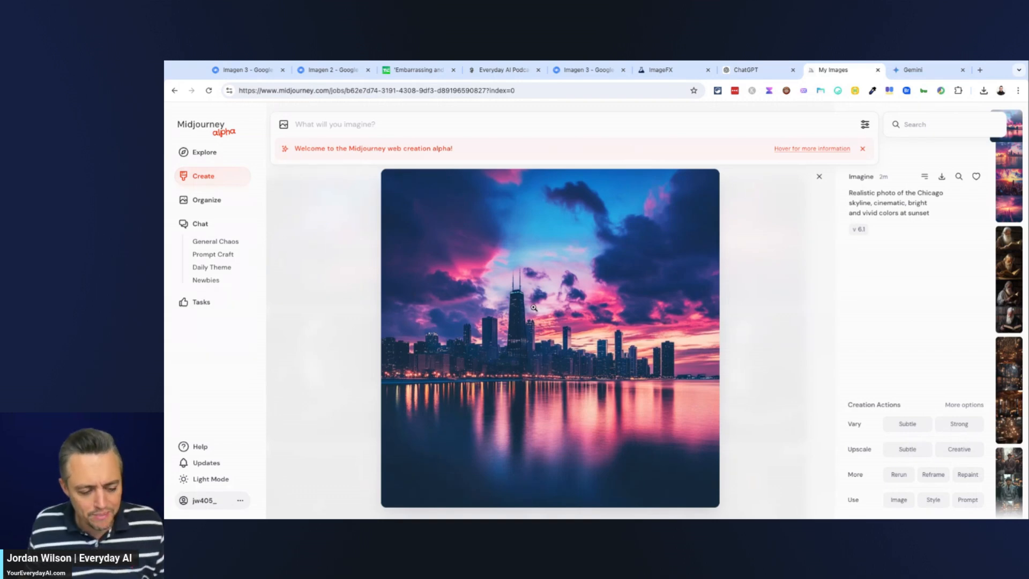
mouse_move(463, 410)
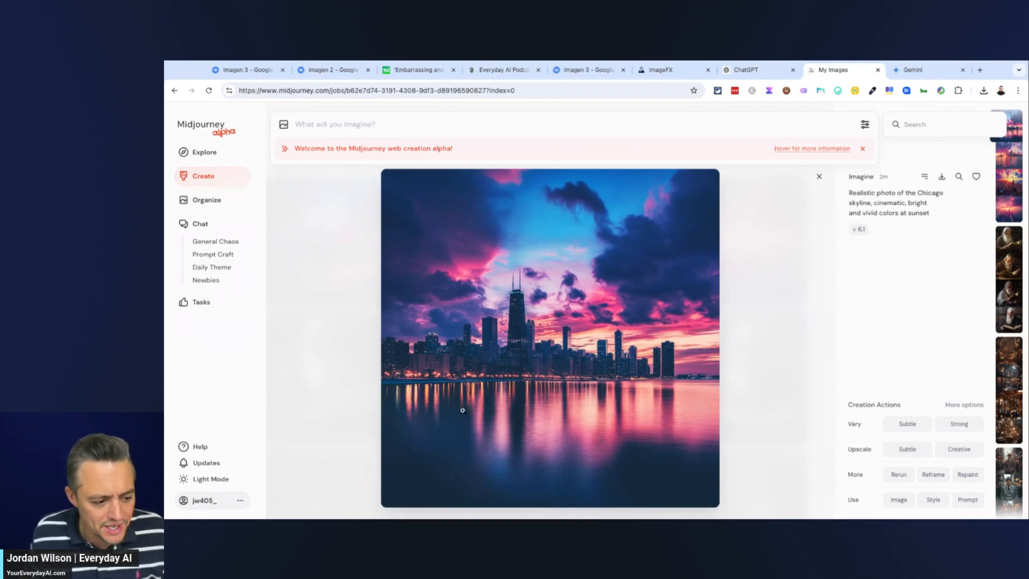
click(663, 70)
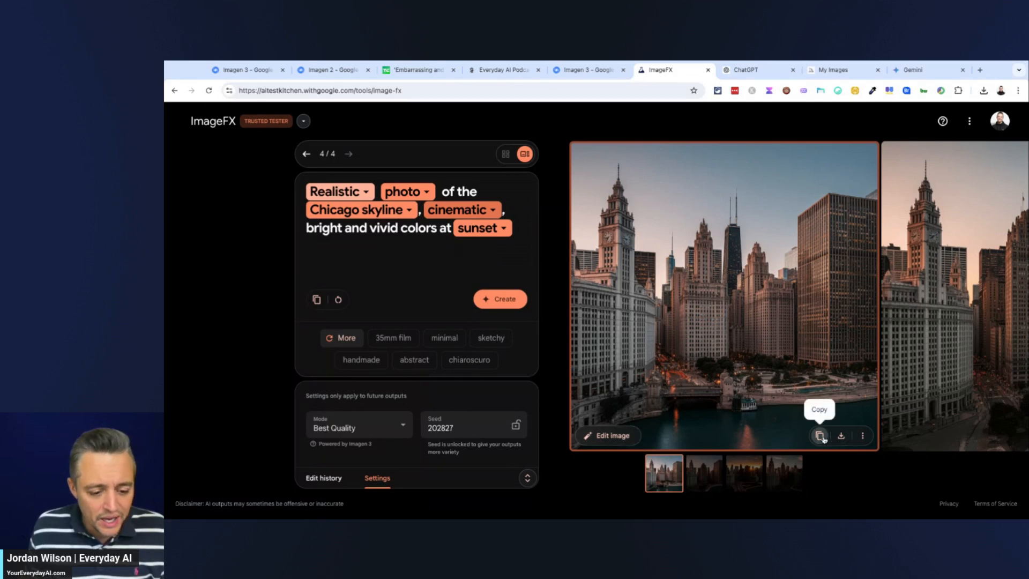
Edit the first skyline image, asking to make the sky area more vivid.
click(863, 435)
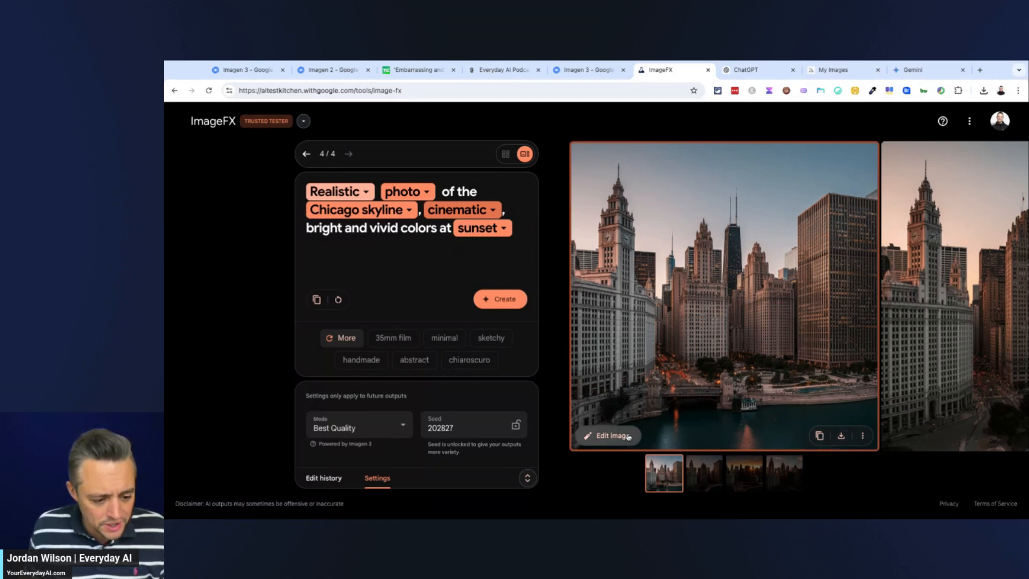
click(608, 436)
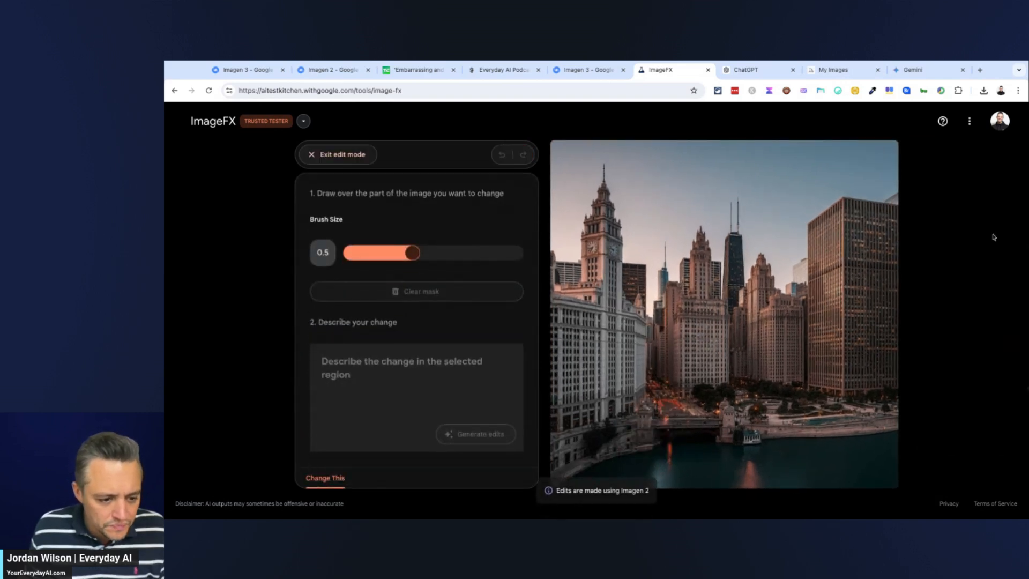
mouse_move(793, 390)
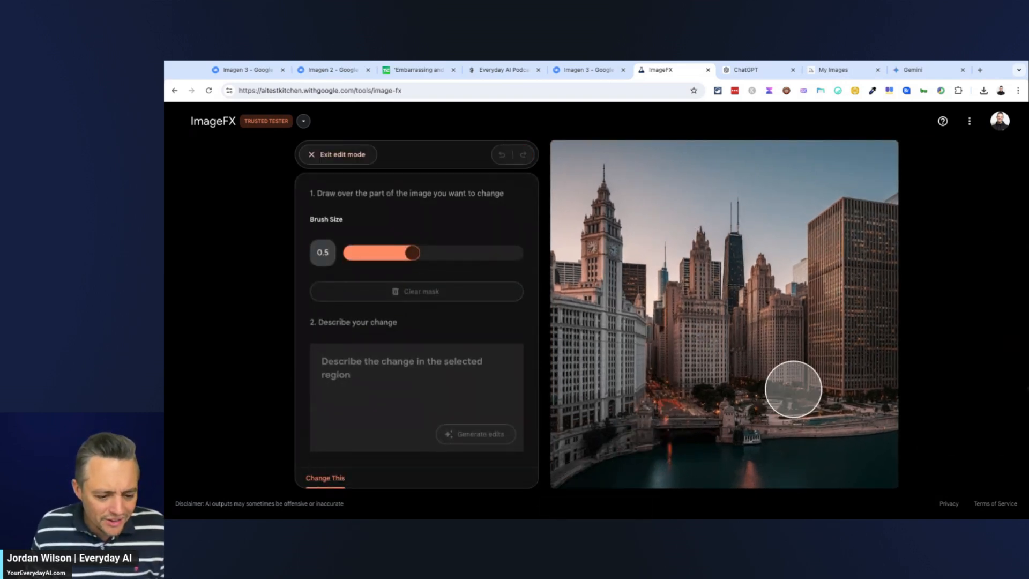
mouse_move(634, 202)
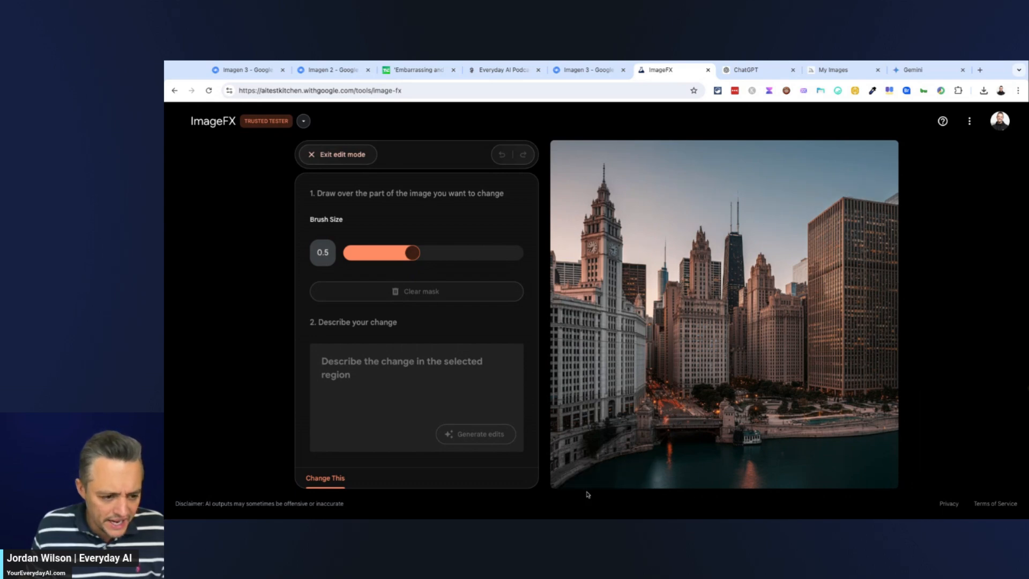
mouse_move(871, 166)
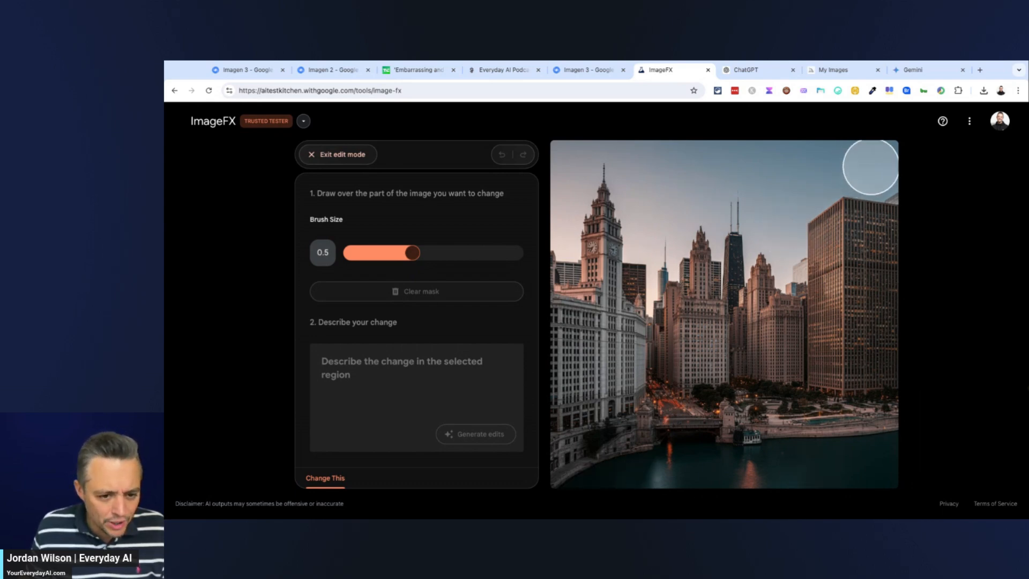
mouse_move(874, 173)
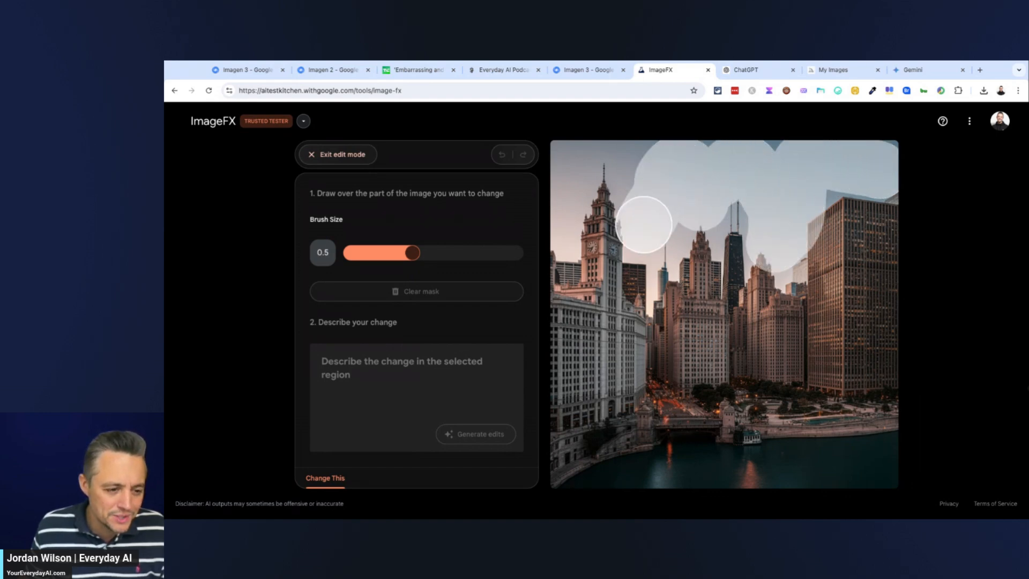
mouse_move(568, 190)
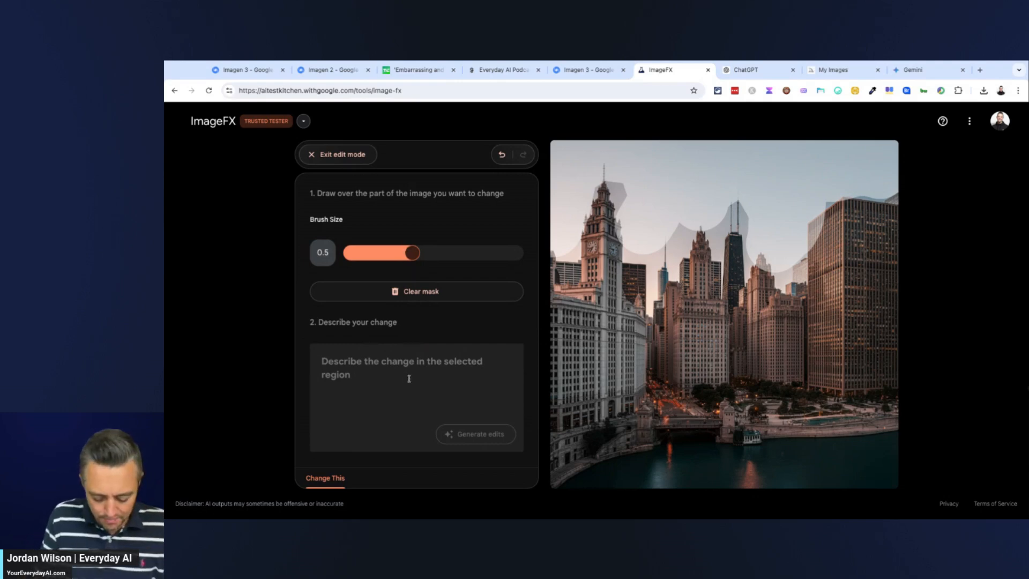
text(plae ma)
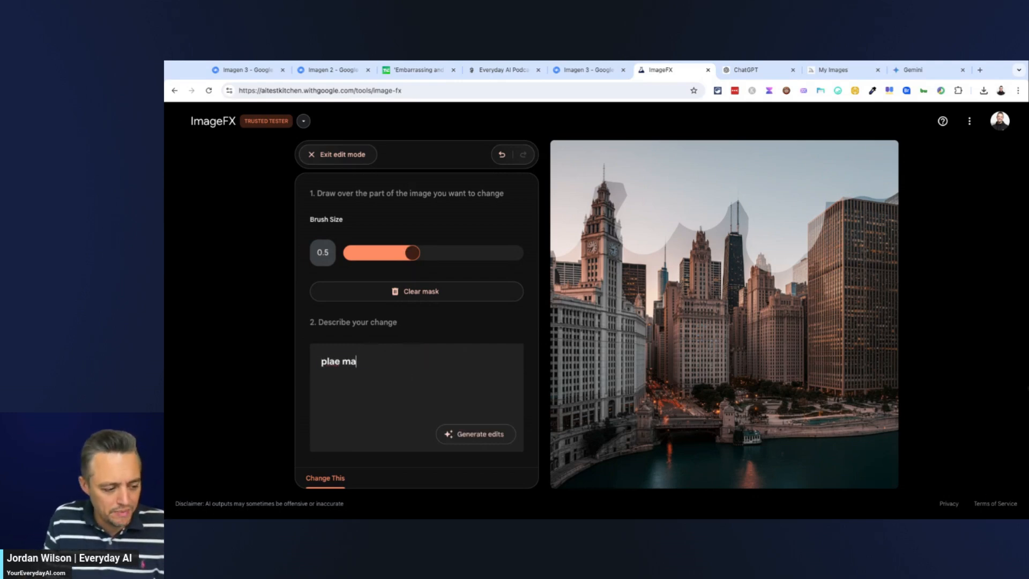
text(please)
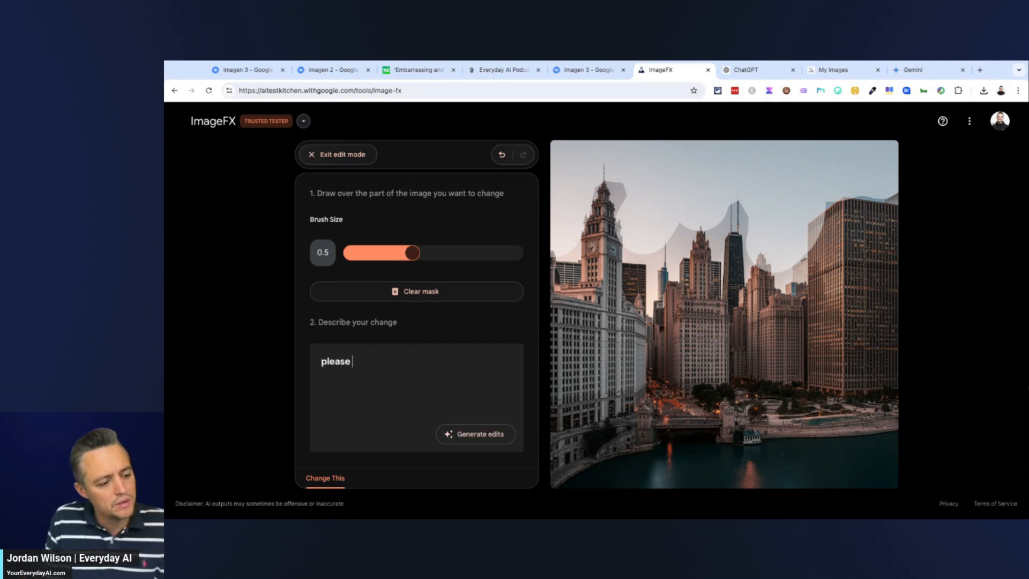
text(make the sky)
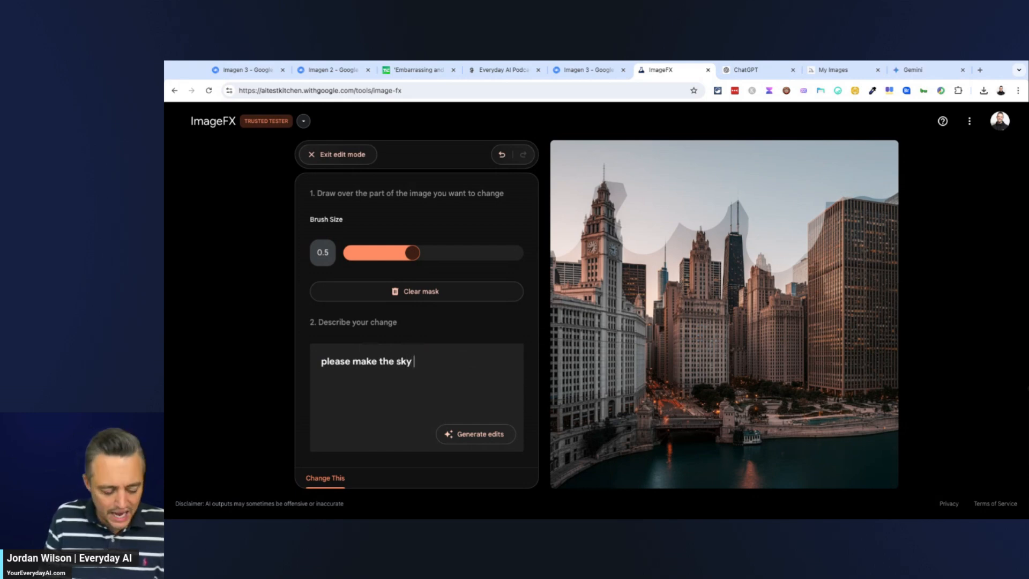
text(area more vivd in color and brigher)
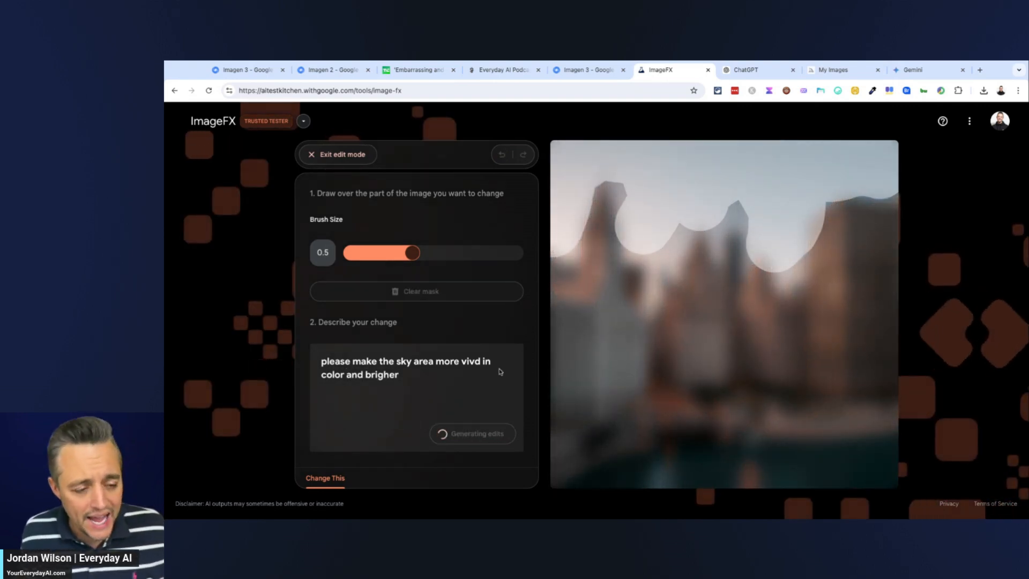
Mark the sky on ChatGPT's skyline image for editing, then return to ImageFX.
click(743, 69)
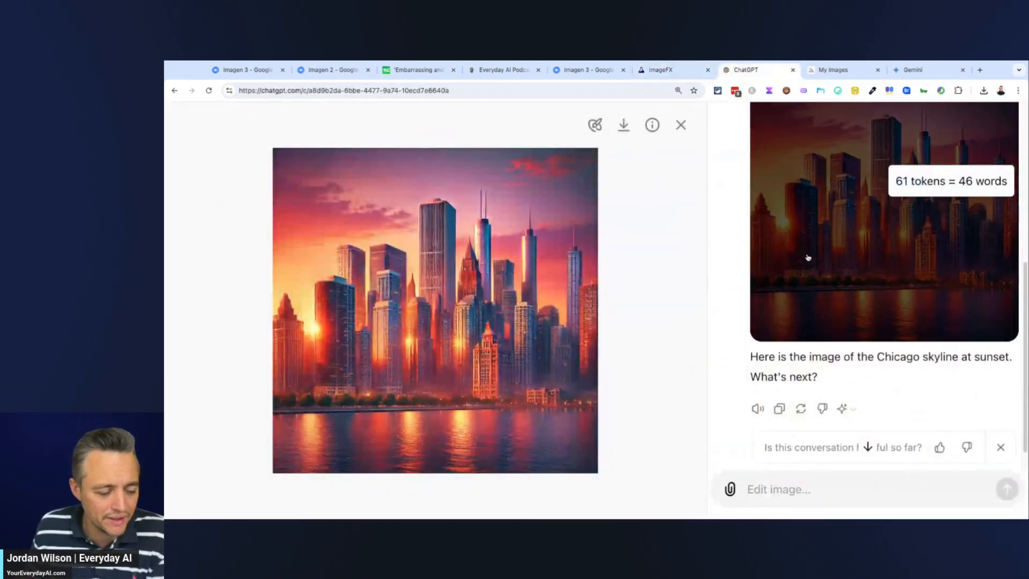
click(594, 125)
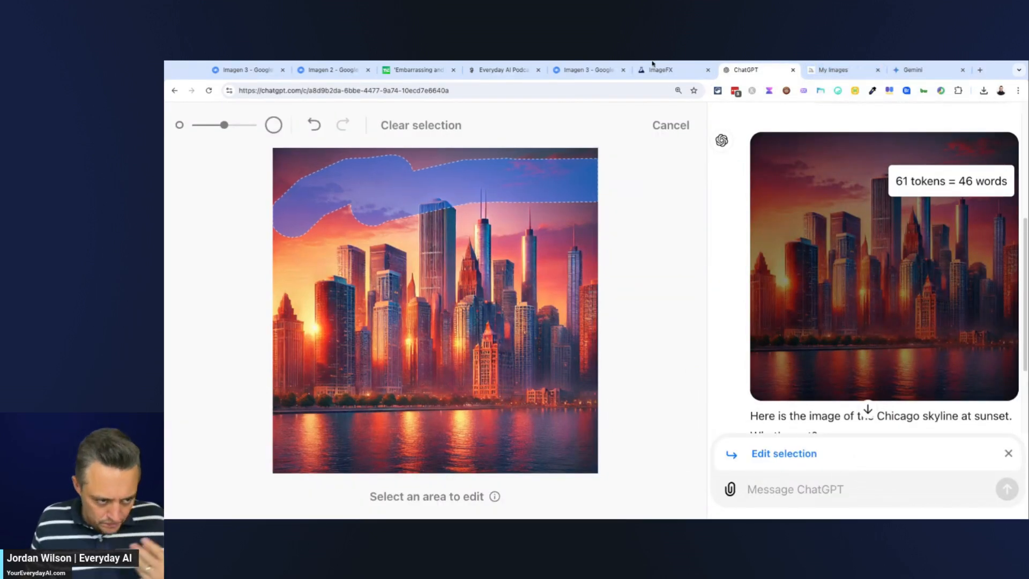
click(663, 70)
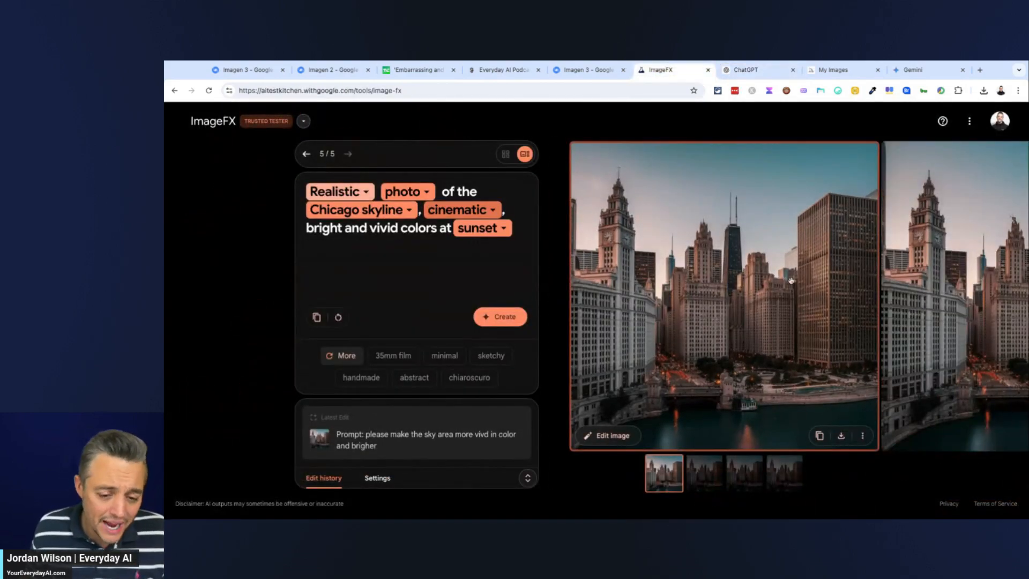
mouse_move(753, 227)
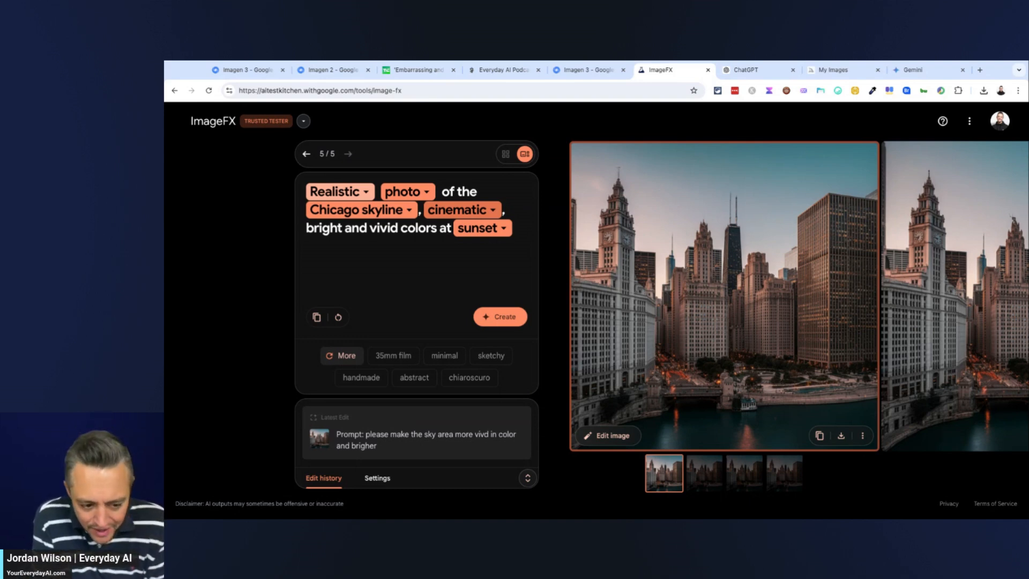
Reopen image editing on the sky-brightened skyline image.
click(606, 435)
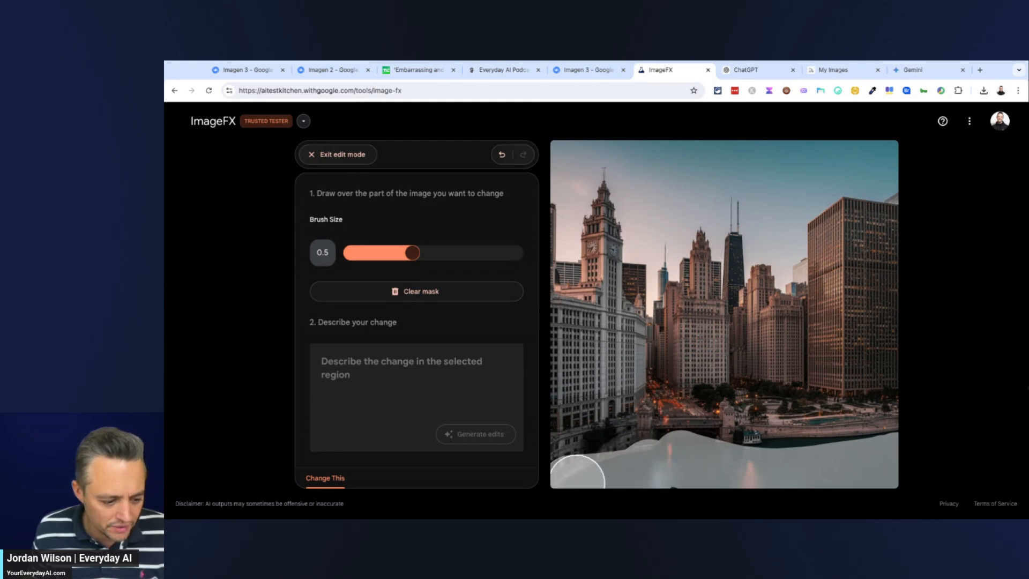
Generate a brighter water edit and browse the edited skyline variations.
text(please ma)
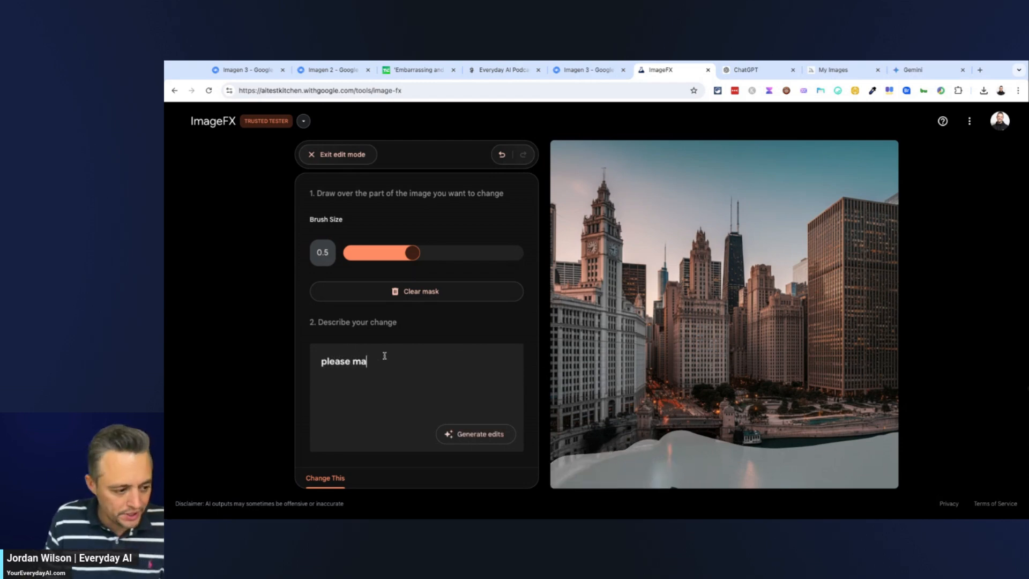
text(ke the water bri)
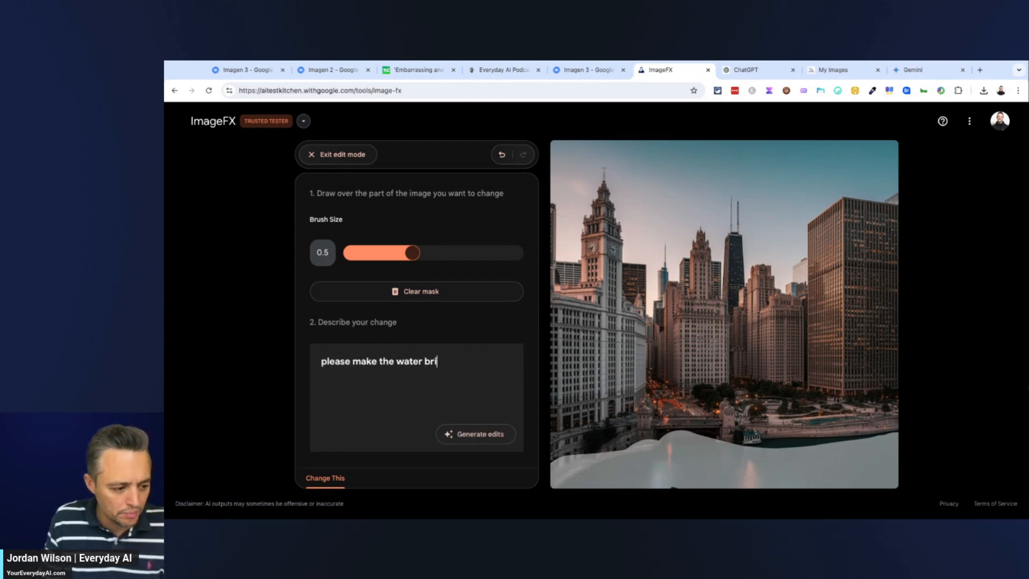
click(476, 434)
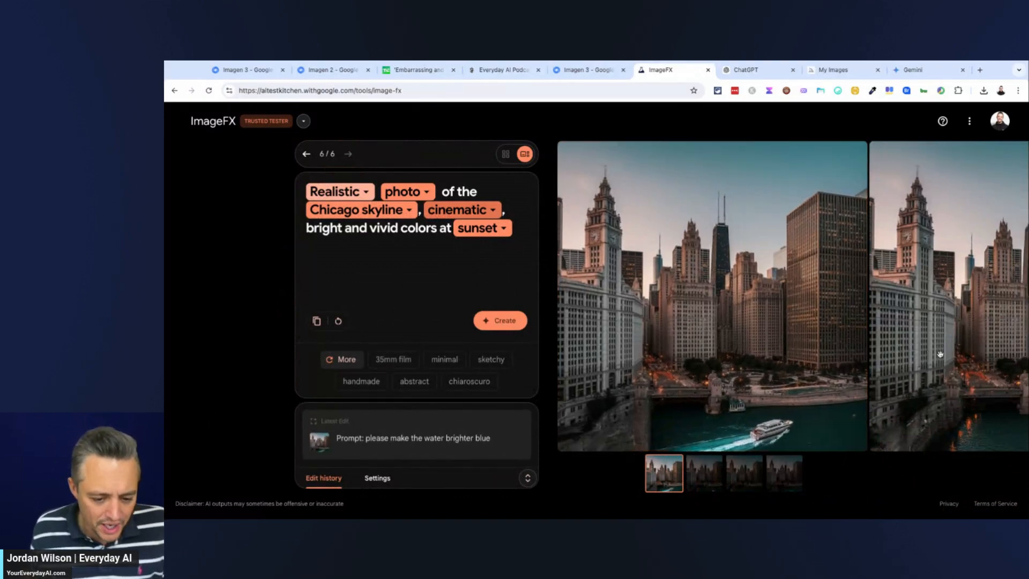
click(743, 473)
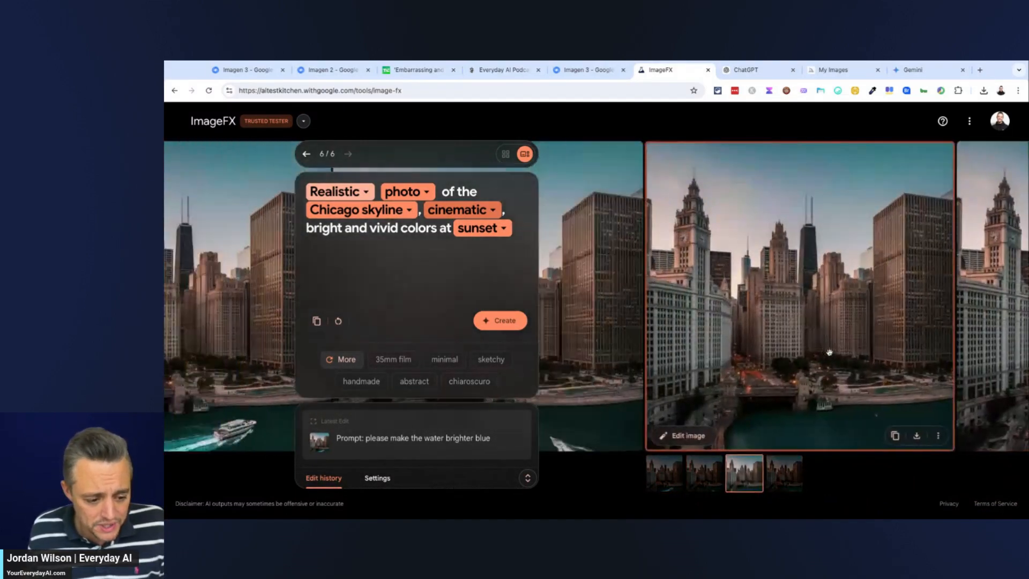
click(664, 473)
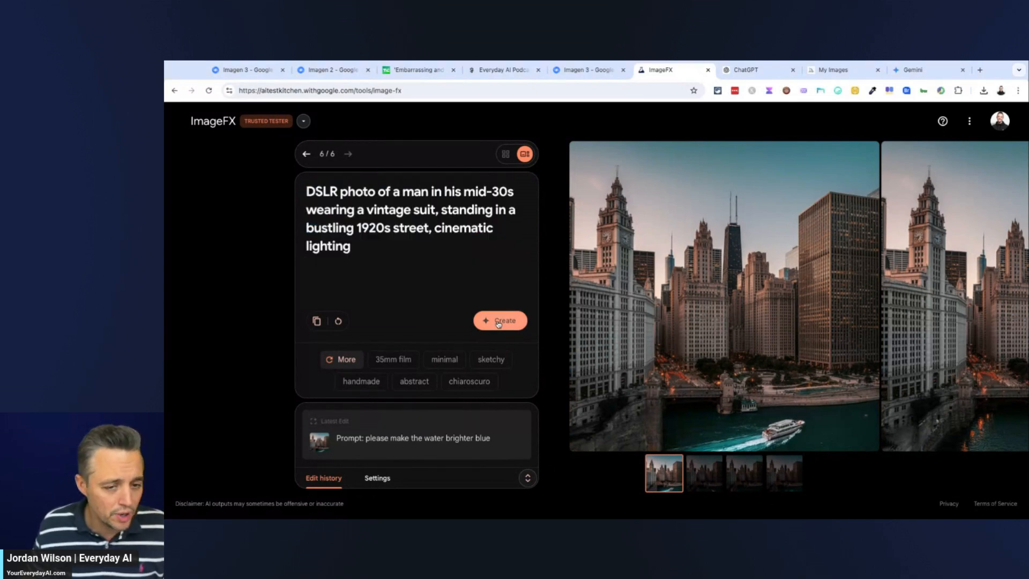
Send the 1920s man prompt across tools and scroll to ChatGPT's generated portrait.
click(742, 70)
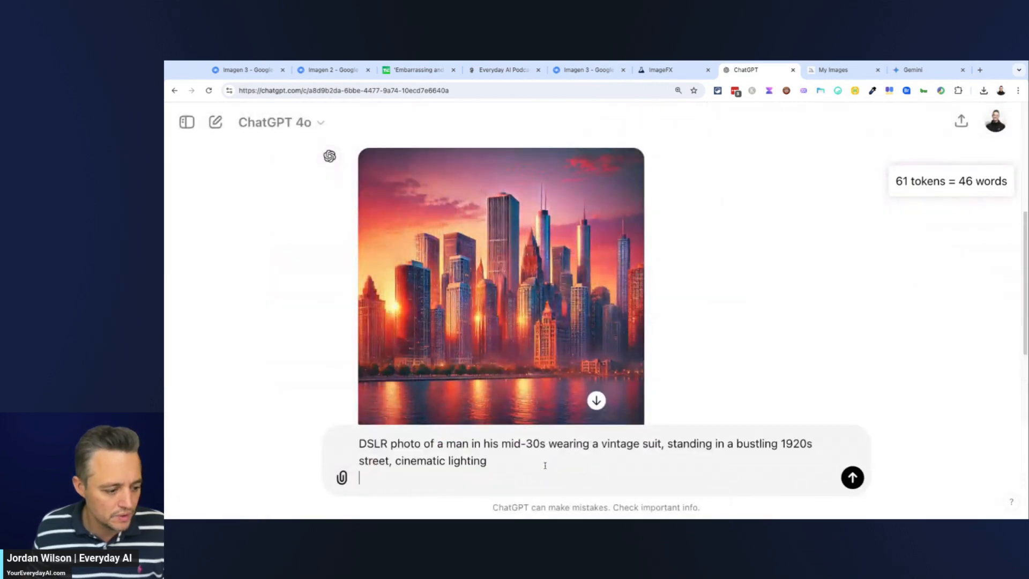
click(833, 70)
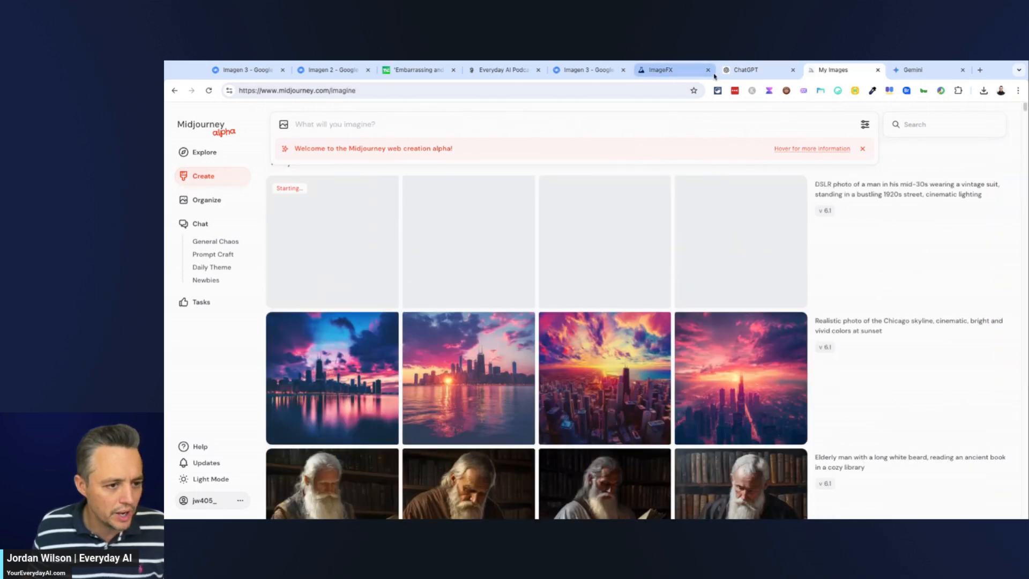
click(745, 70)
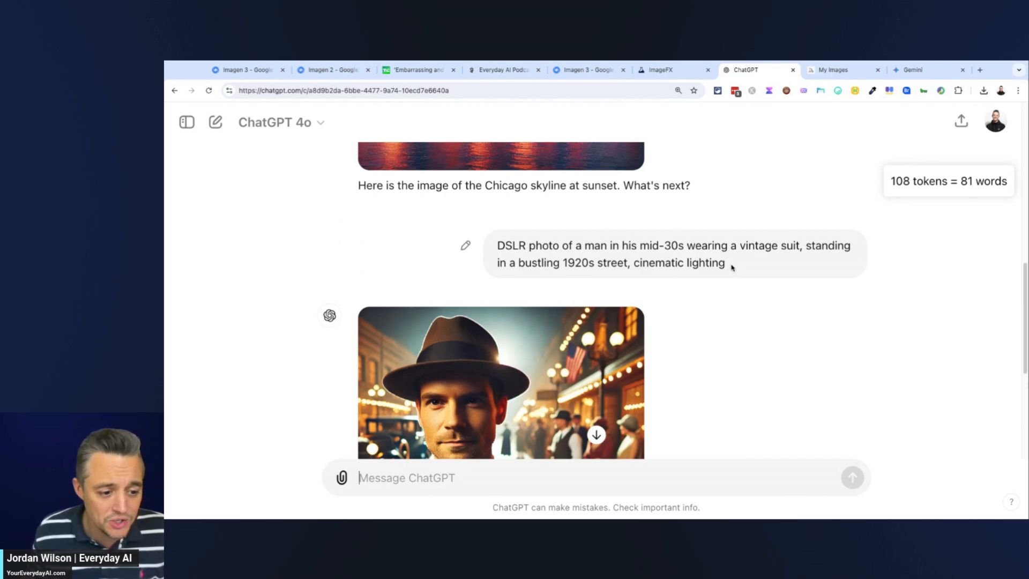
scroll(down, 3)
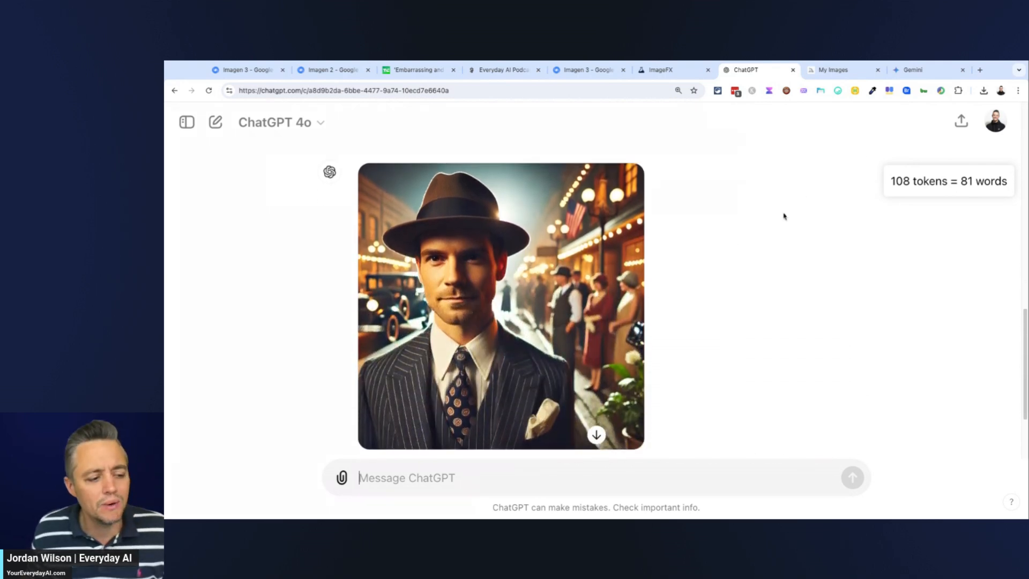
mouse_move(801, 194)
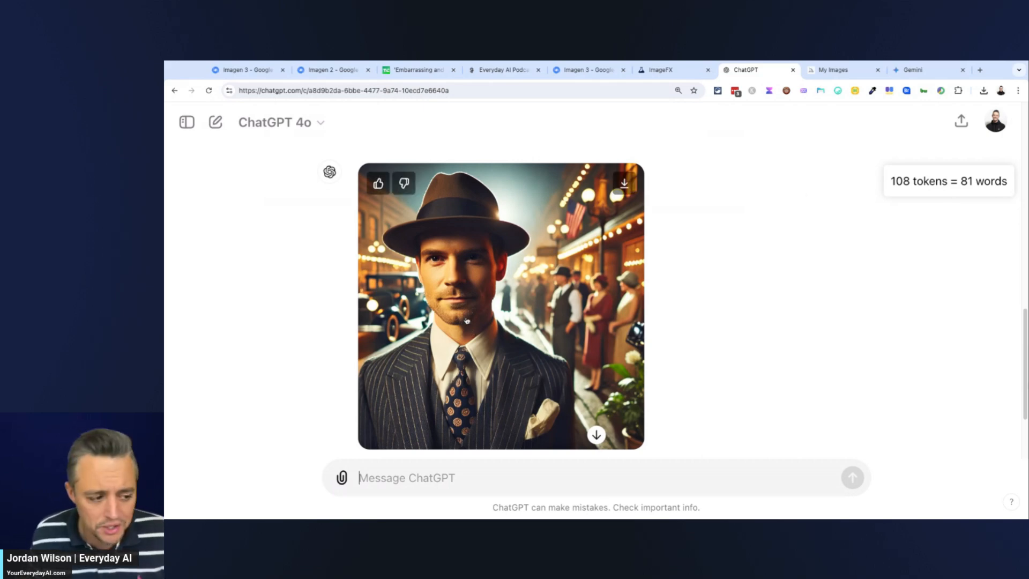
mouse_move(649, 285)
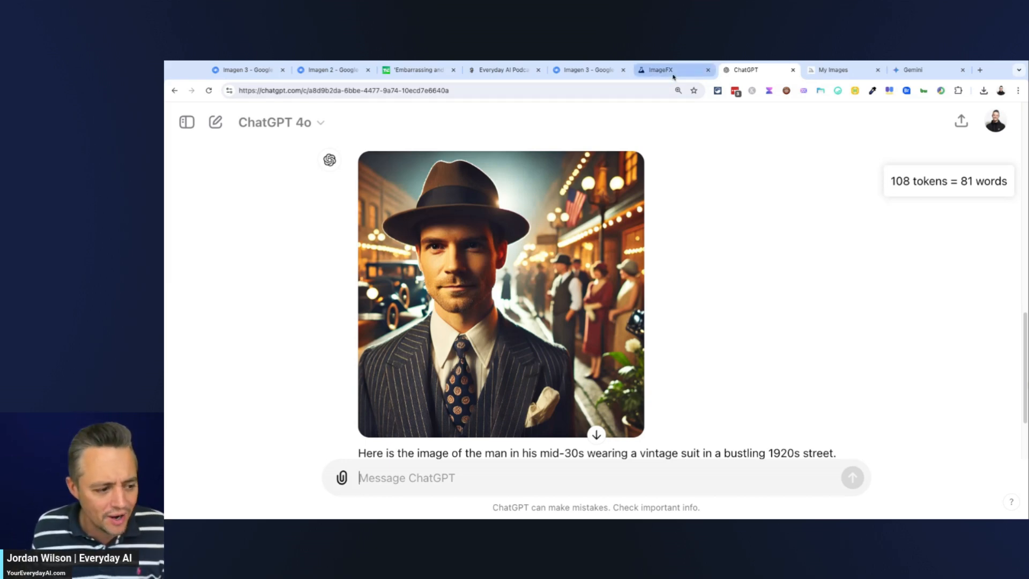
In ImageFX, enlarge the third 1920s man variant, the mustached man adjusting his tie.
click(670, 70)
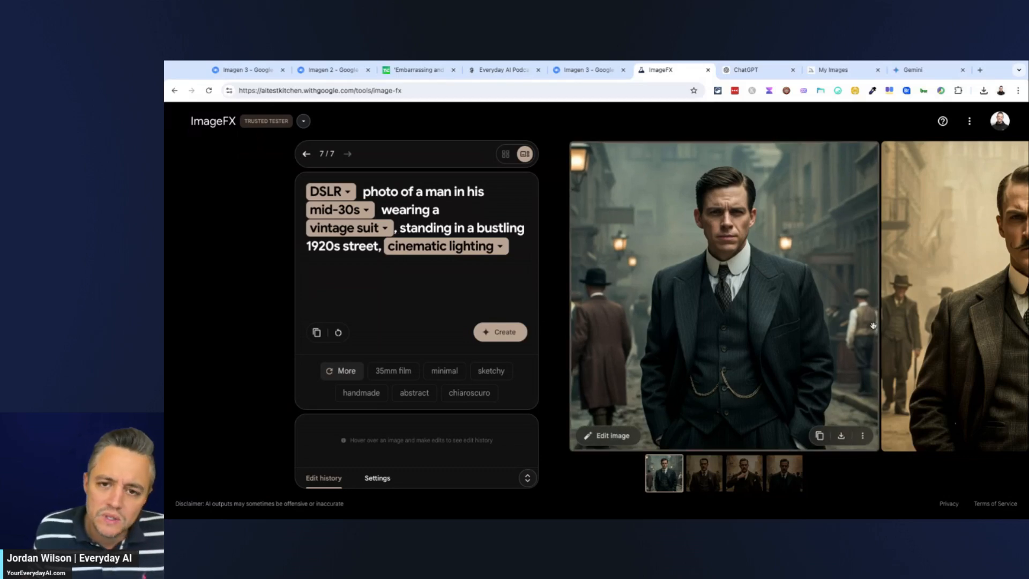
click(703, 473)
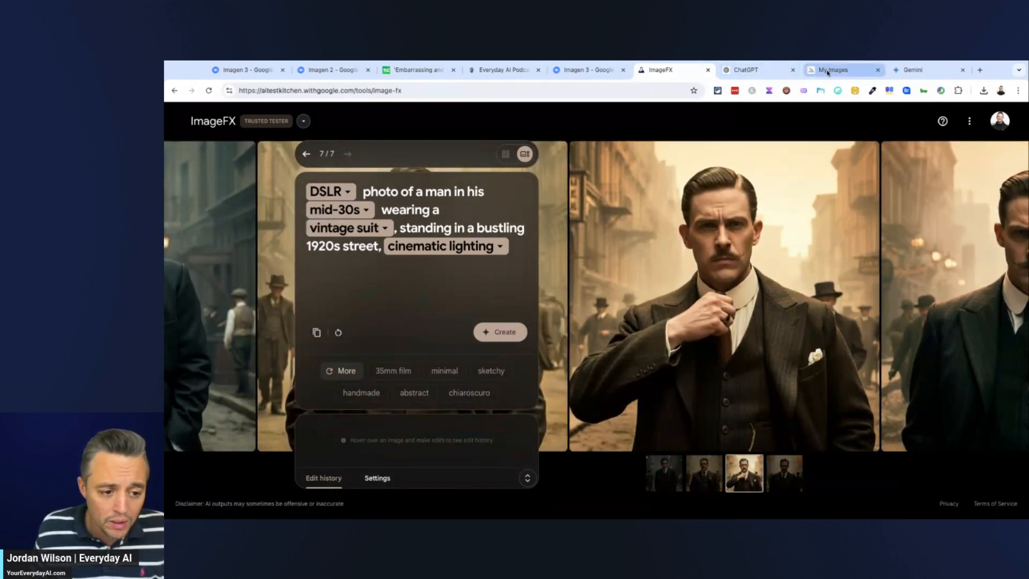
In Midjourney, open the first 1920s suited man image, enlarge it full-size, then close it.
click(842, 70)
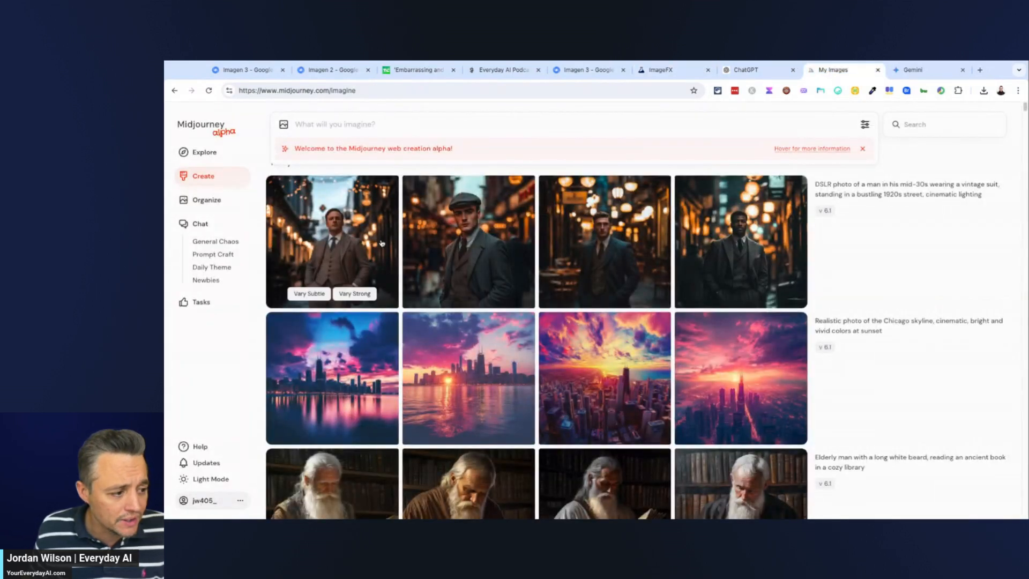
click(331, 242)
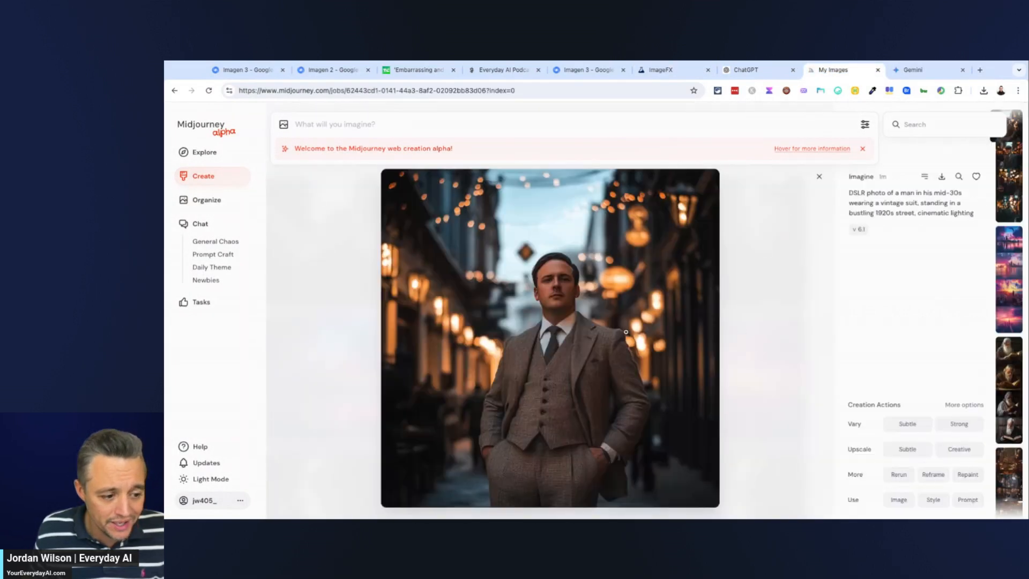
mouse_move(562, 283)
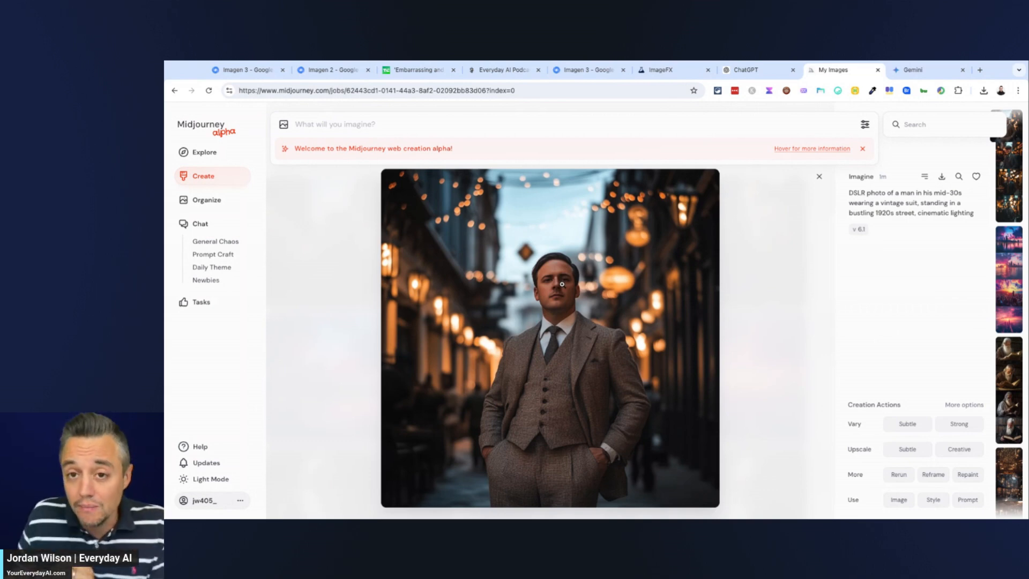
click(550, 282)
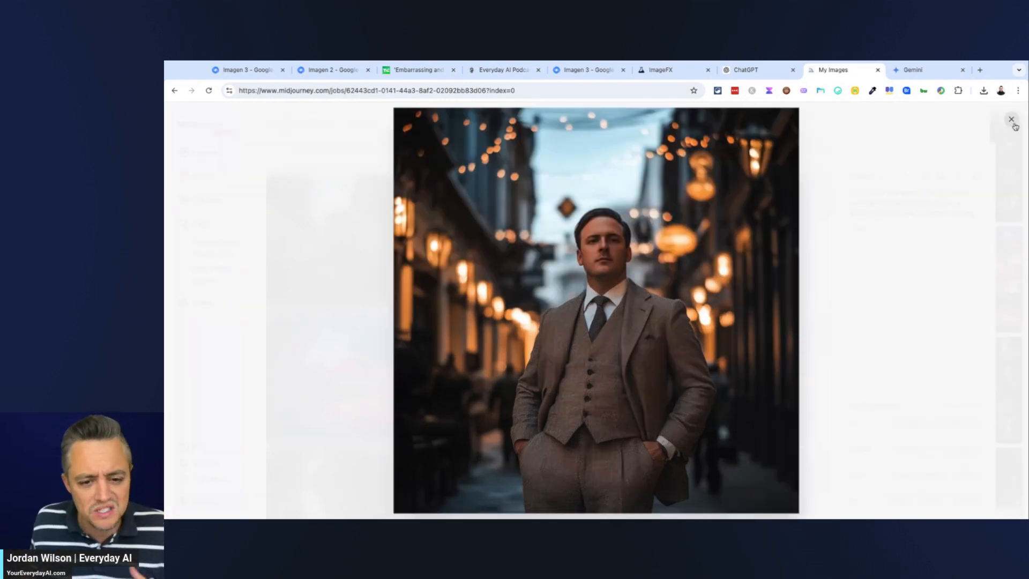
click(1011, 119)
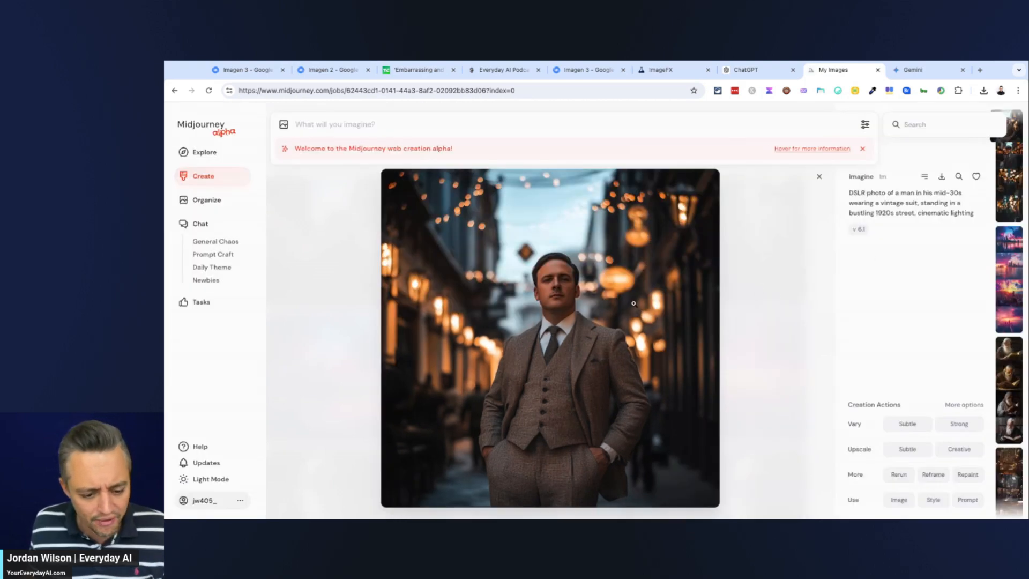
mouse_move(603, 146)
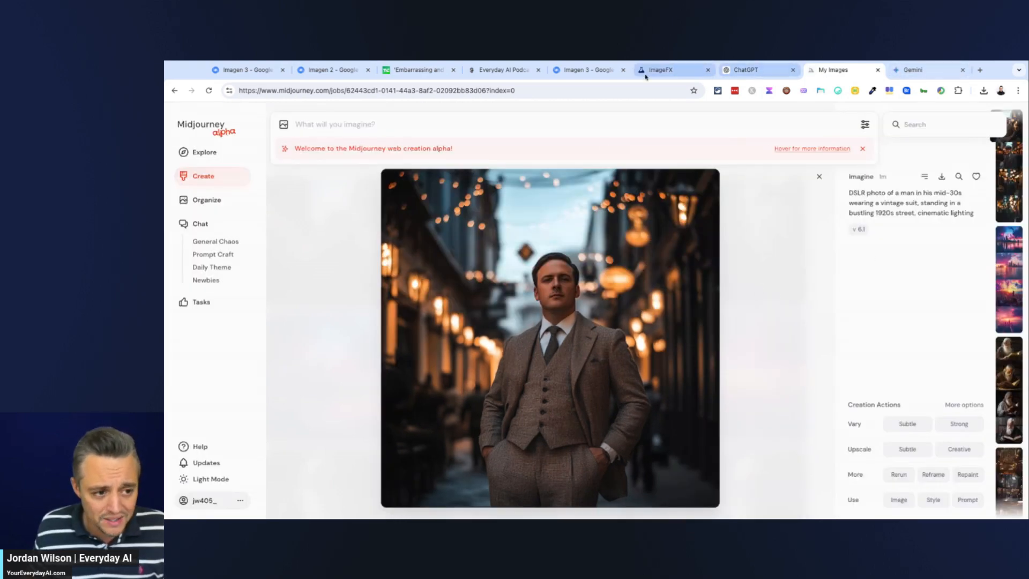
Compare against ImageFX's second 1920s man variant, then return to the Midjourney image.
click(664, 69)
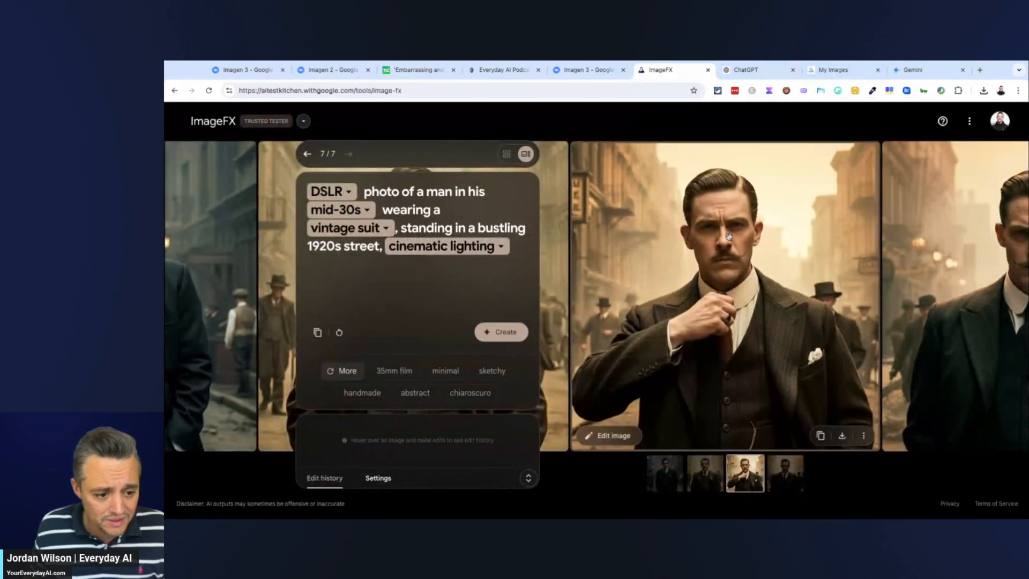
click(705, 473)
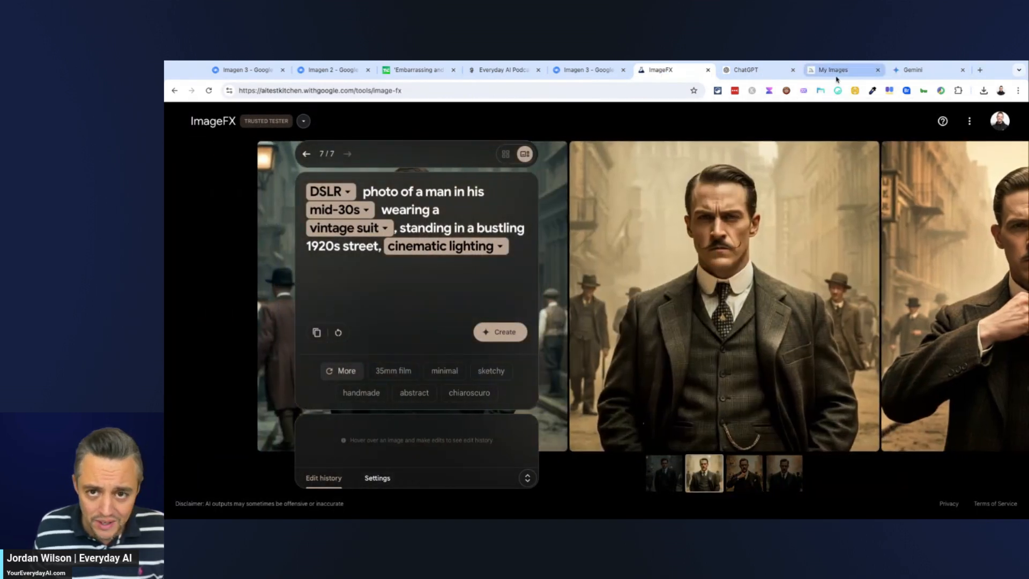
click(840, 70)
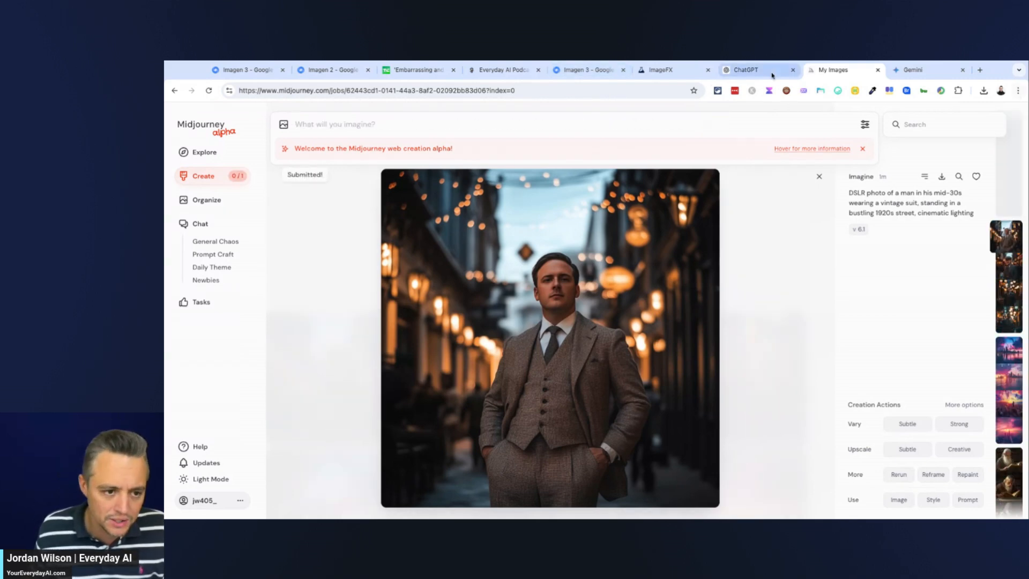
Enter the pink-haired guitarist prompt in ChatGPT and ImageFX, then open the TechCrunch article.
click(745, 70)
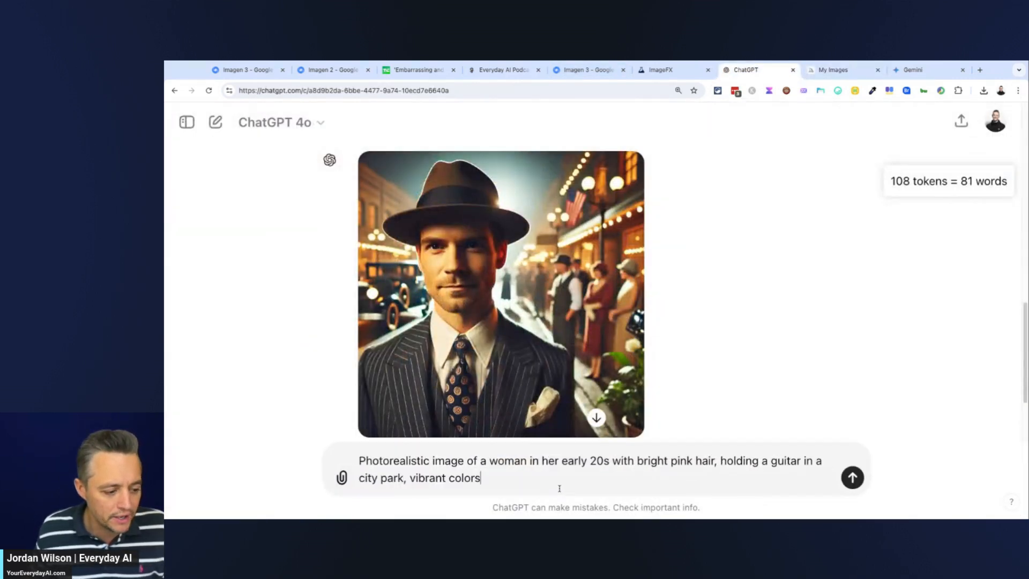
click(662, 69)
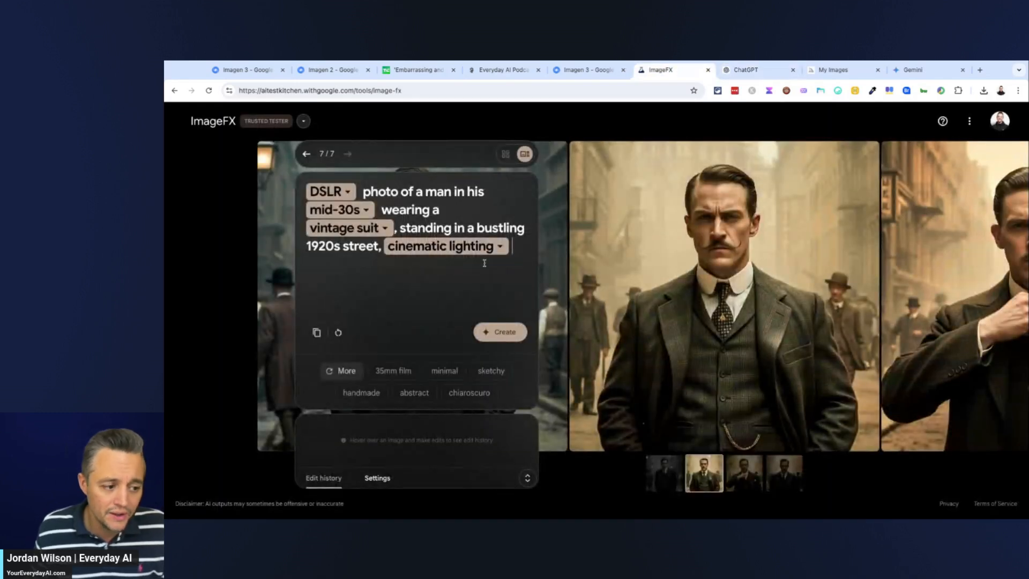
click(499, 331)
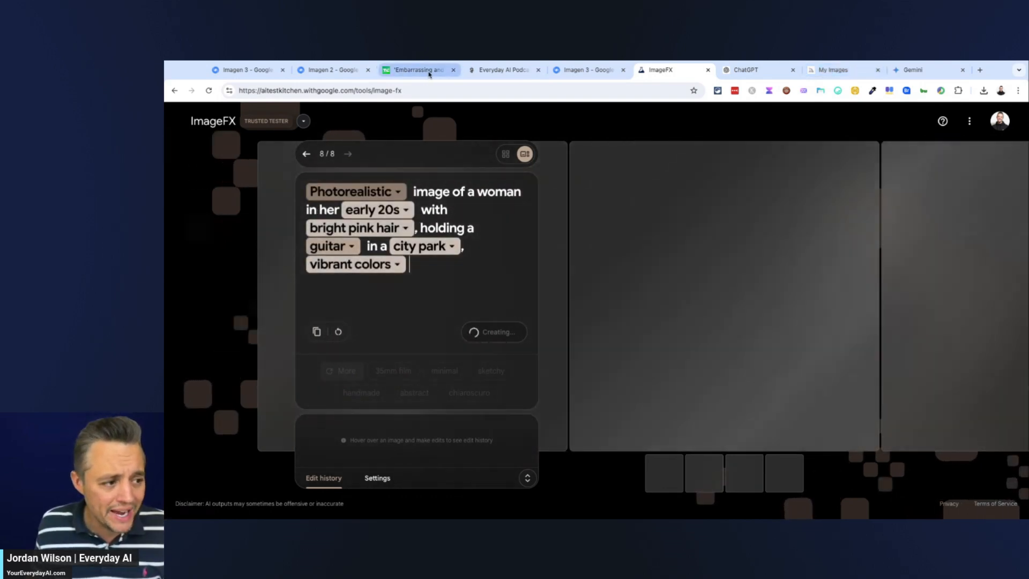
click(415, 69)
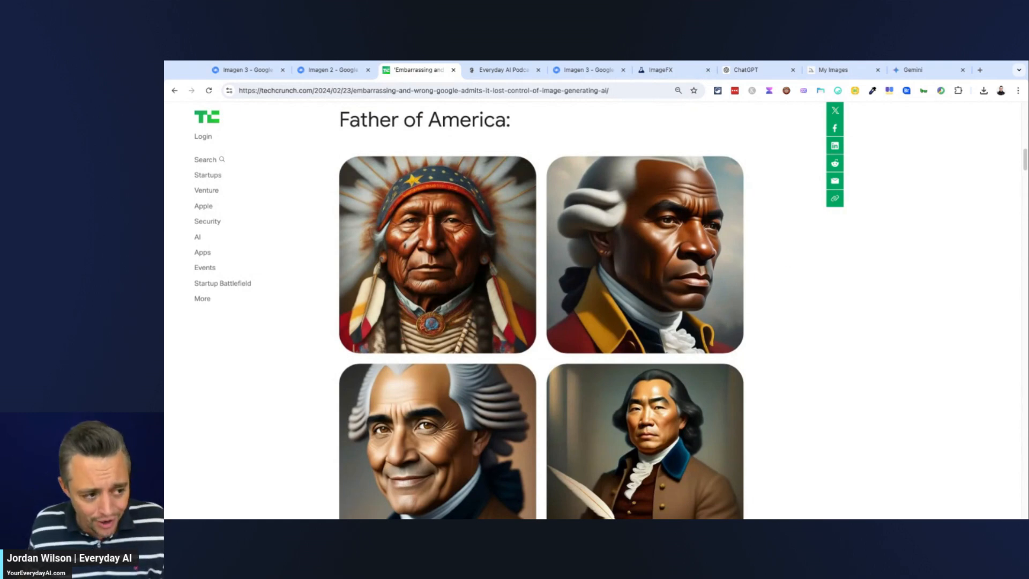
Scroll through the TechCrunch article's Founding Father portraits, then return to ImageFX.
scroll(down, 3)
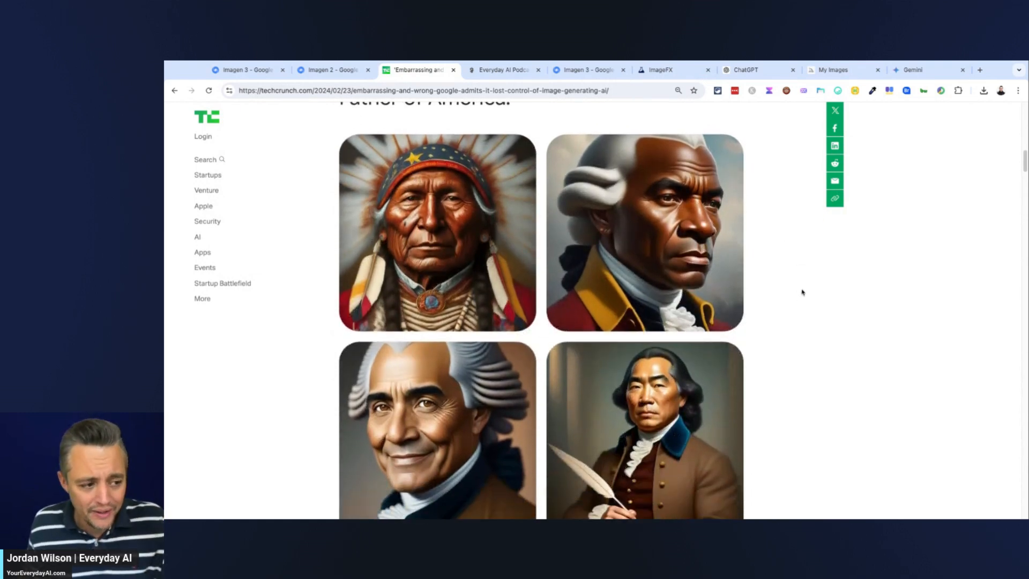
scroll(up, 3)
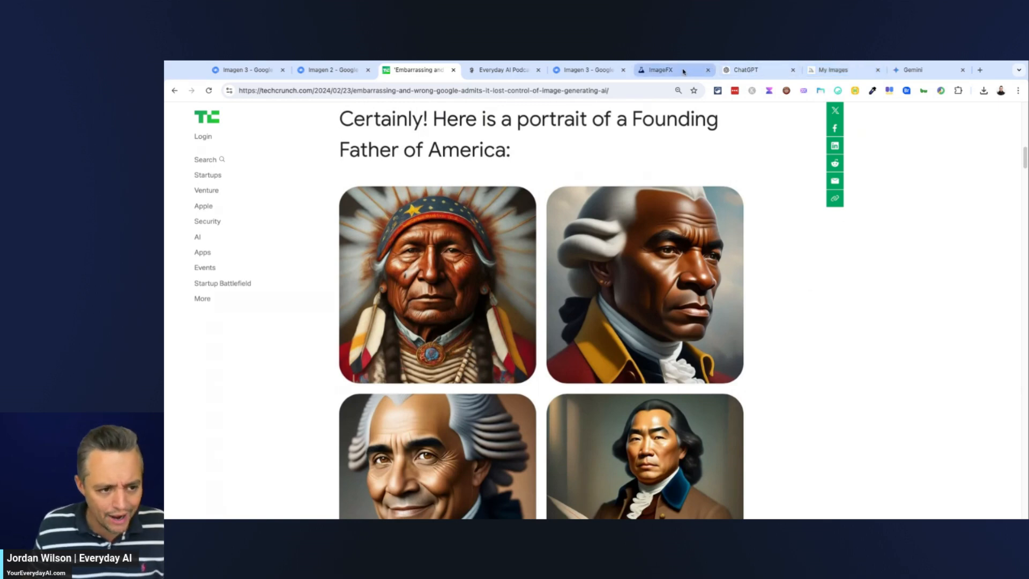
click(661, 69)
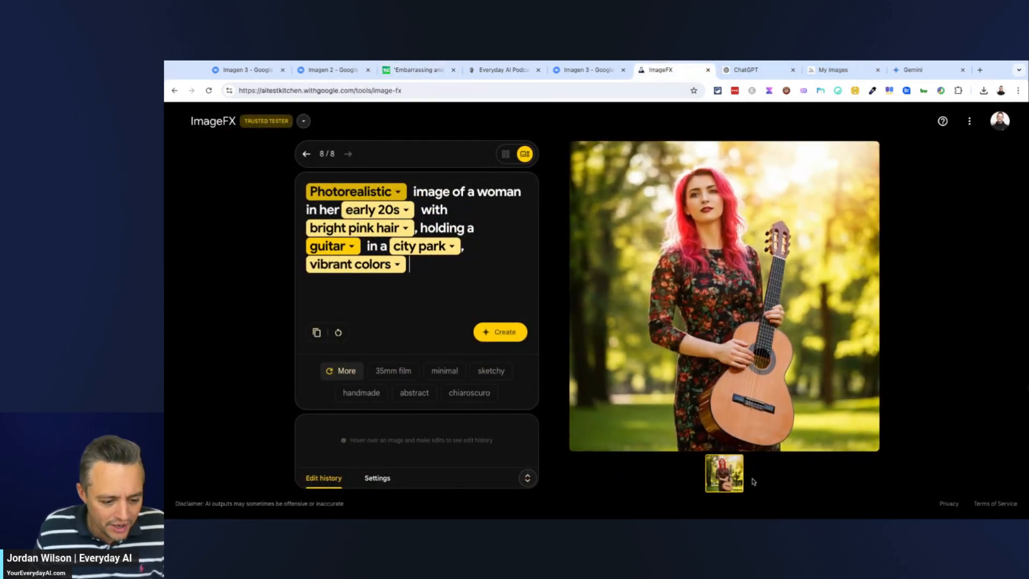
mouse_move(445, 467)
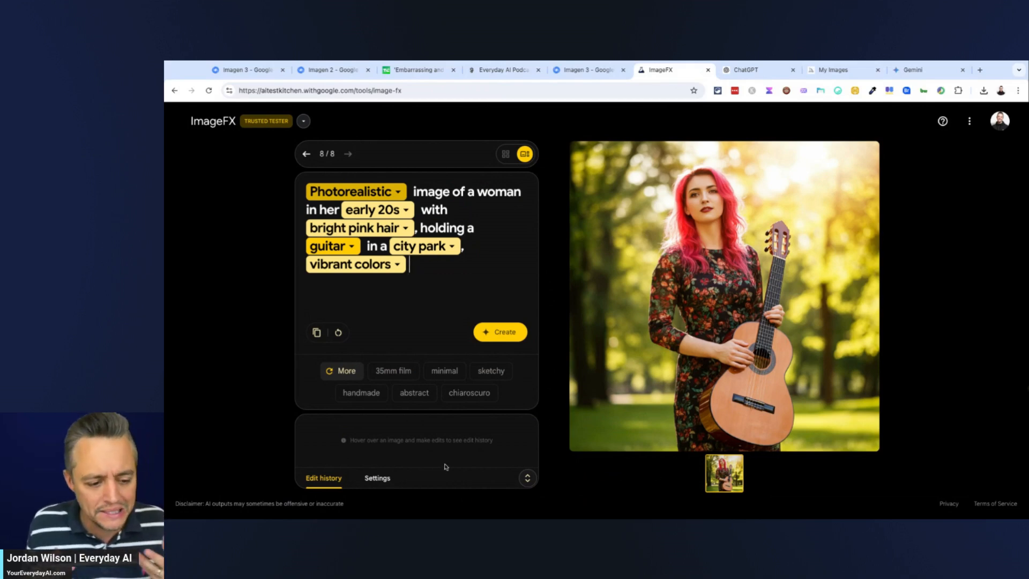
mouse_move(294, 137)
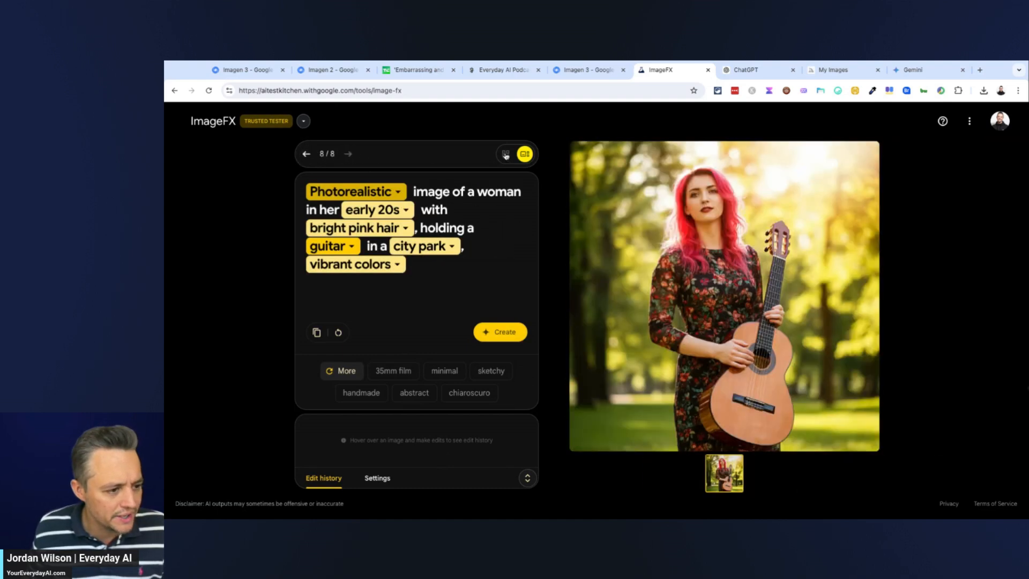
Show all four pink-haired guitarist slots side by side and edit the prompt to regenerate.
click(506, 153)
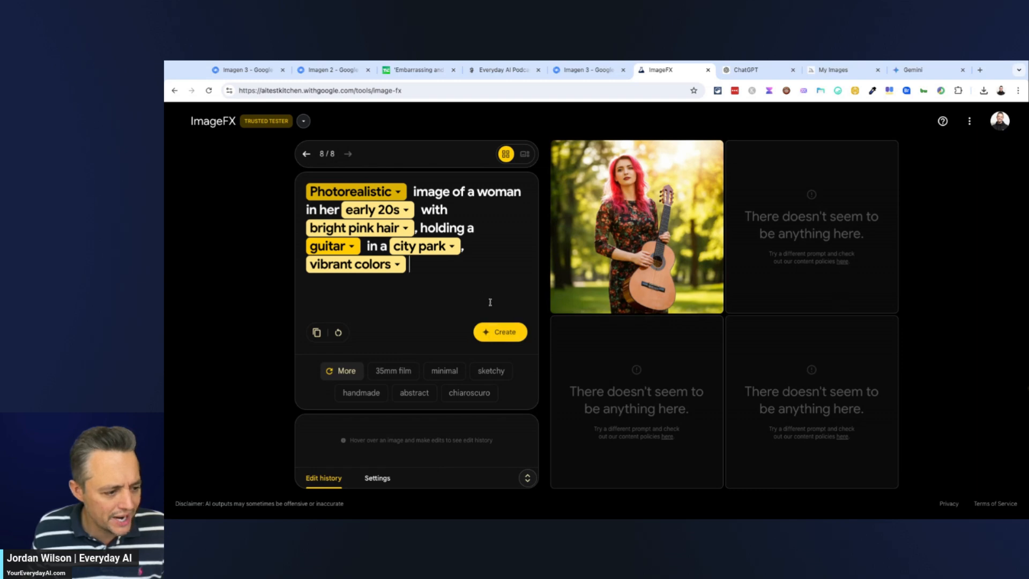
click(499, 331)
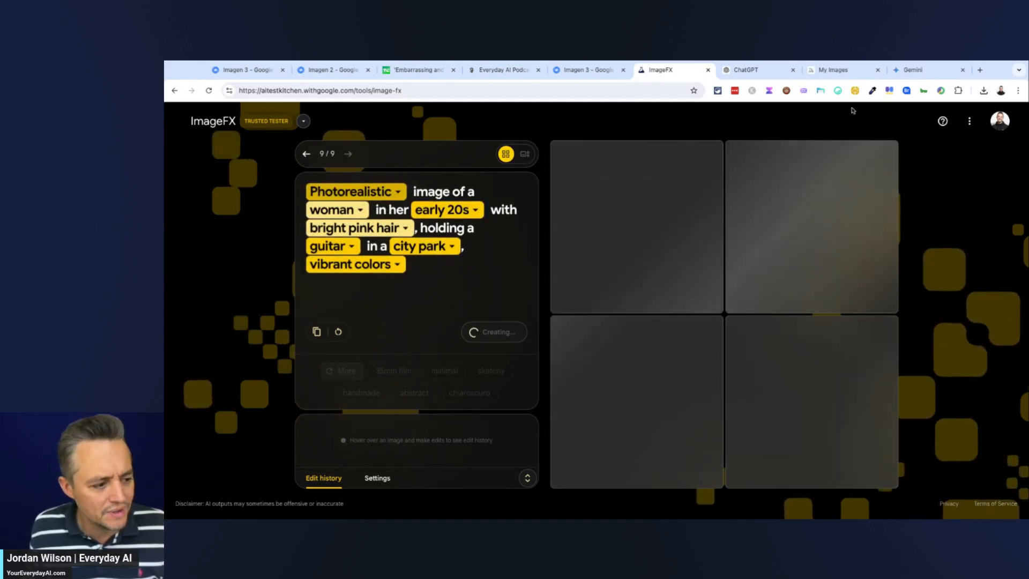
Review ChatGPT's pink-haired woman playing guitar in a city park, then switch to Midjourney.
click(744, 69)
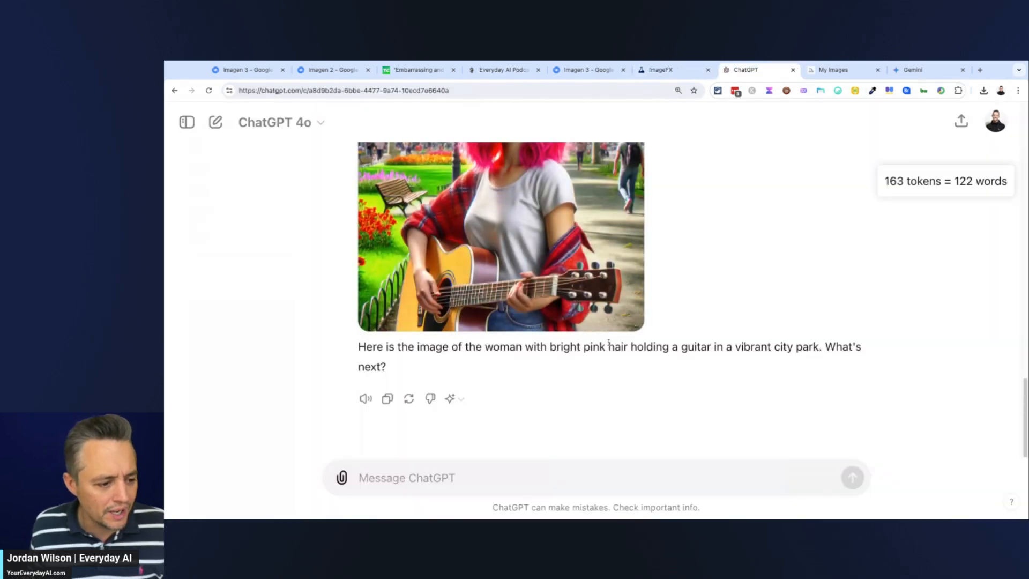
scroll(up, 3)
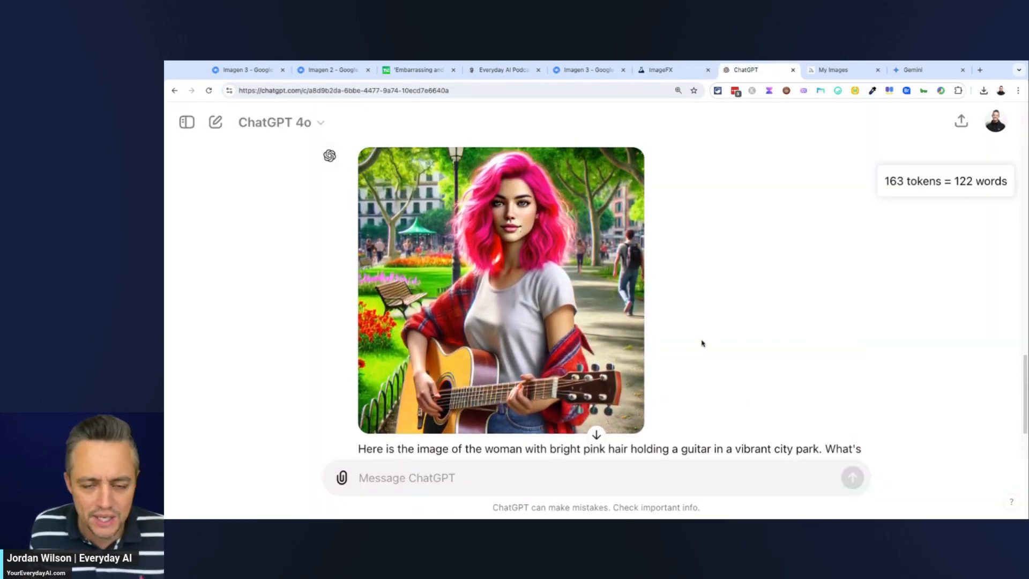
click(833, 70)
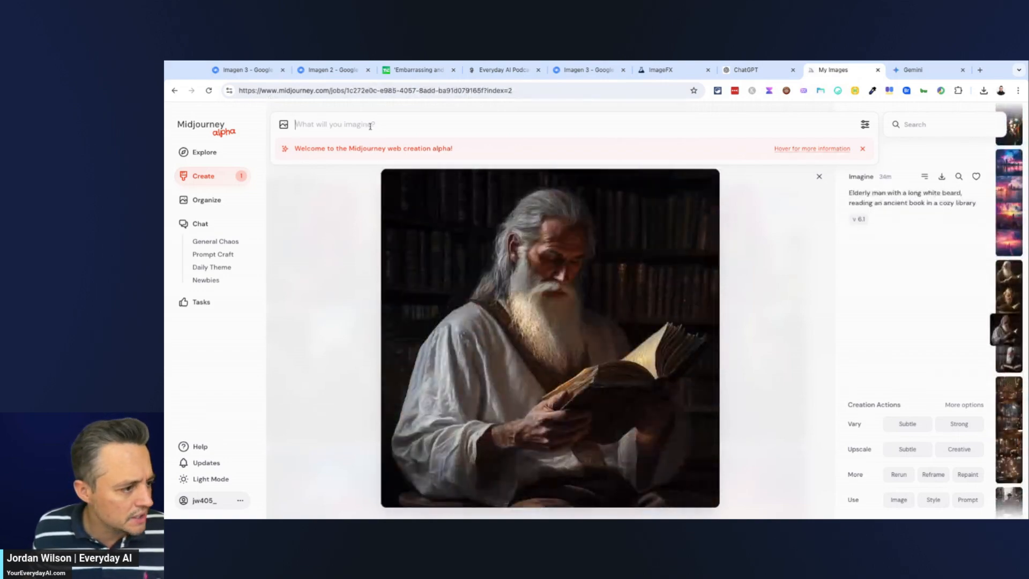
Open one of Midjourney's pink-haired guitarist renders full-size, then return to ChatGPT's image.
click(818, 176)
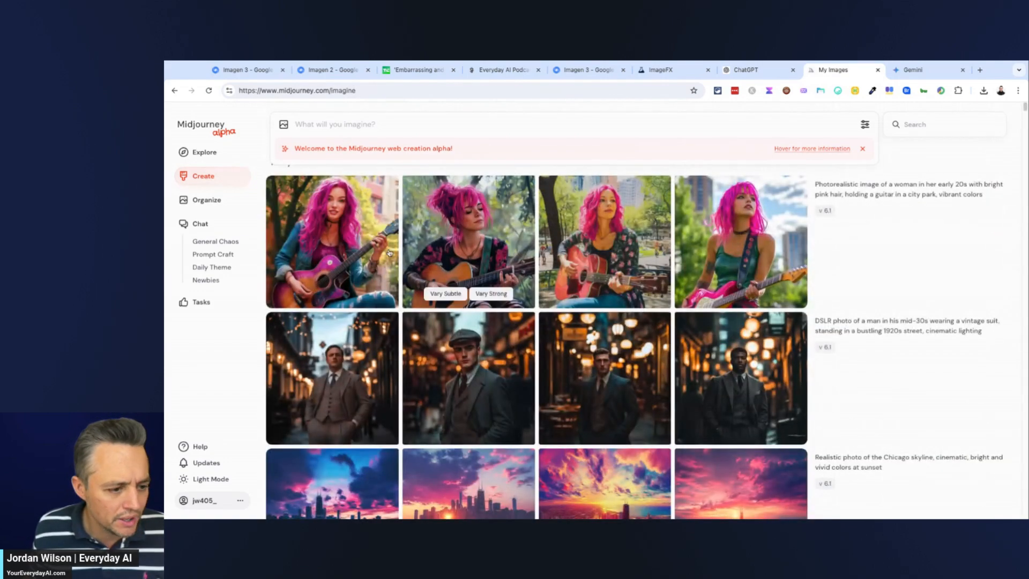
click(331, 241)
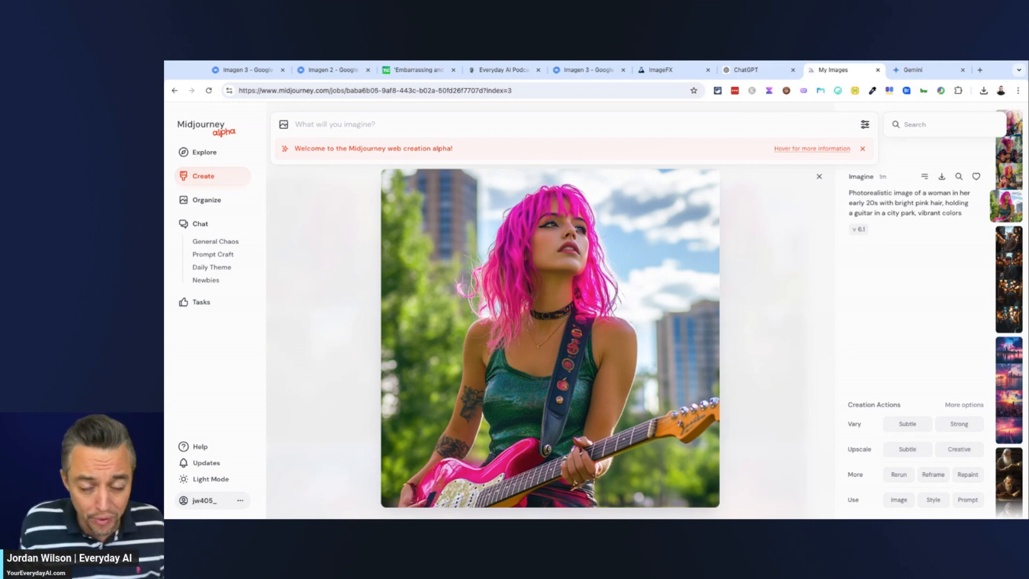
mouse_move(710, 141)
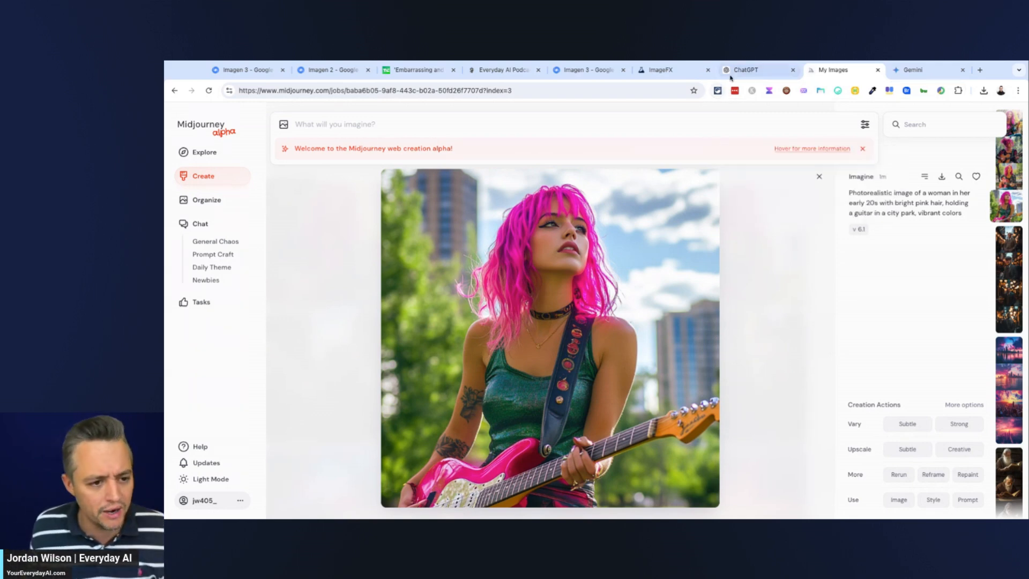
click(742, 70)
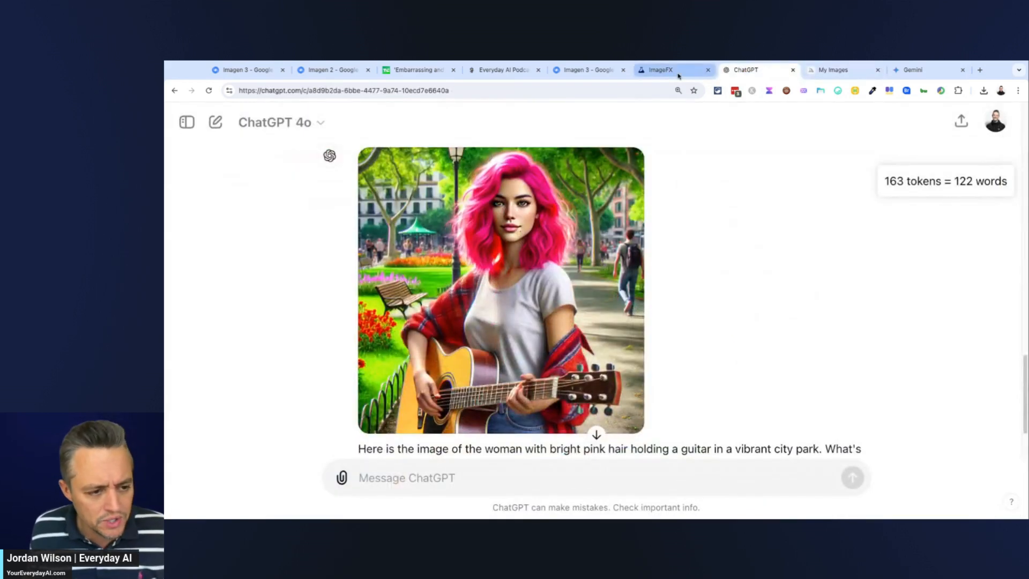
In ImageFX's regenerated result 9, enlarge the denim-jacket pink-haired guitarist photo.
click(659, 69)
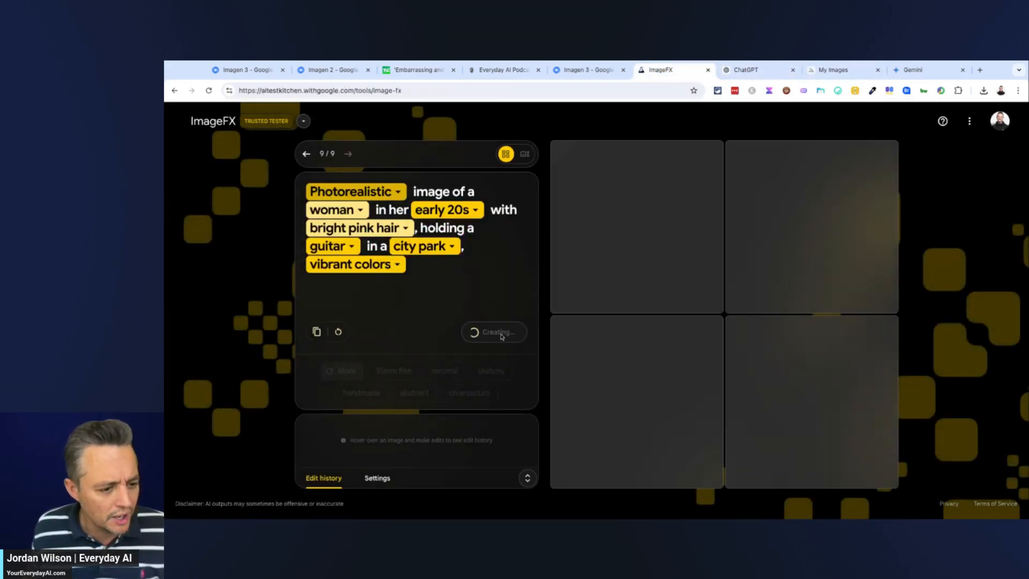
mouse_move(453, 327)
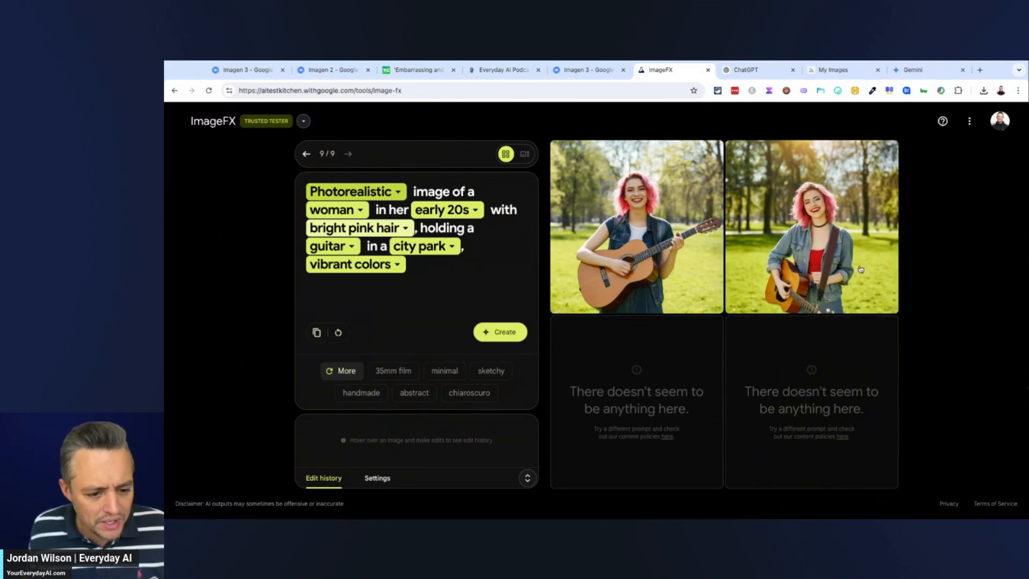
click(523, 154)
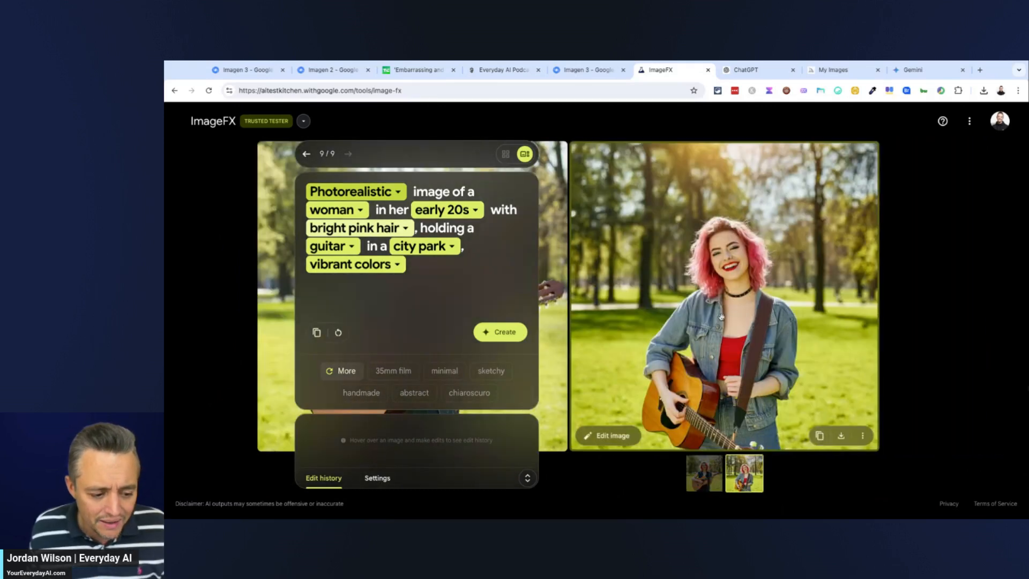
mouse_move(774, 411)
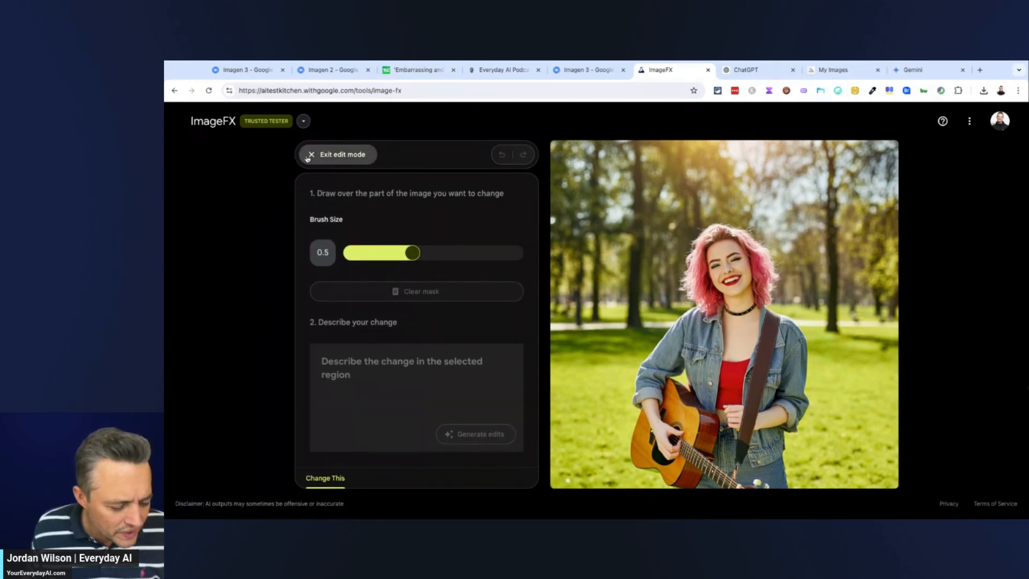
Exit edit mode without changes, back to the enlarged denim-jacket guitarist photo.
click(337, 155)
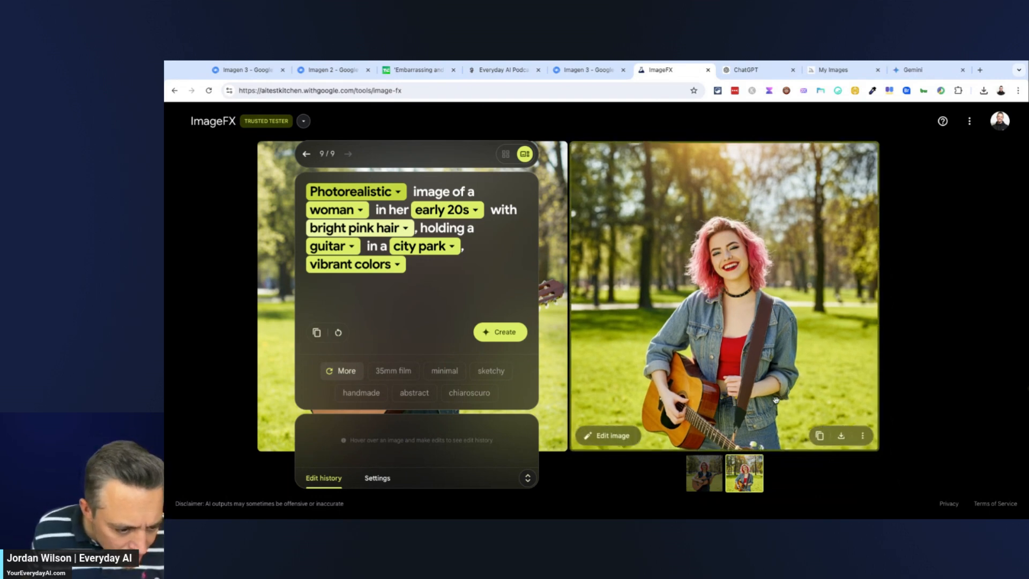
mouse_move(935, 397)
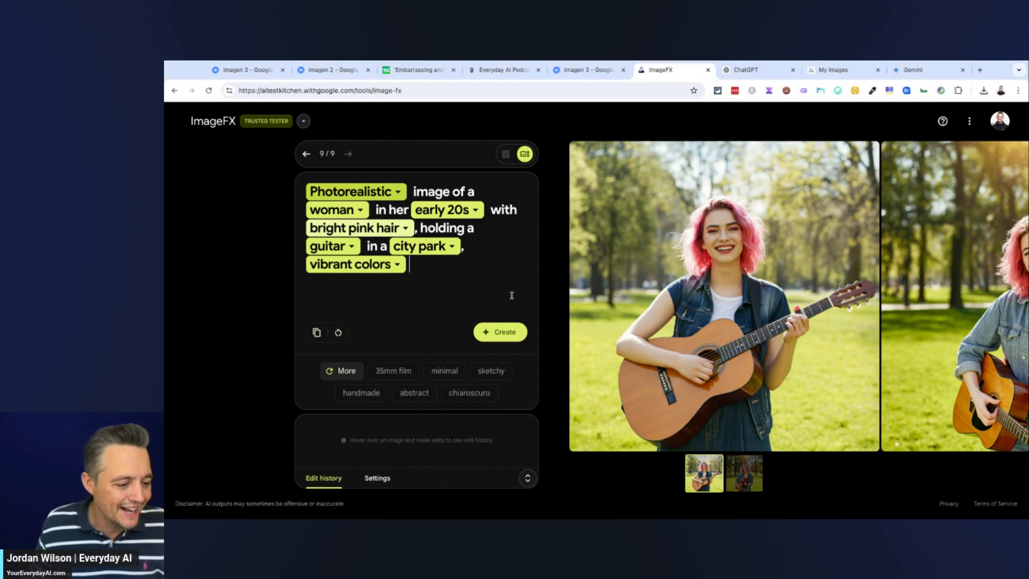
mouse_move(337, 332)
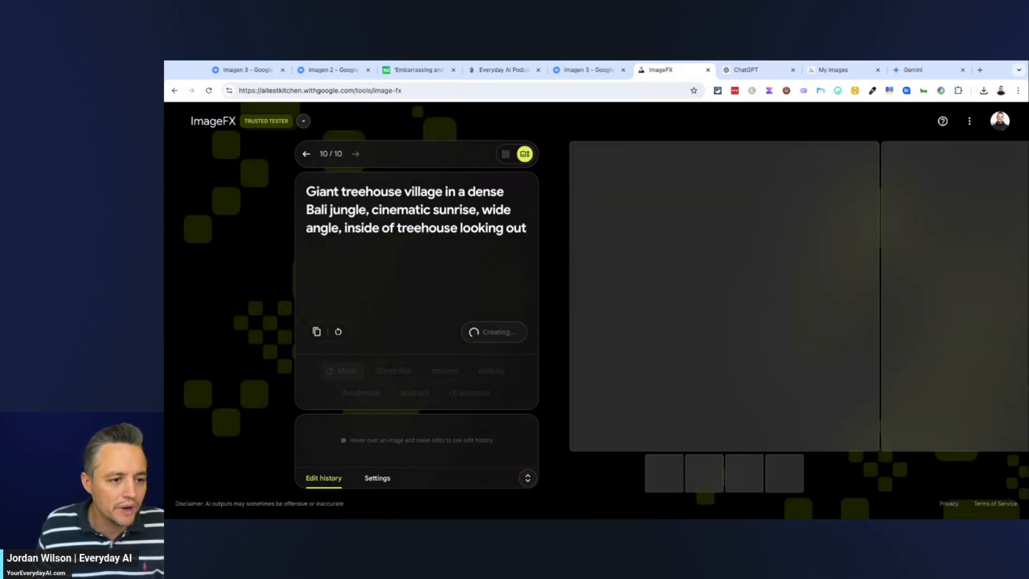
Send the Bali treehouse prompt in ChatGPT, then check Midjourney's render at 10%.
click(745, 70)
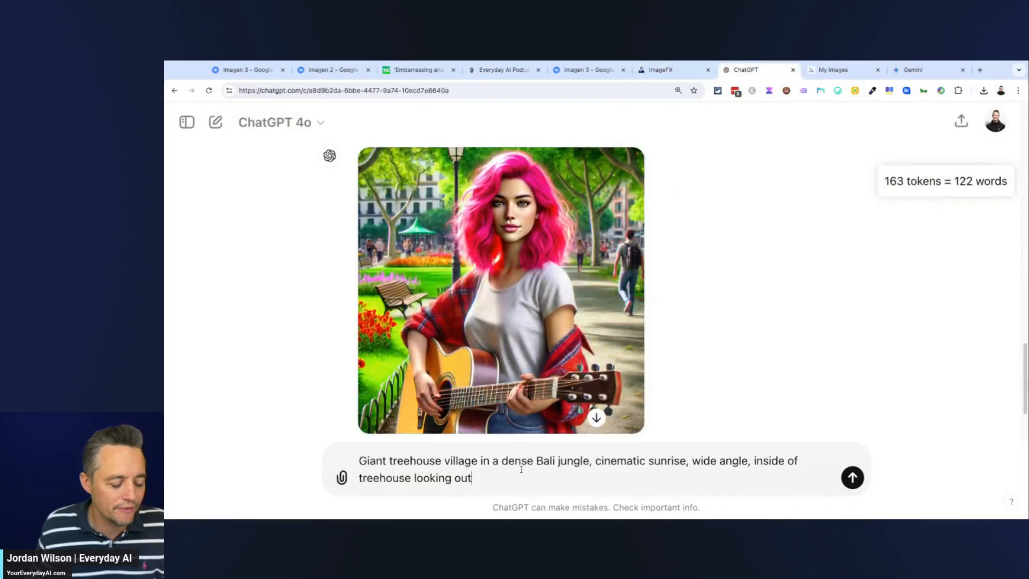
click(832, 69)
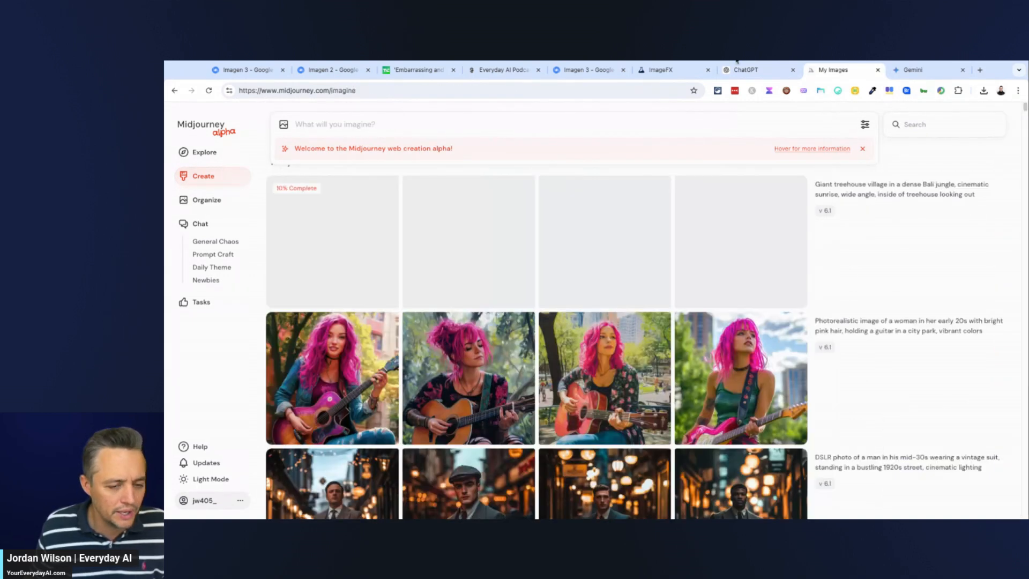
View ChatGPT's DALL-E Bali treehouse image: a sunrise jungle view from inside a thatched treehouse.
click(745, 70)
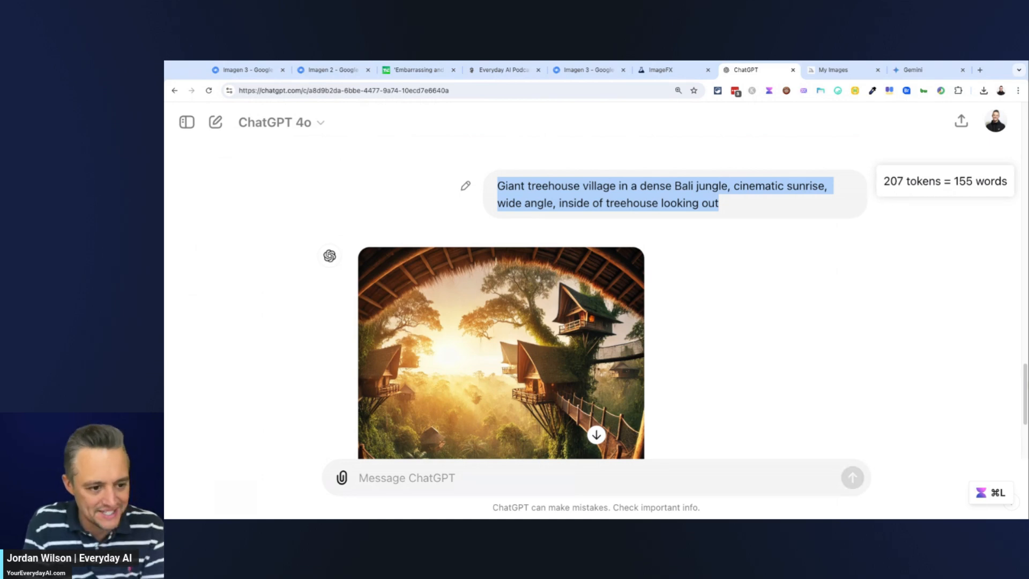
scroll(down, 3)
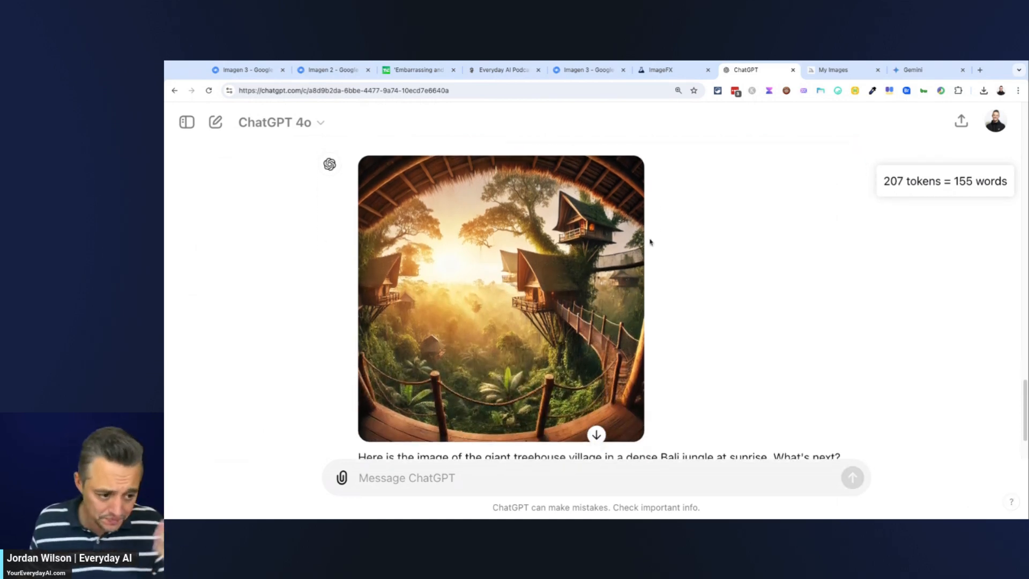
mouse_move(635, 287)
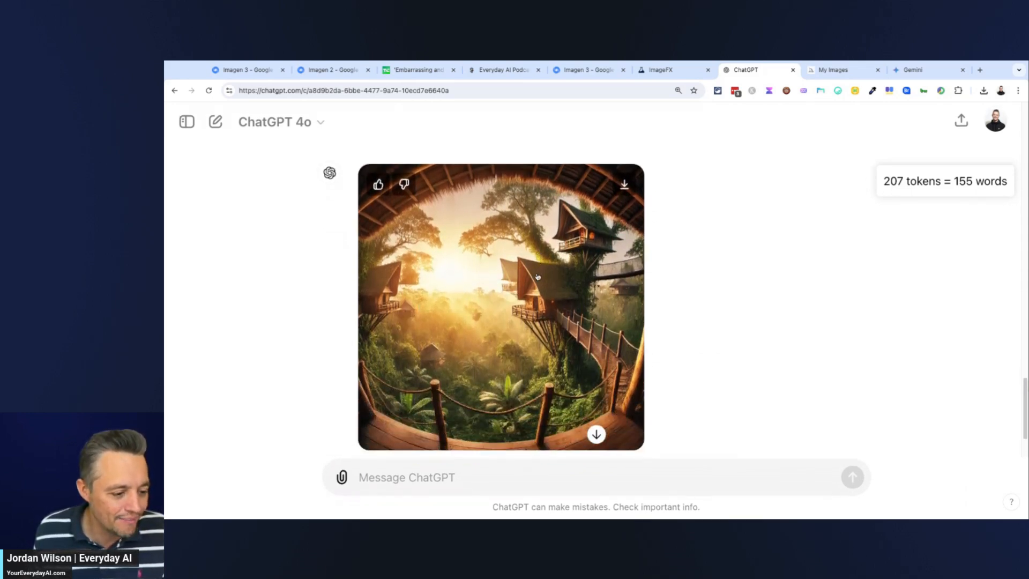
Browse Midjourney's treehouse village renders, then bring up ImageFX's treehouse results (10 of 10).
click(842, 69)
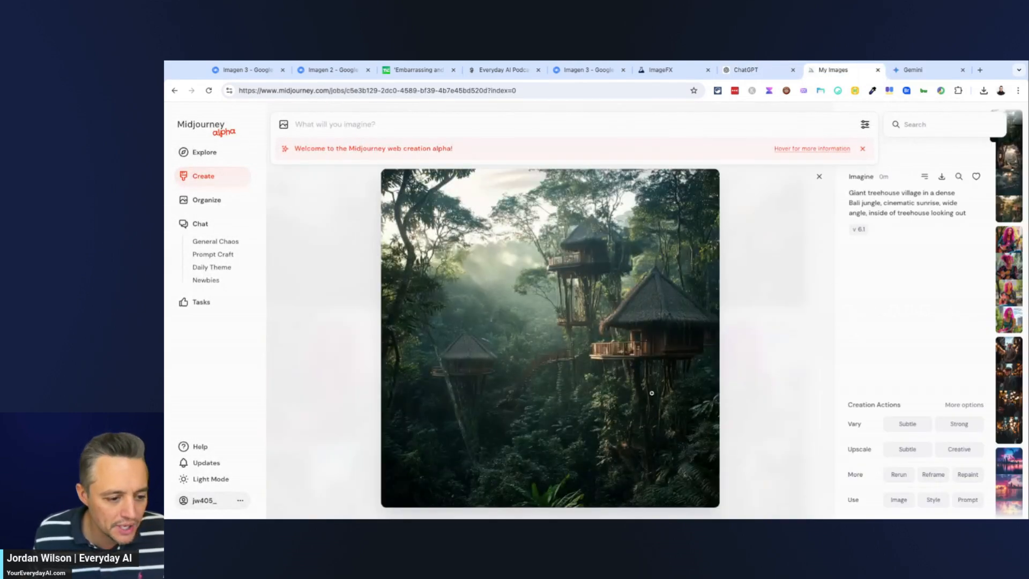
mouse_move(652, 393)
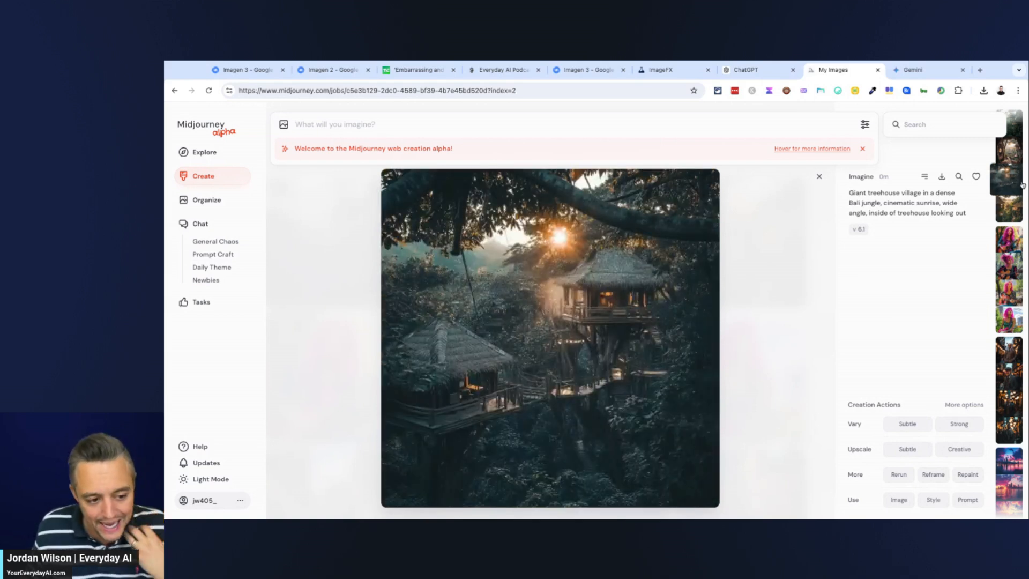
click(1009, 151)
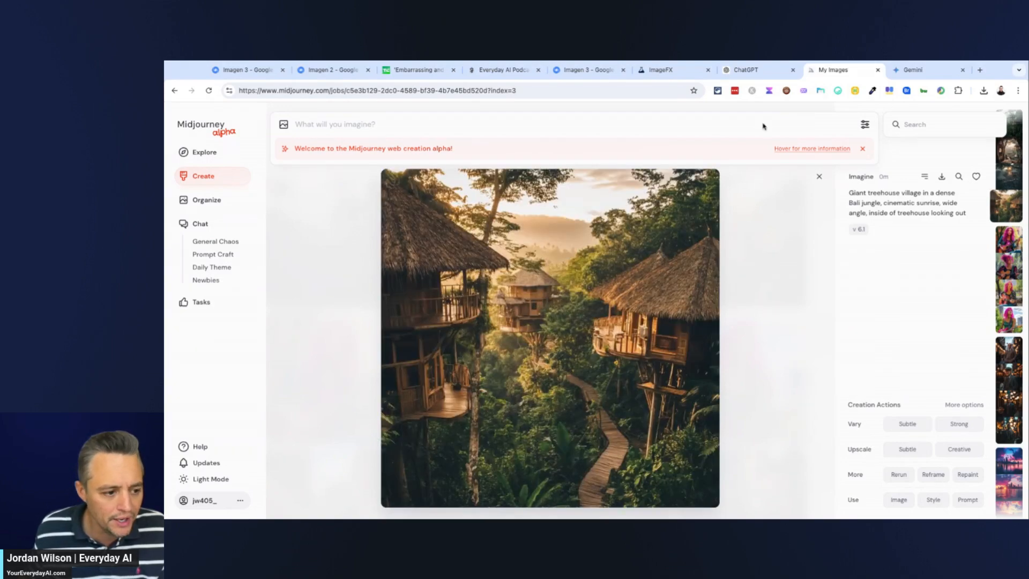
click(665, 70)
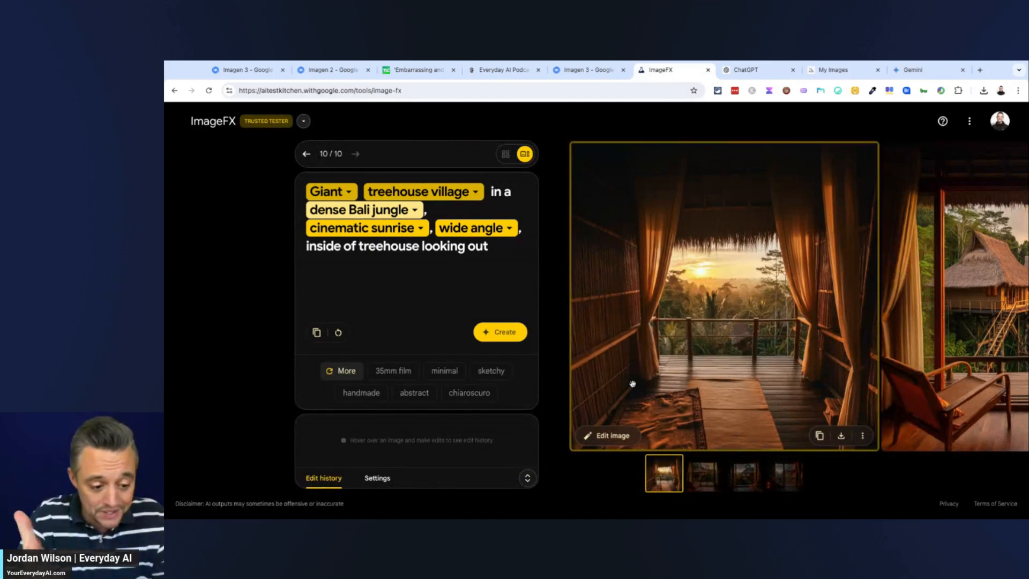
mouse_move(632, 383)
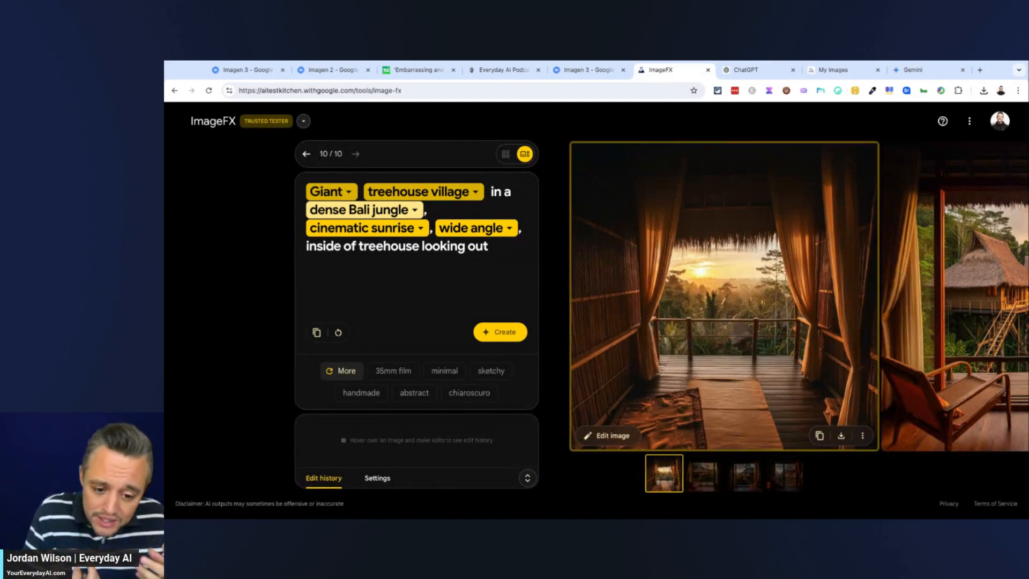
mouse_move(727, 363)
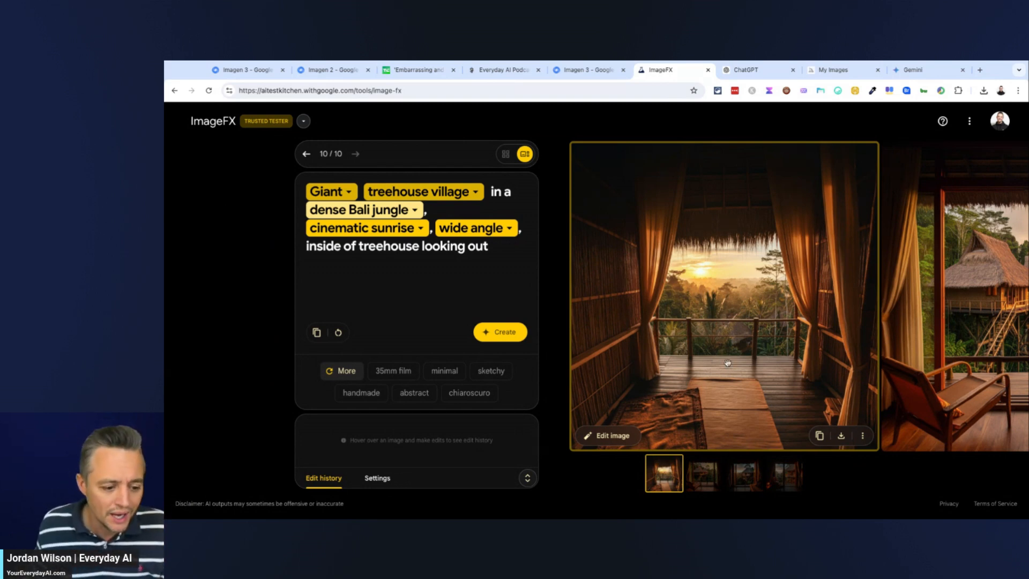
Browse the remaining three ImageFX treehouse interior images, then show the Google DeepMind Imagen 3 page.
click(704, 474)
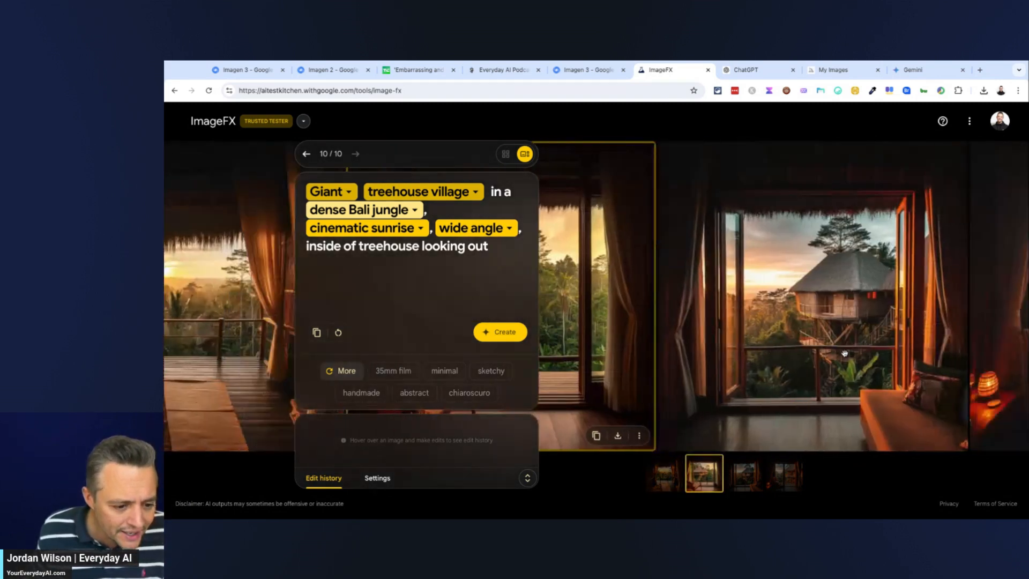
click(743, 474)
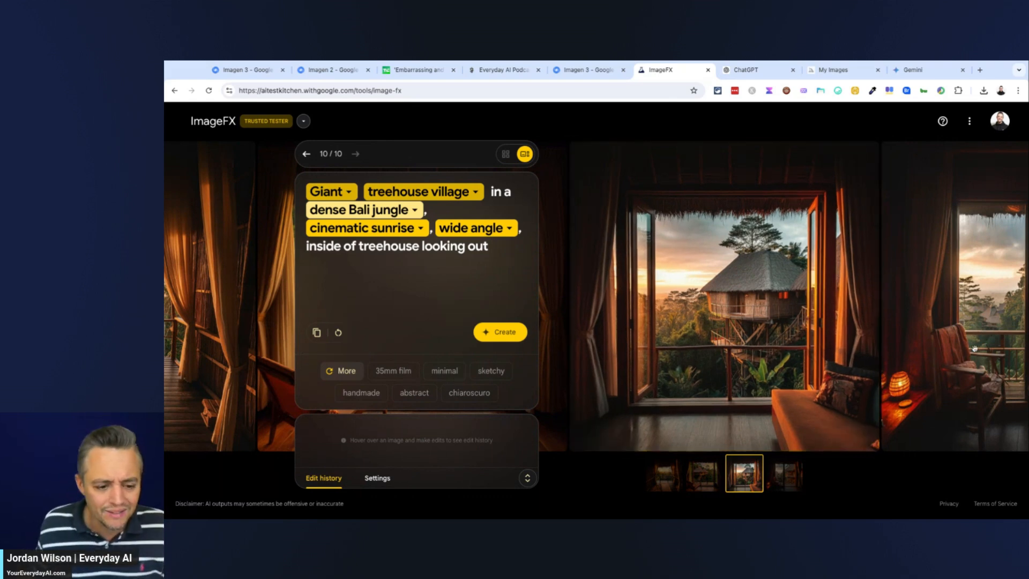
click(785, 474)
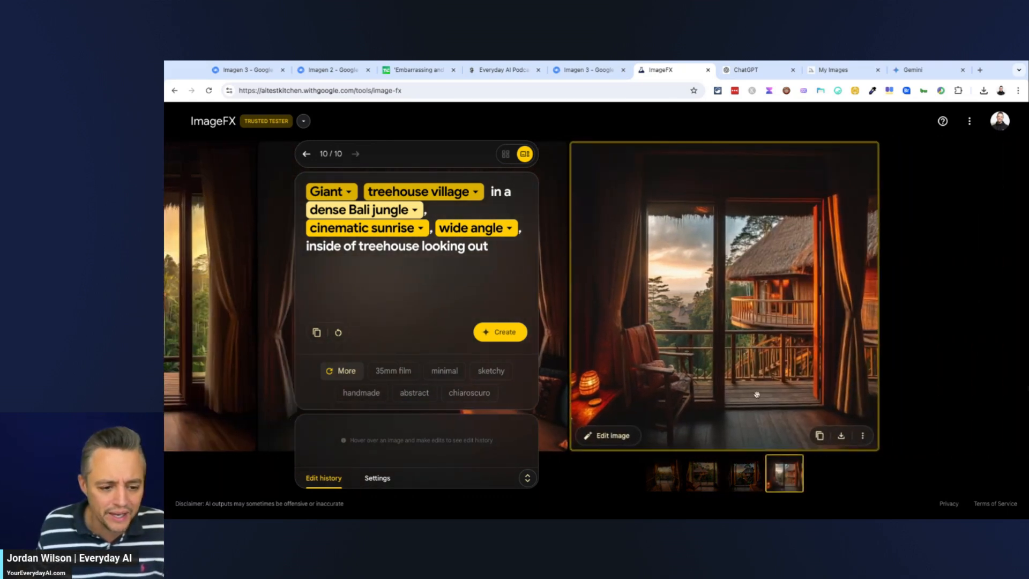
click(246, 69)
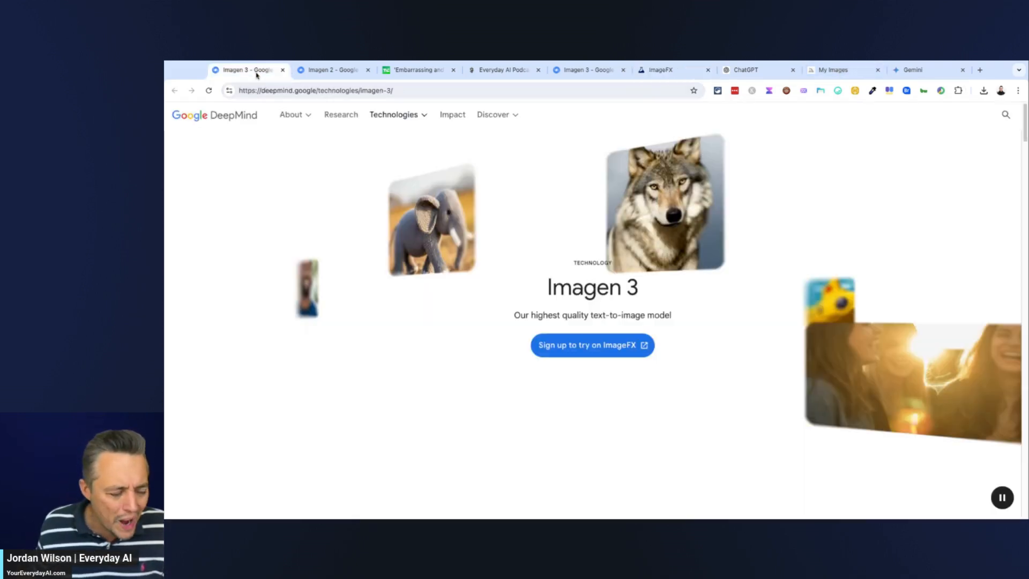
scroll(down, 3)
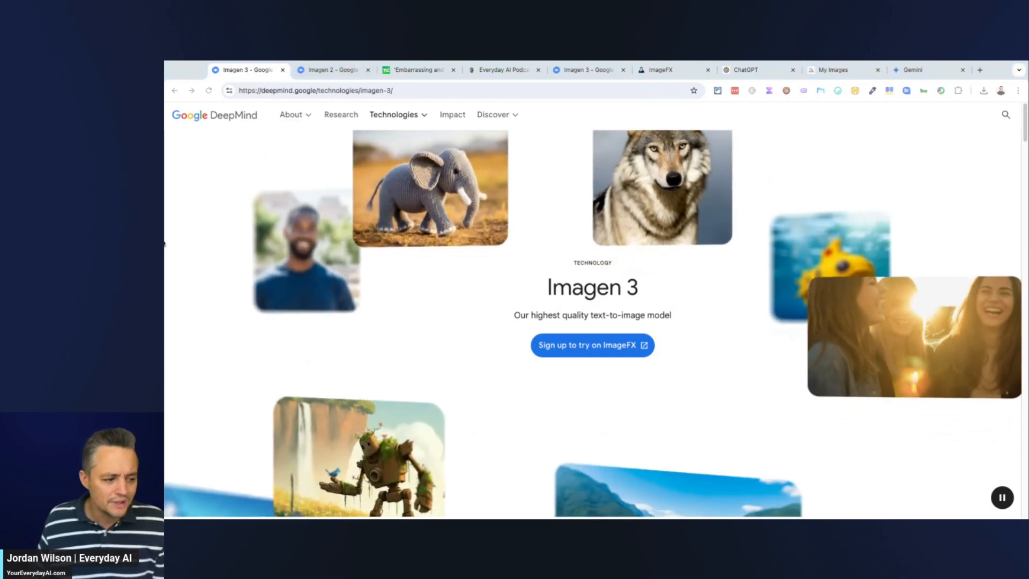
scroll(down, 3)
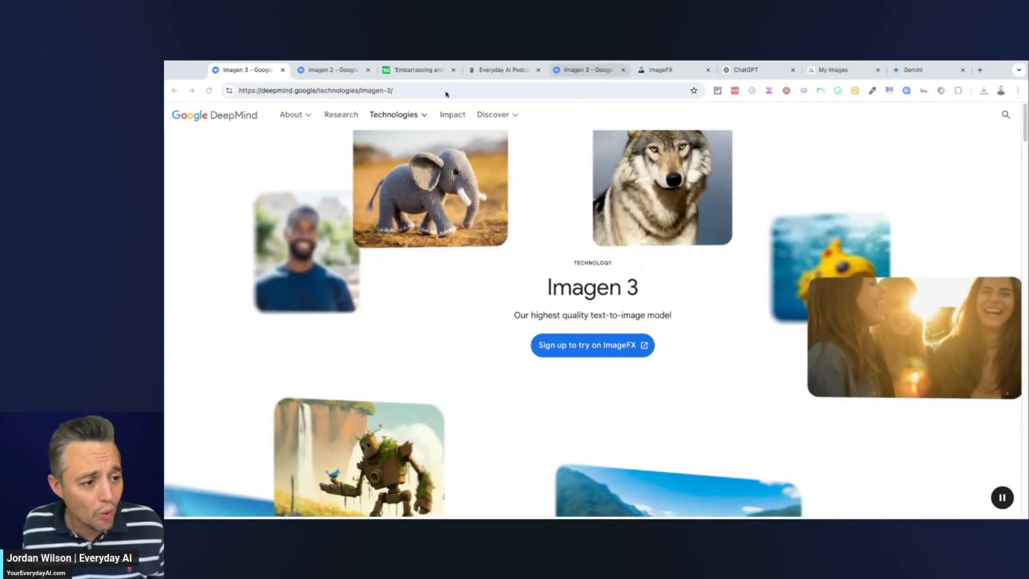
scroll(down, 3)
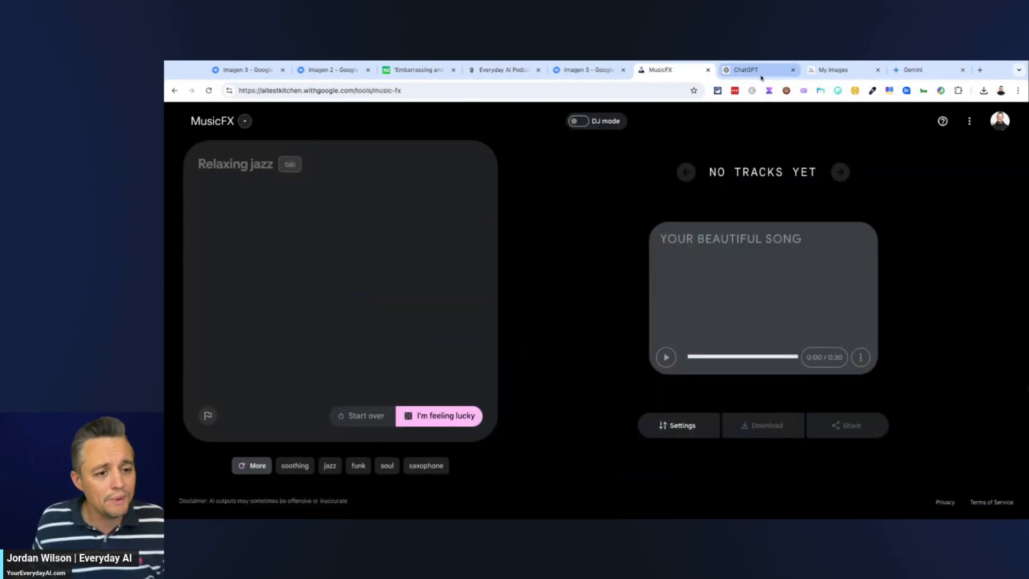
Switch to the Everyday AI website tab with its newsletter, podcast homepage and episode player.
click(502, 70)
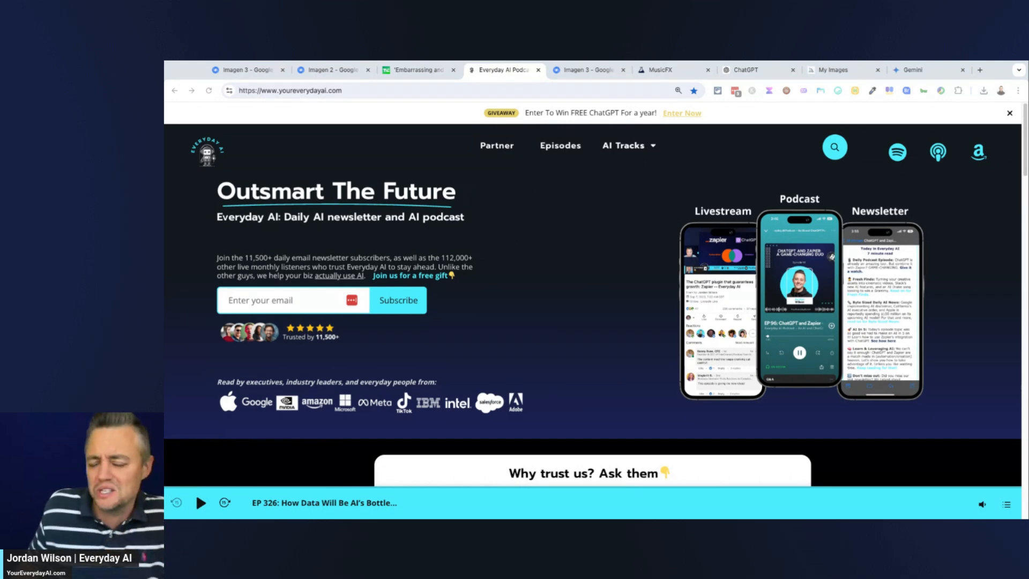
mouse_move(1003, 133)
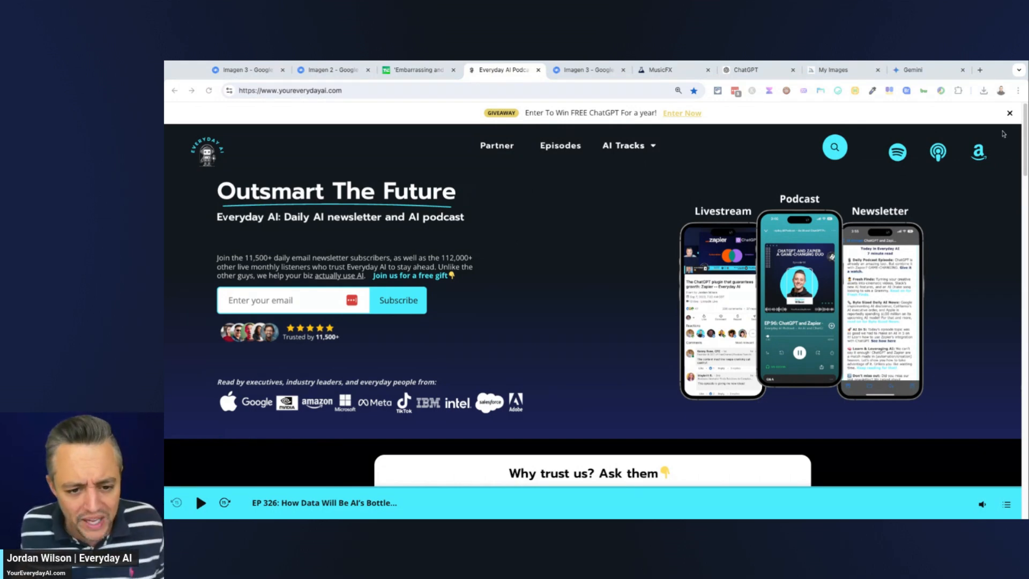